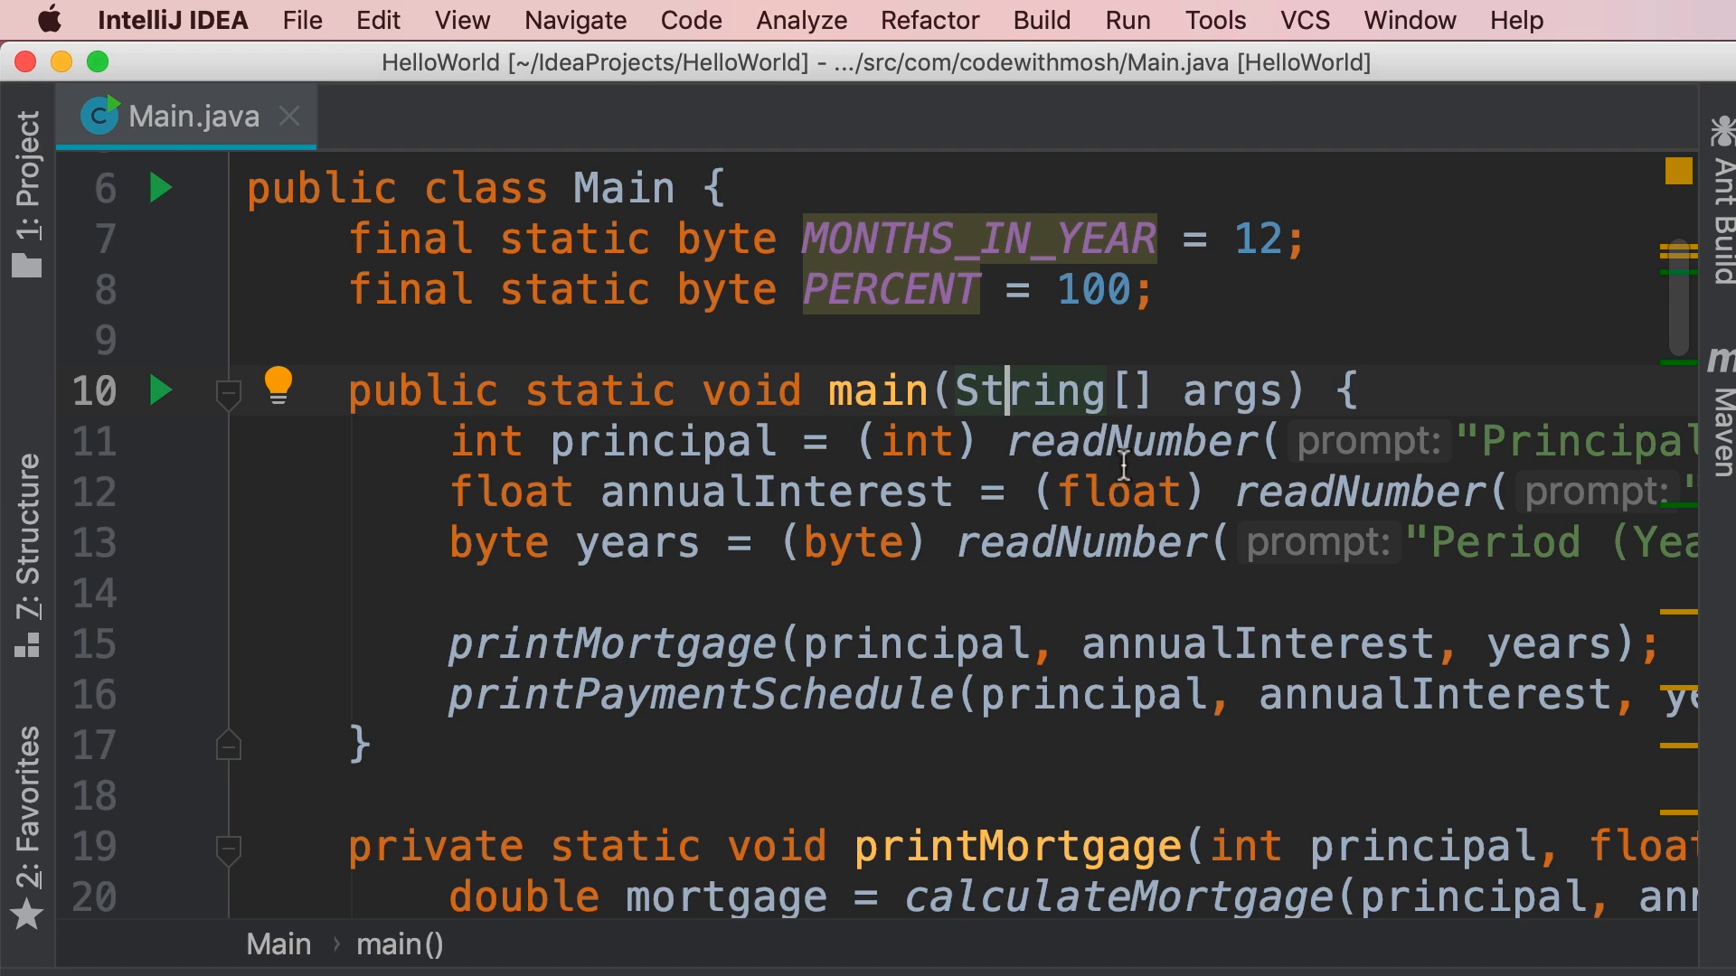
- Create a new public Console class in com.codewithmosh and return to Main.java
double_click(1129, 441)
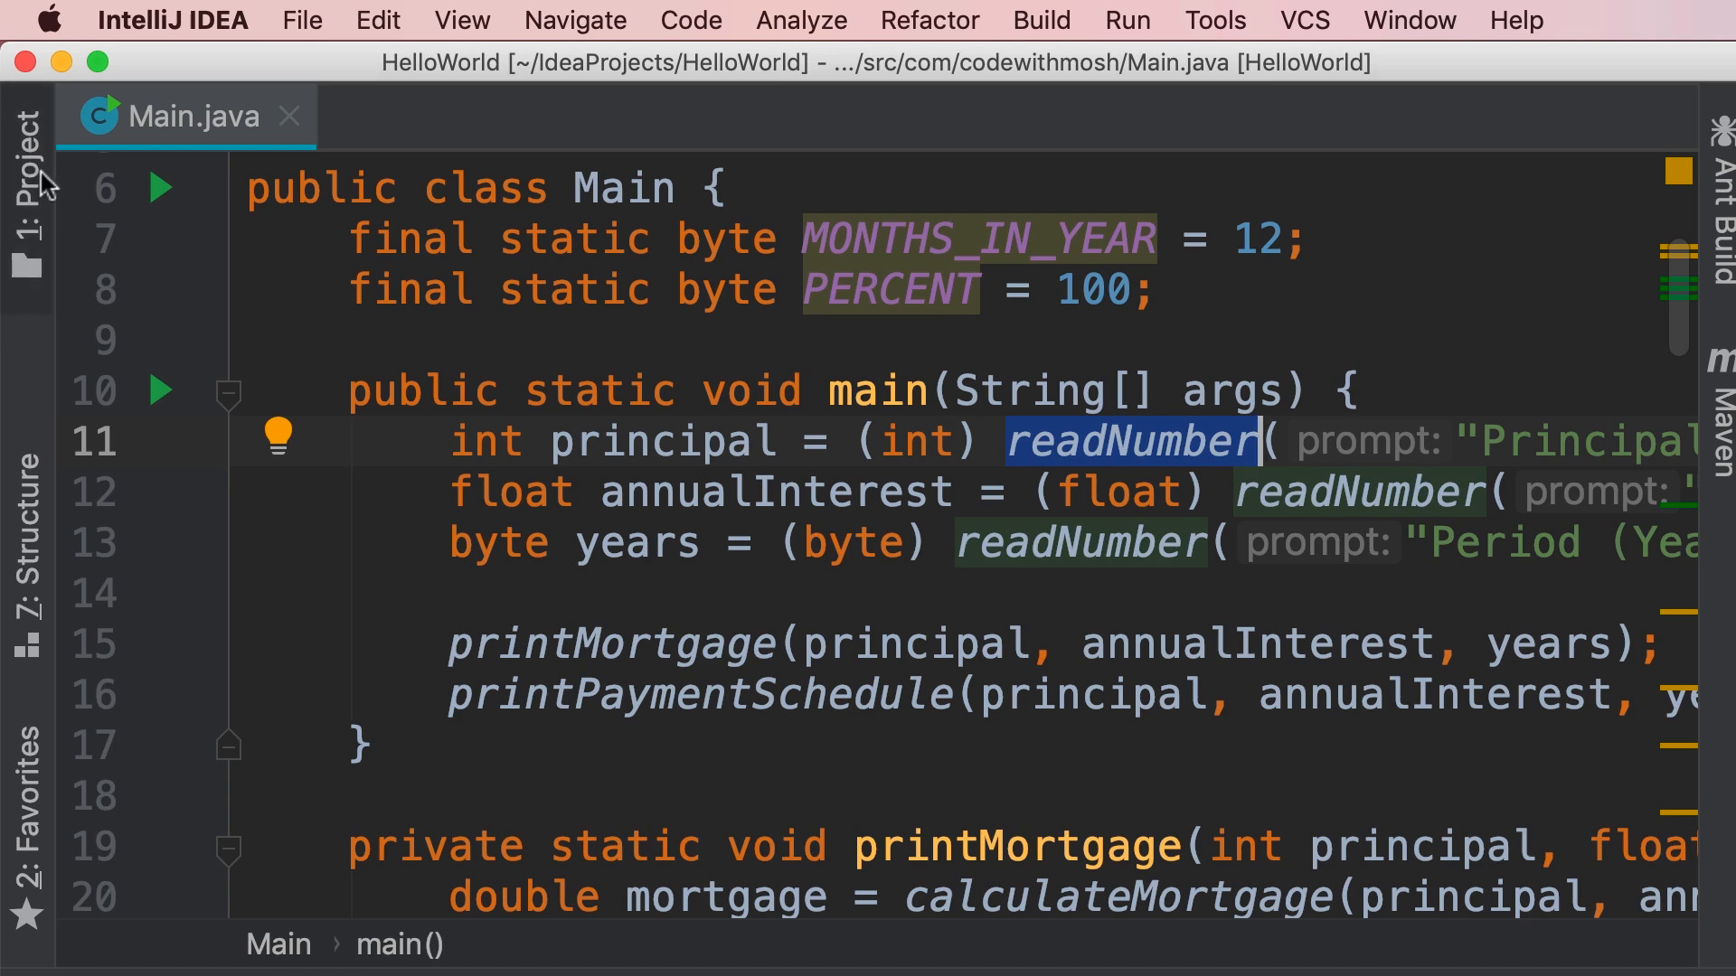
left_click(25, 121)
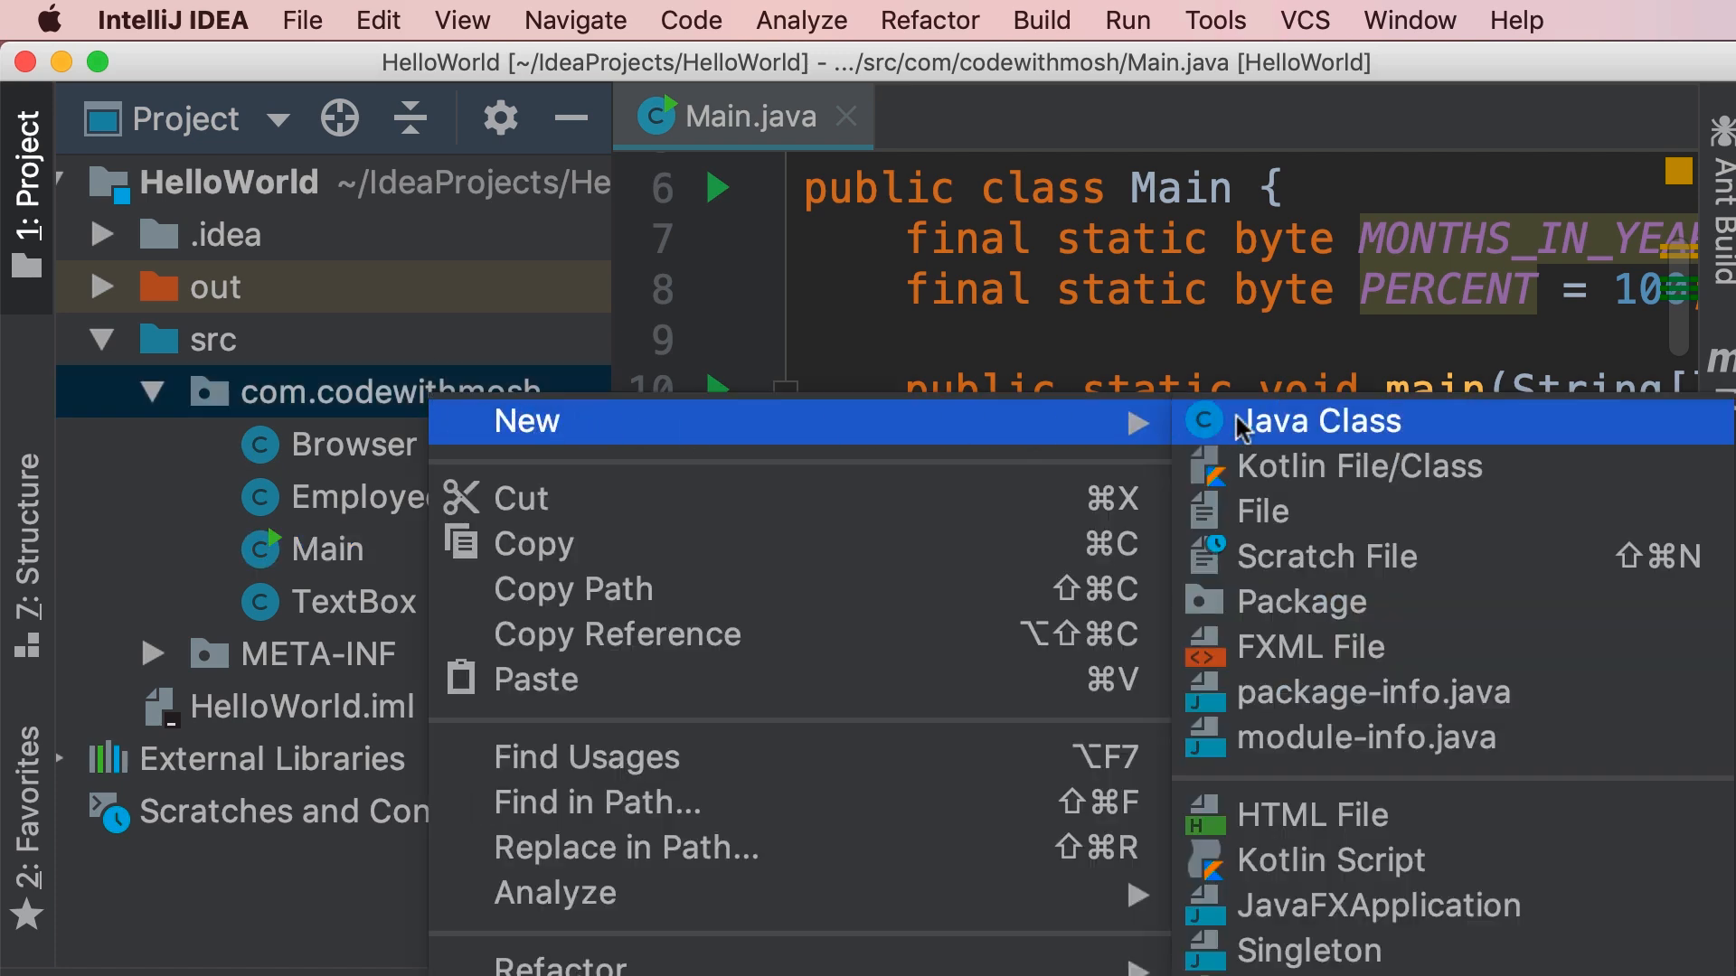
left_click(1314, 421)
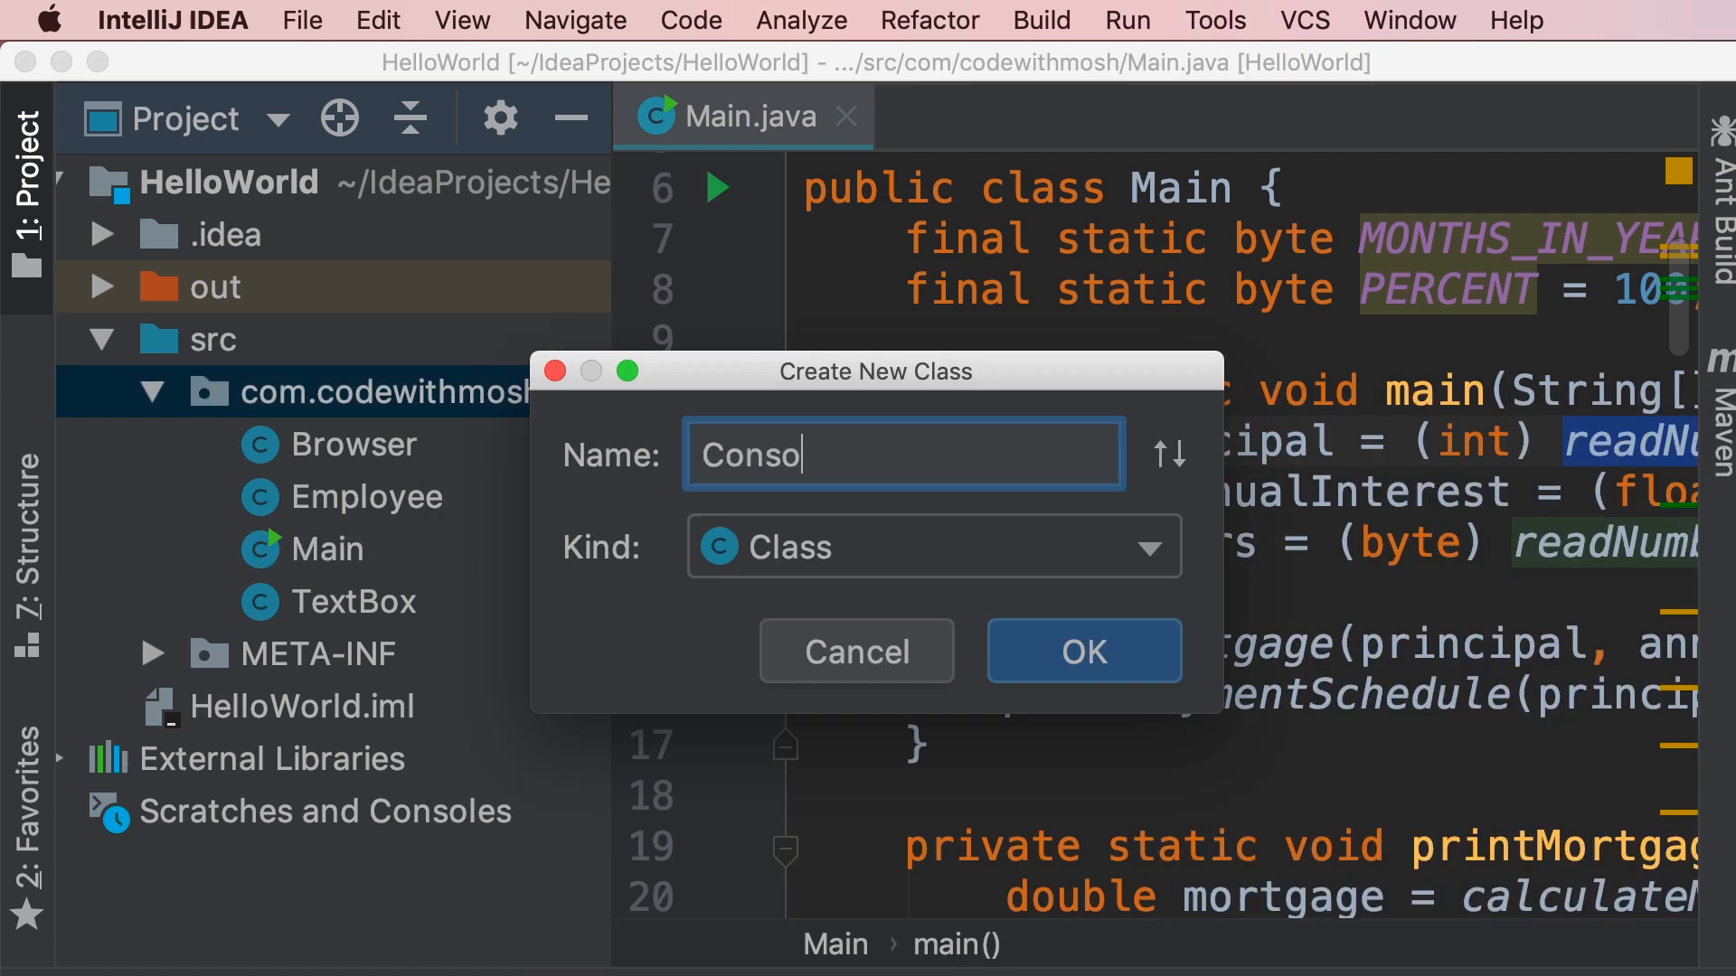
left_click(1083, 649)
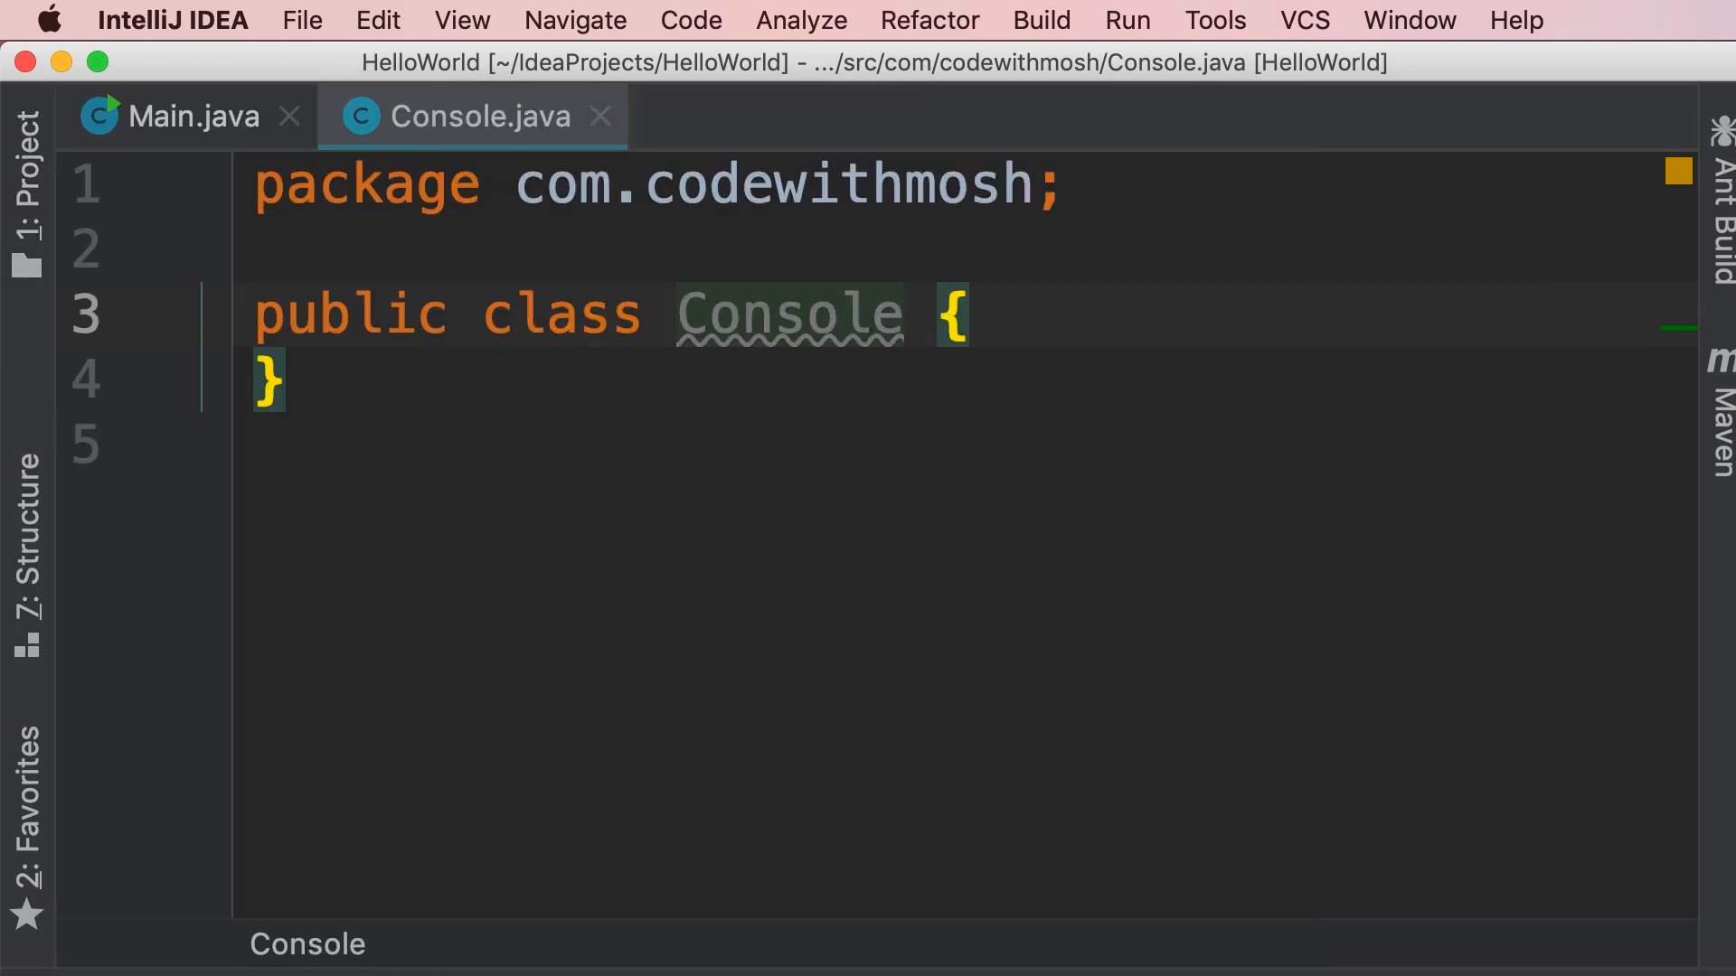
left_click(188, 116)
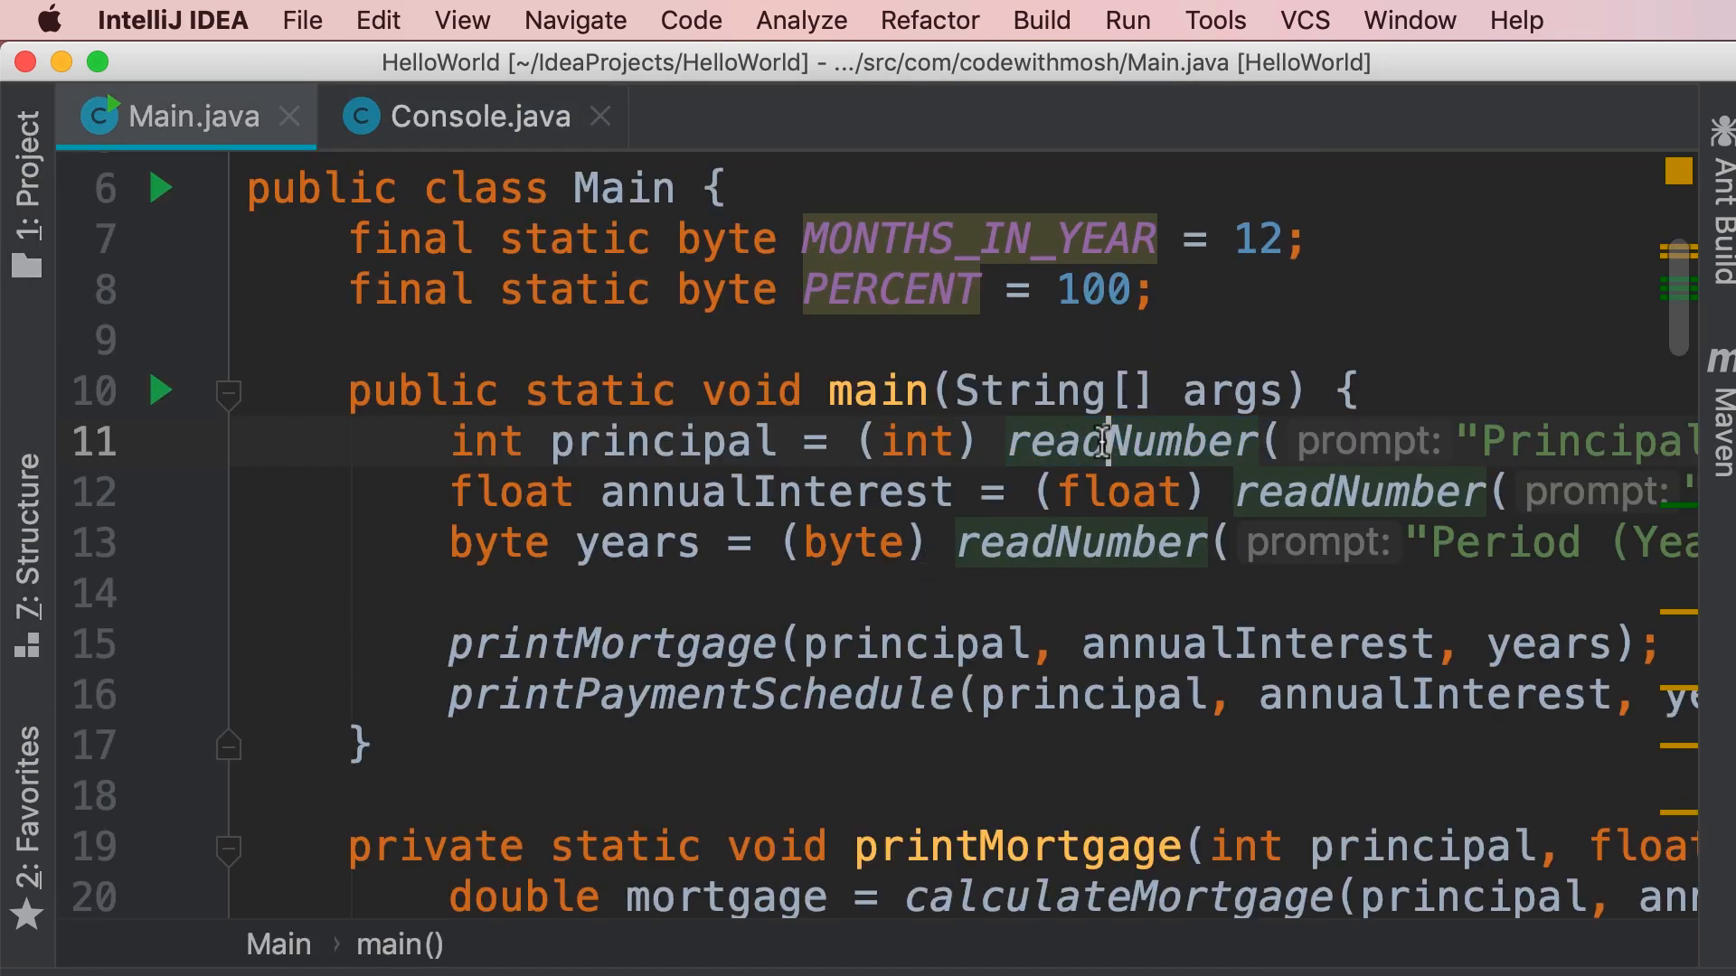
- Navigate from the readNumber call on line 11 to its declaration in Main
left_click(1128, 441)
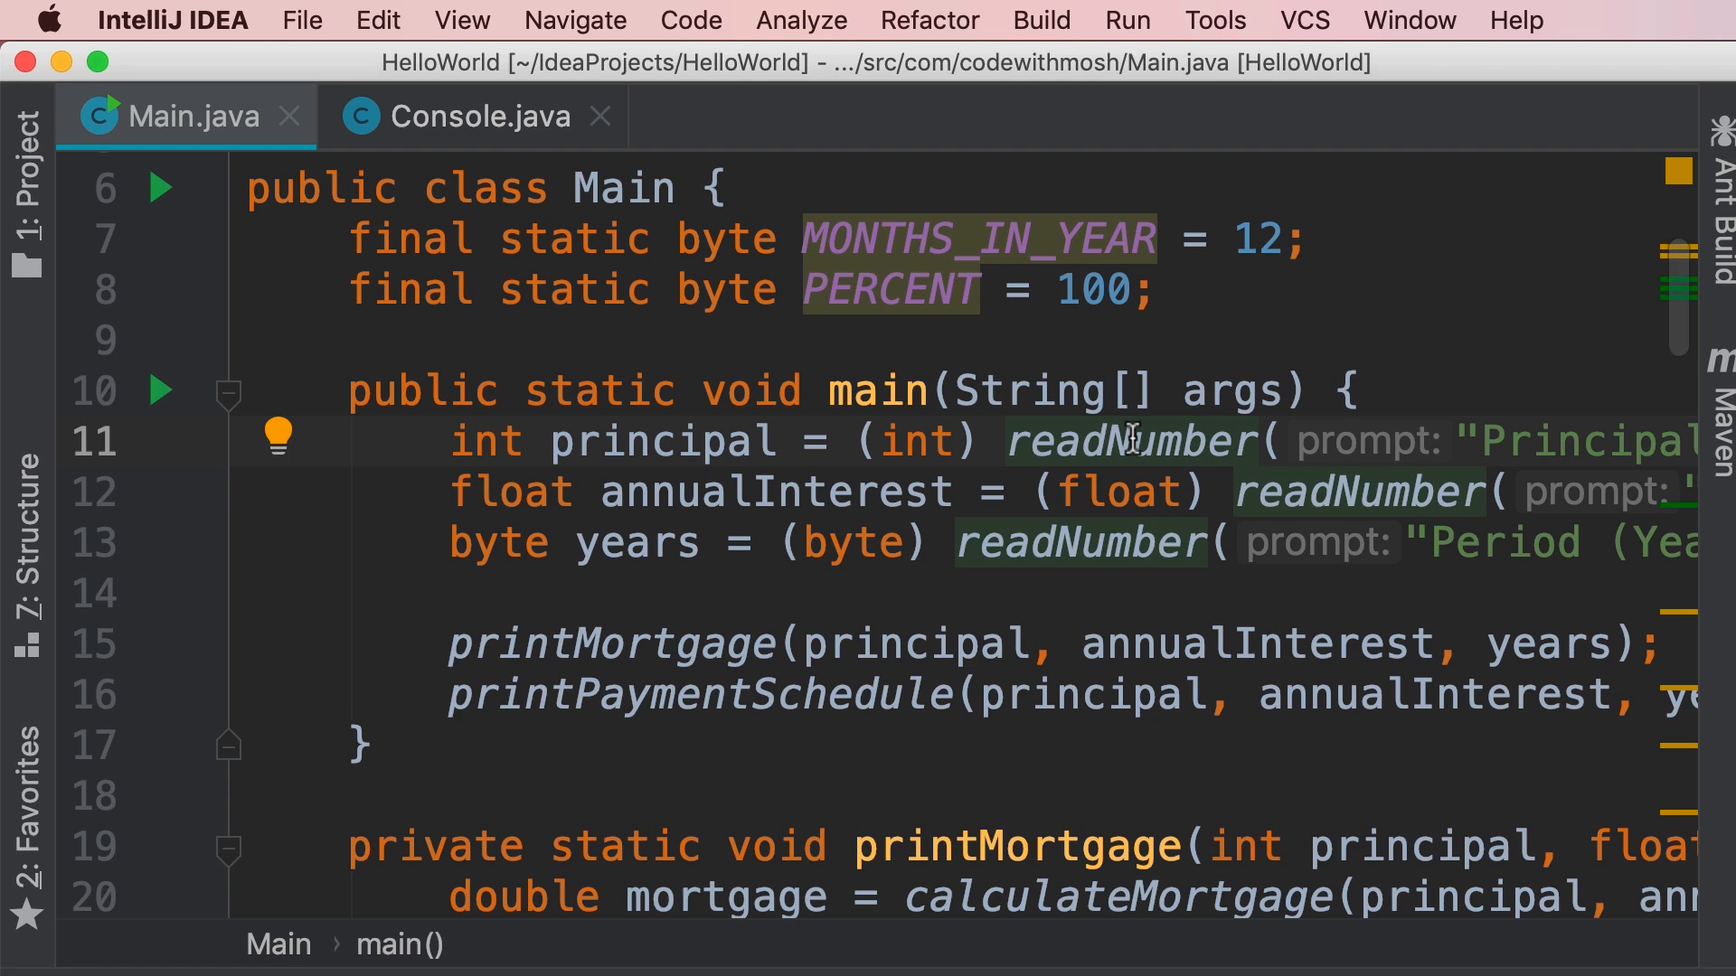
left_click(573, 19)
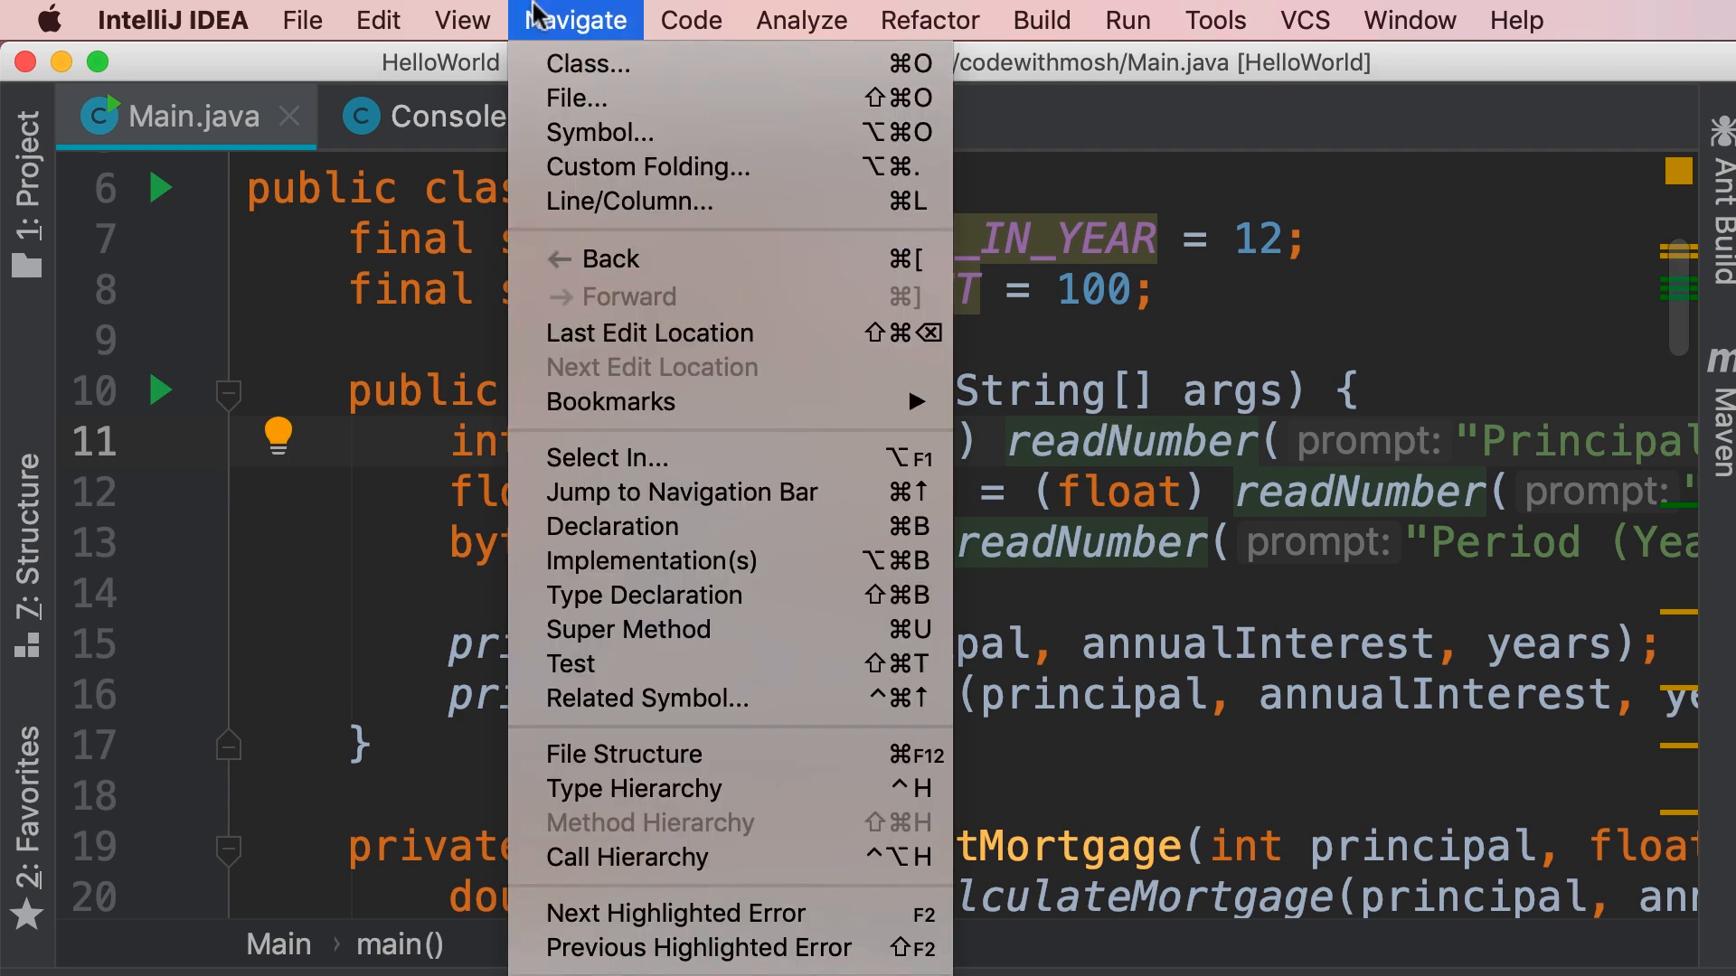
mouse_move(613, 526)
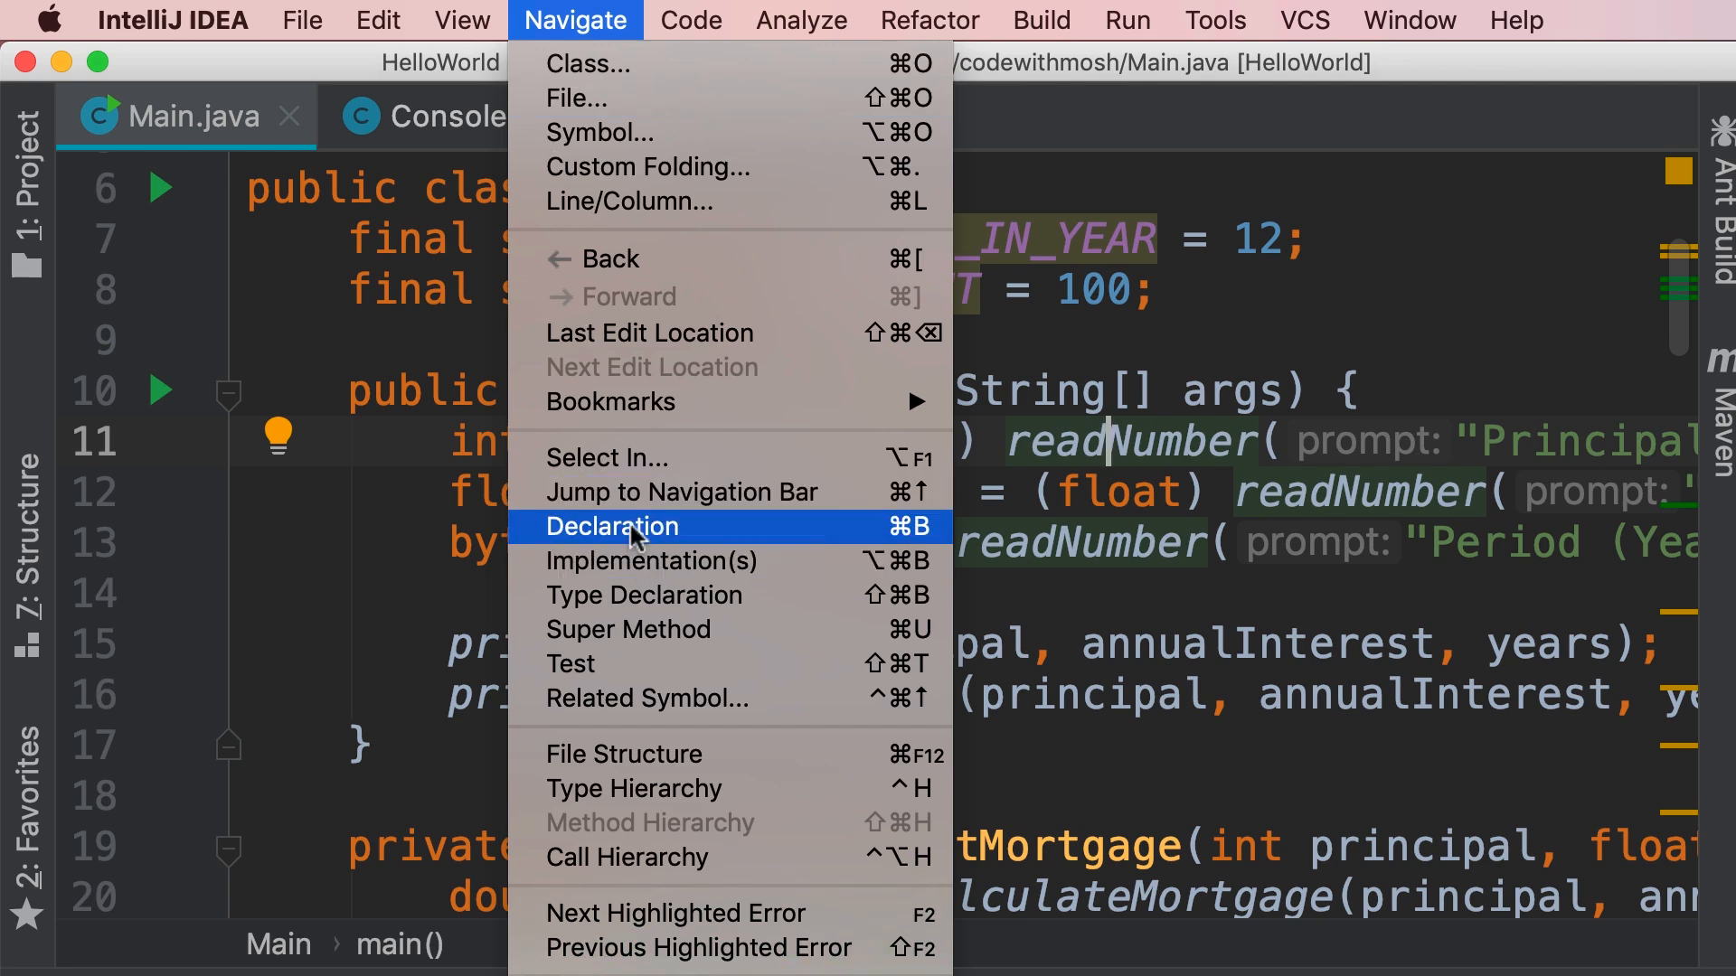
mouse_move(908, 542)
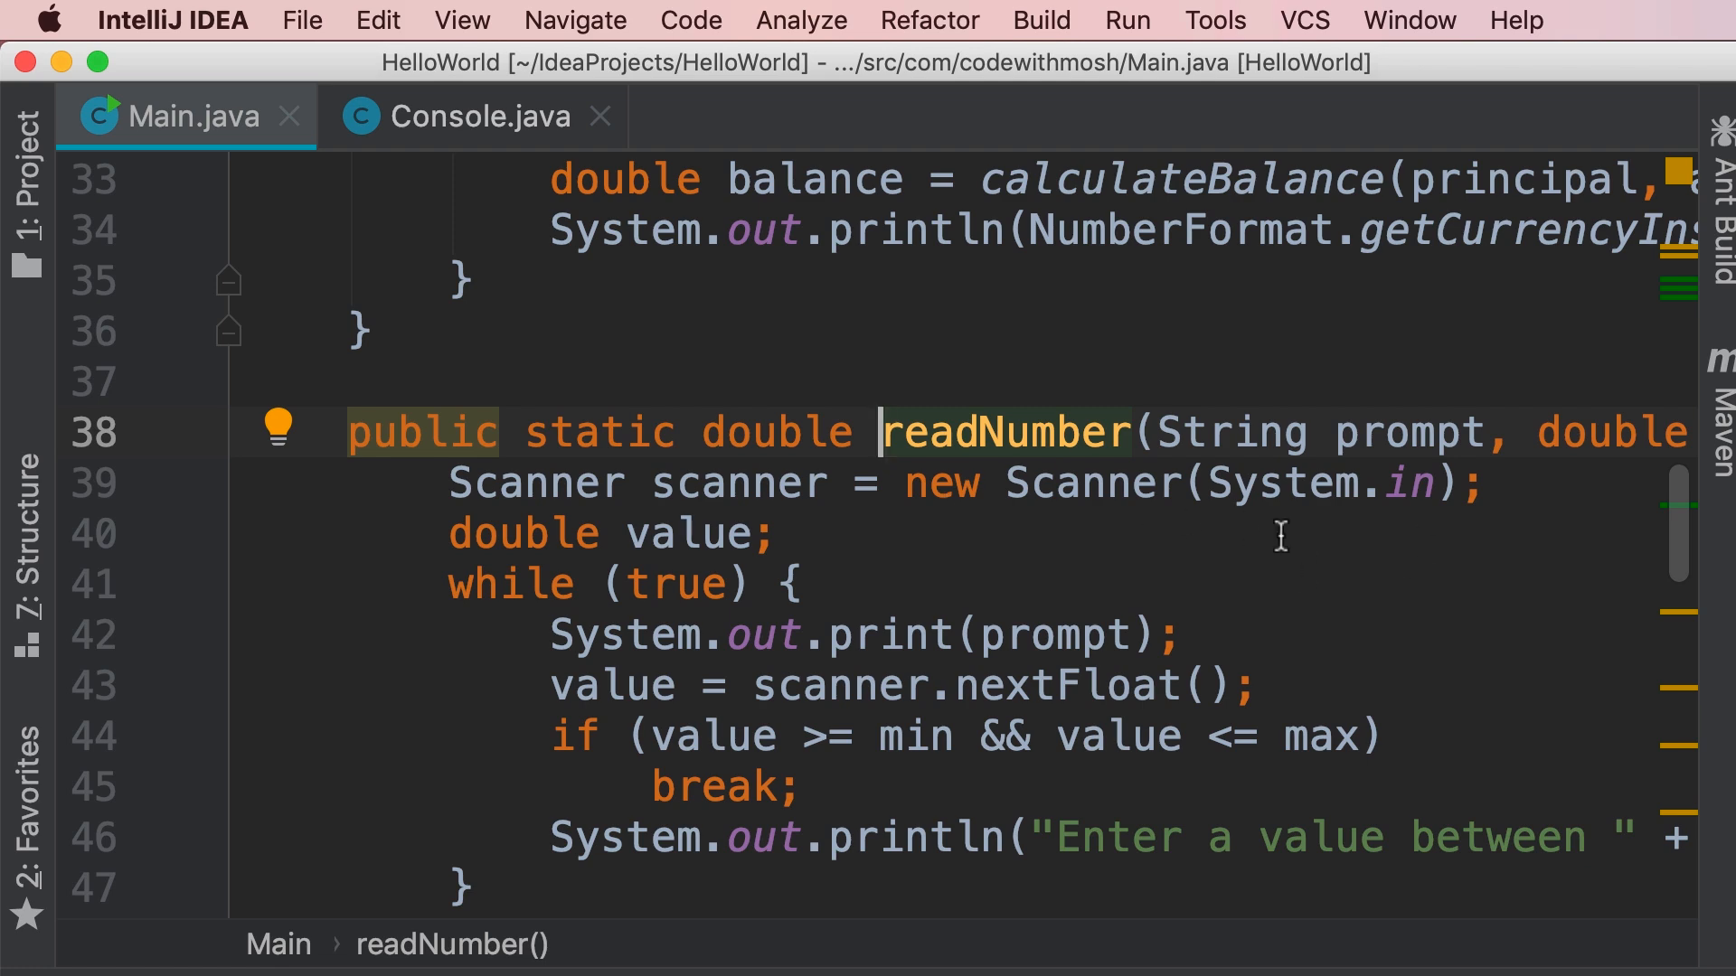
scroll("down", 3)
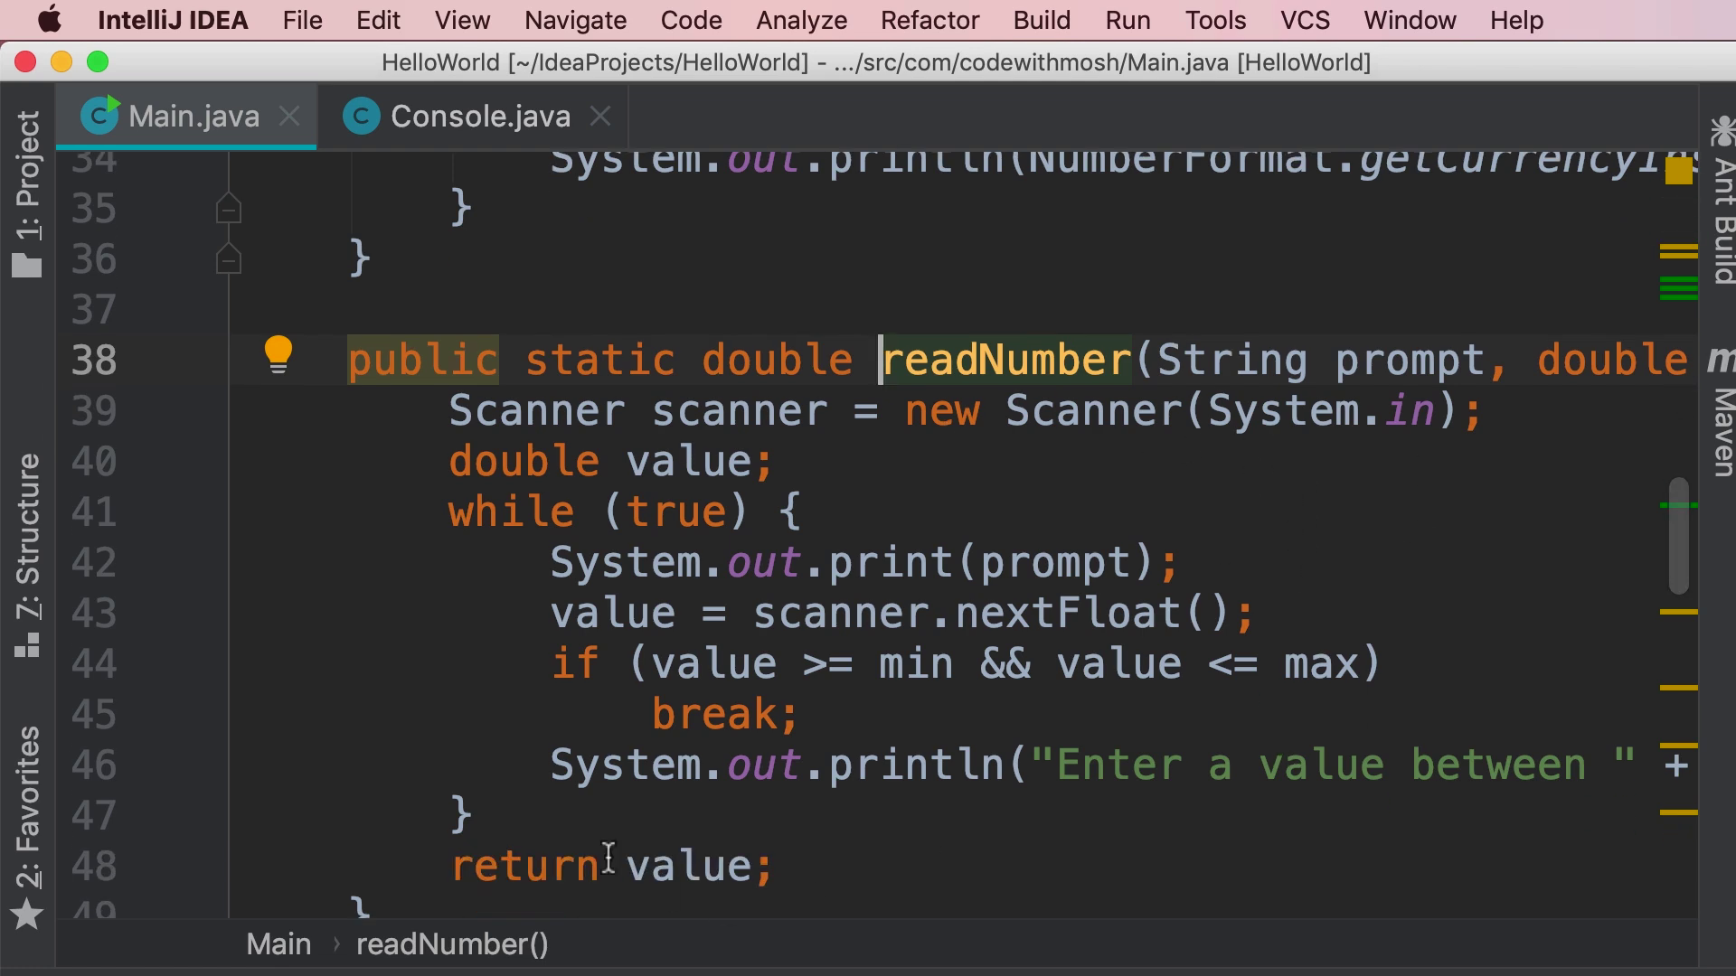
scroll("down", 3)
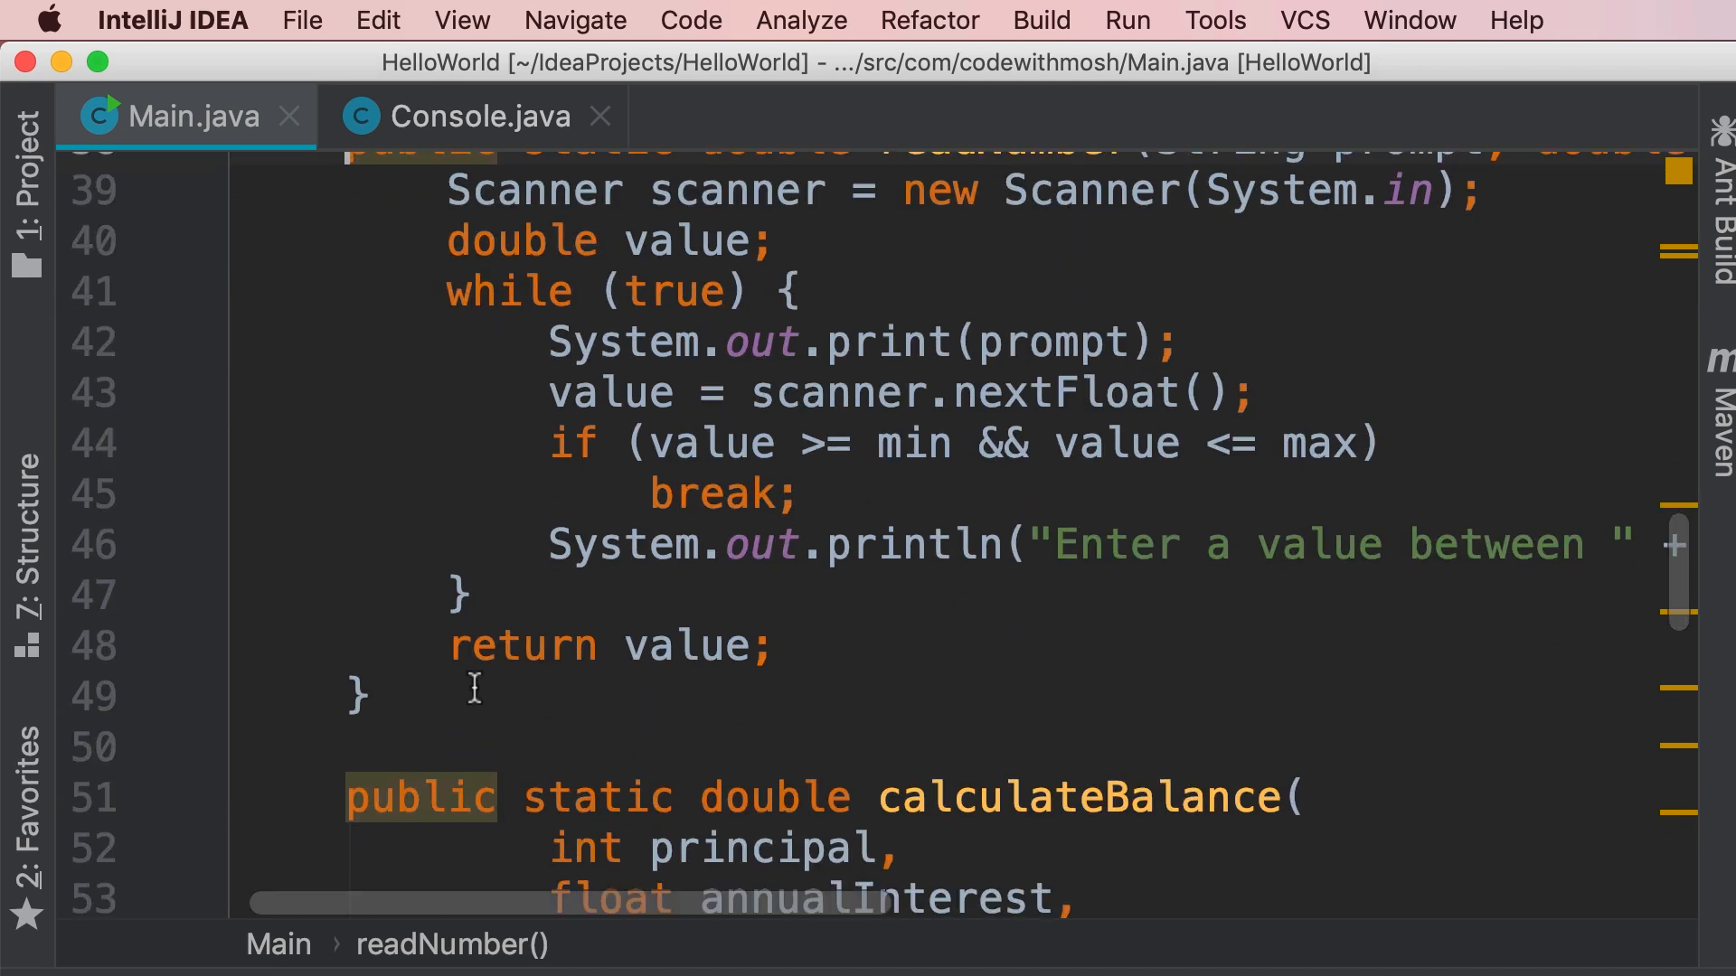
- Cut readNumber into Console.java and prefix Main's principal call with Console
left_click(476, 116)
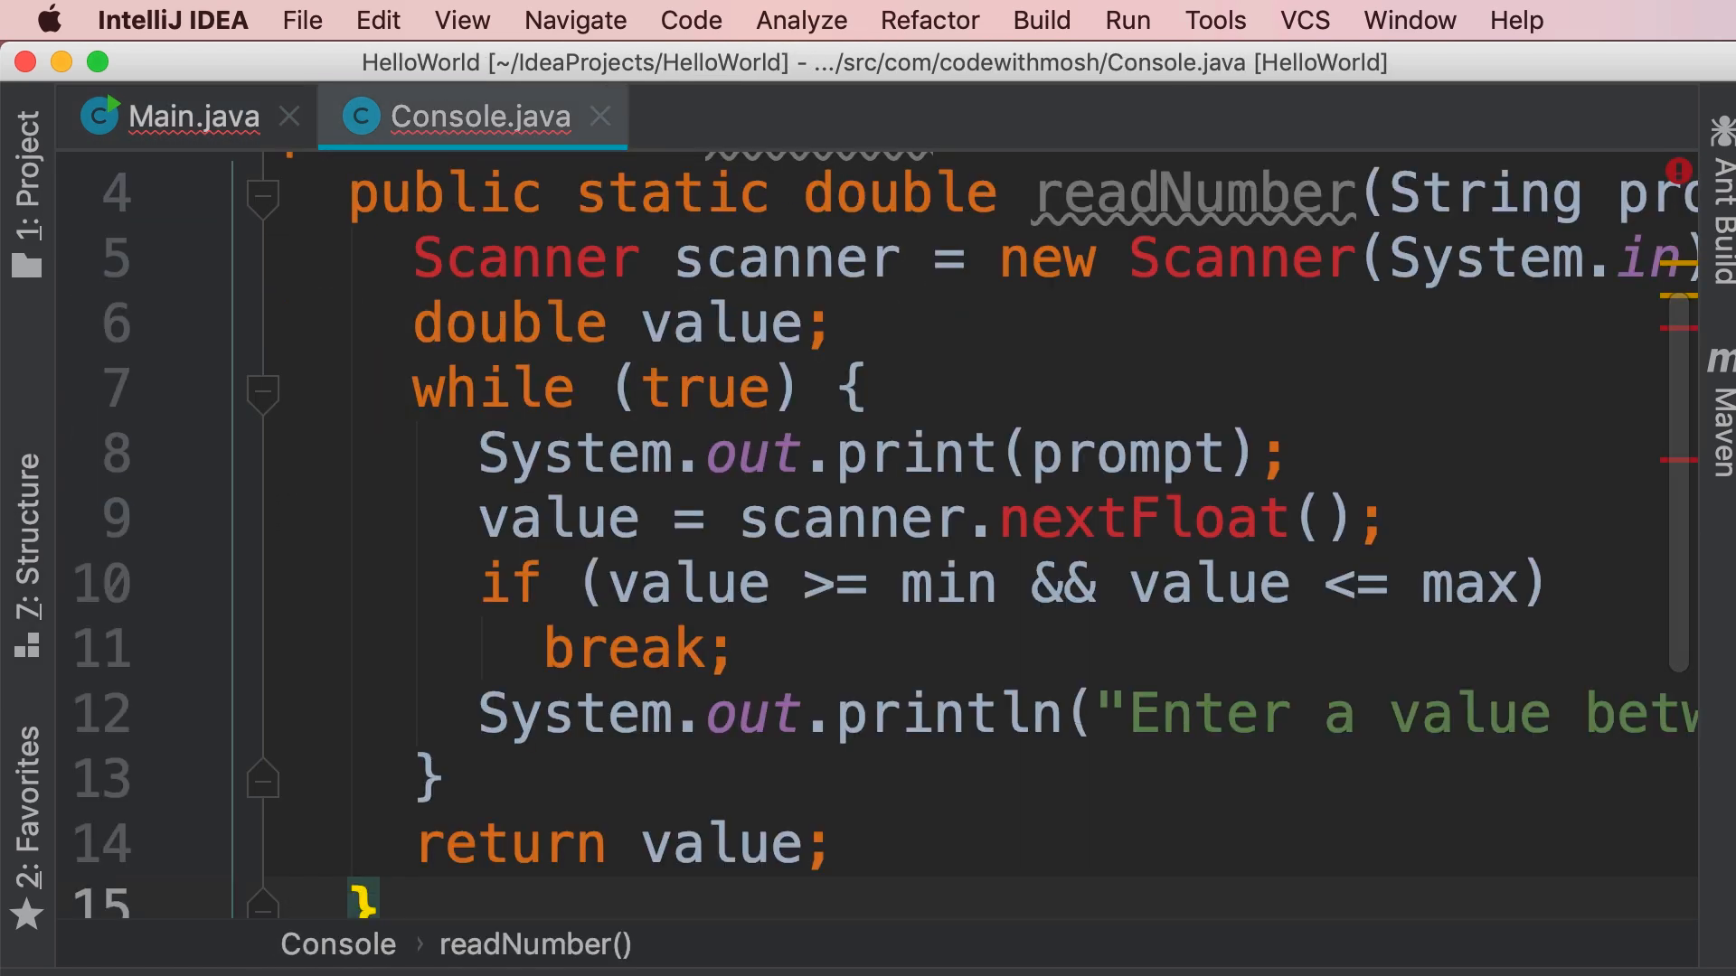
mouse_move(1483, 553)
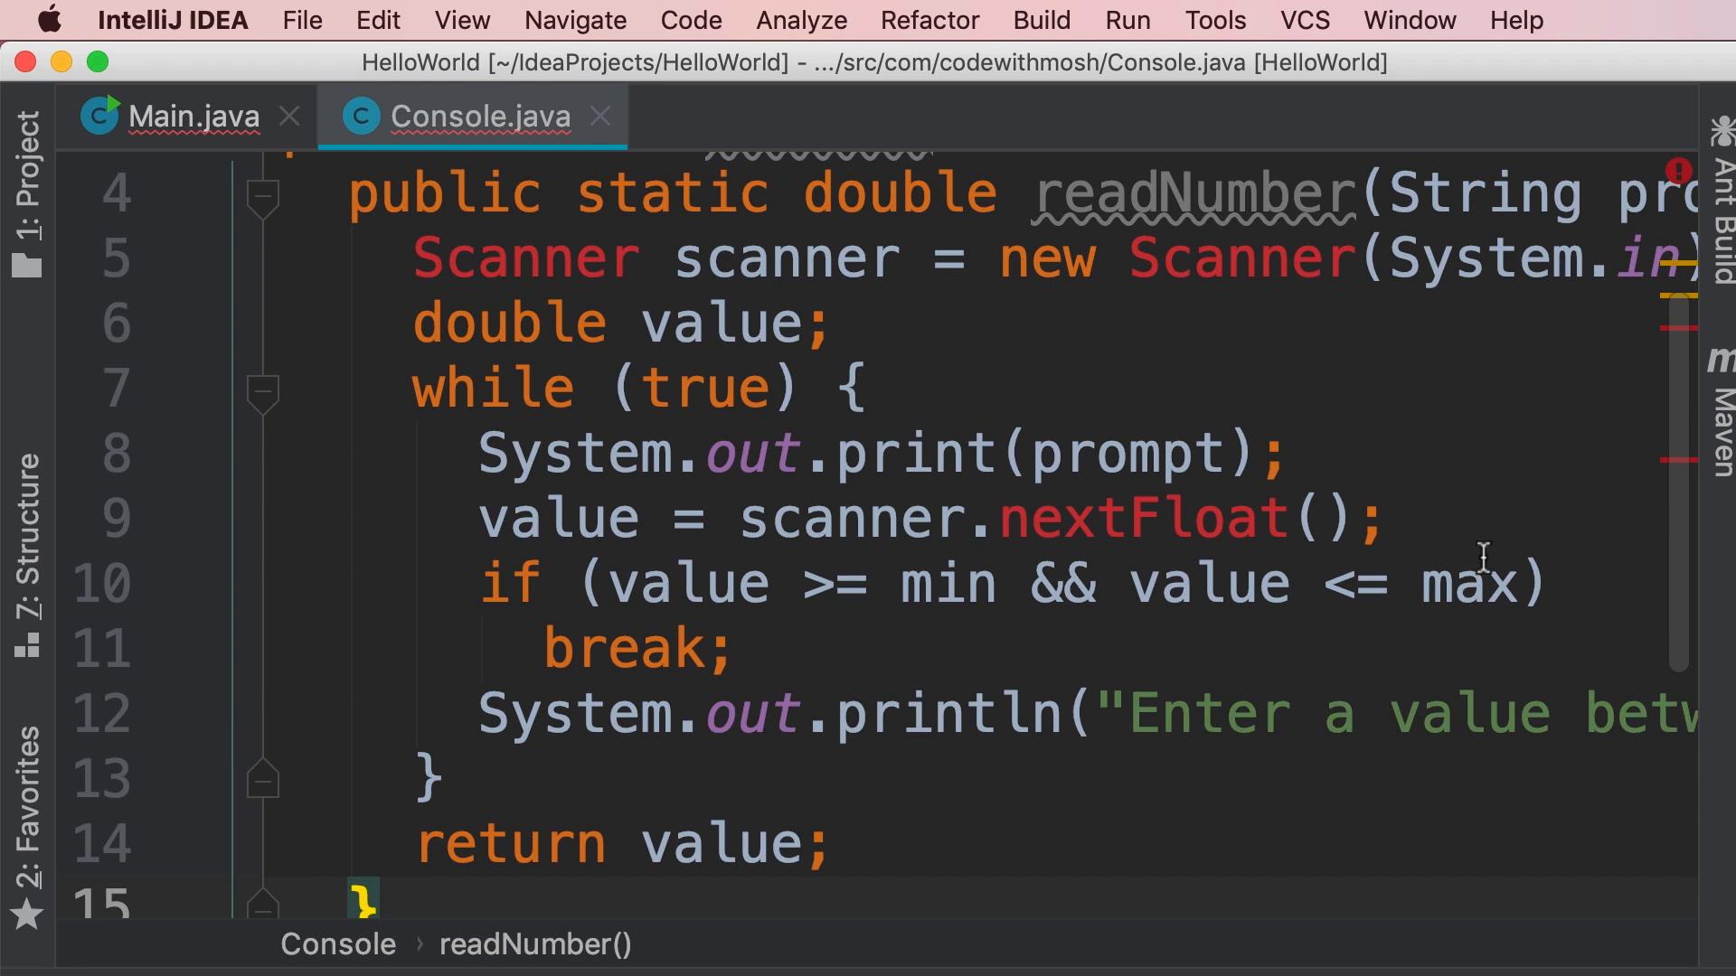
mouse_move(1488, 561)
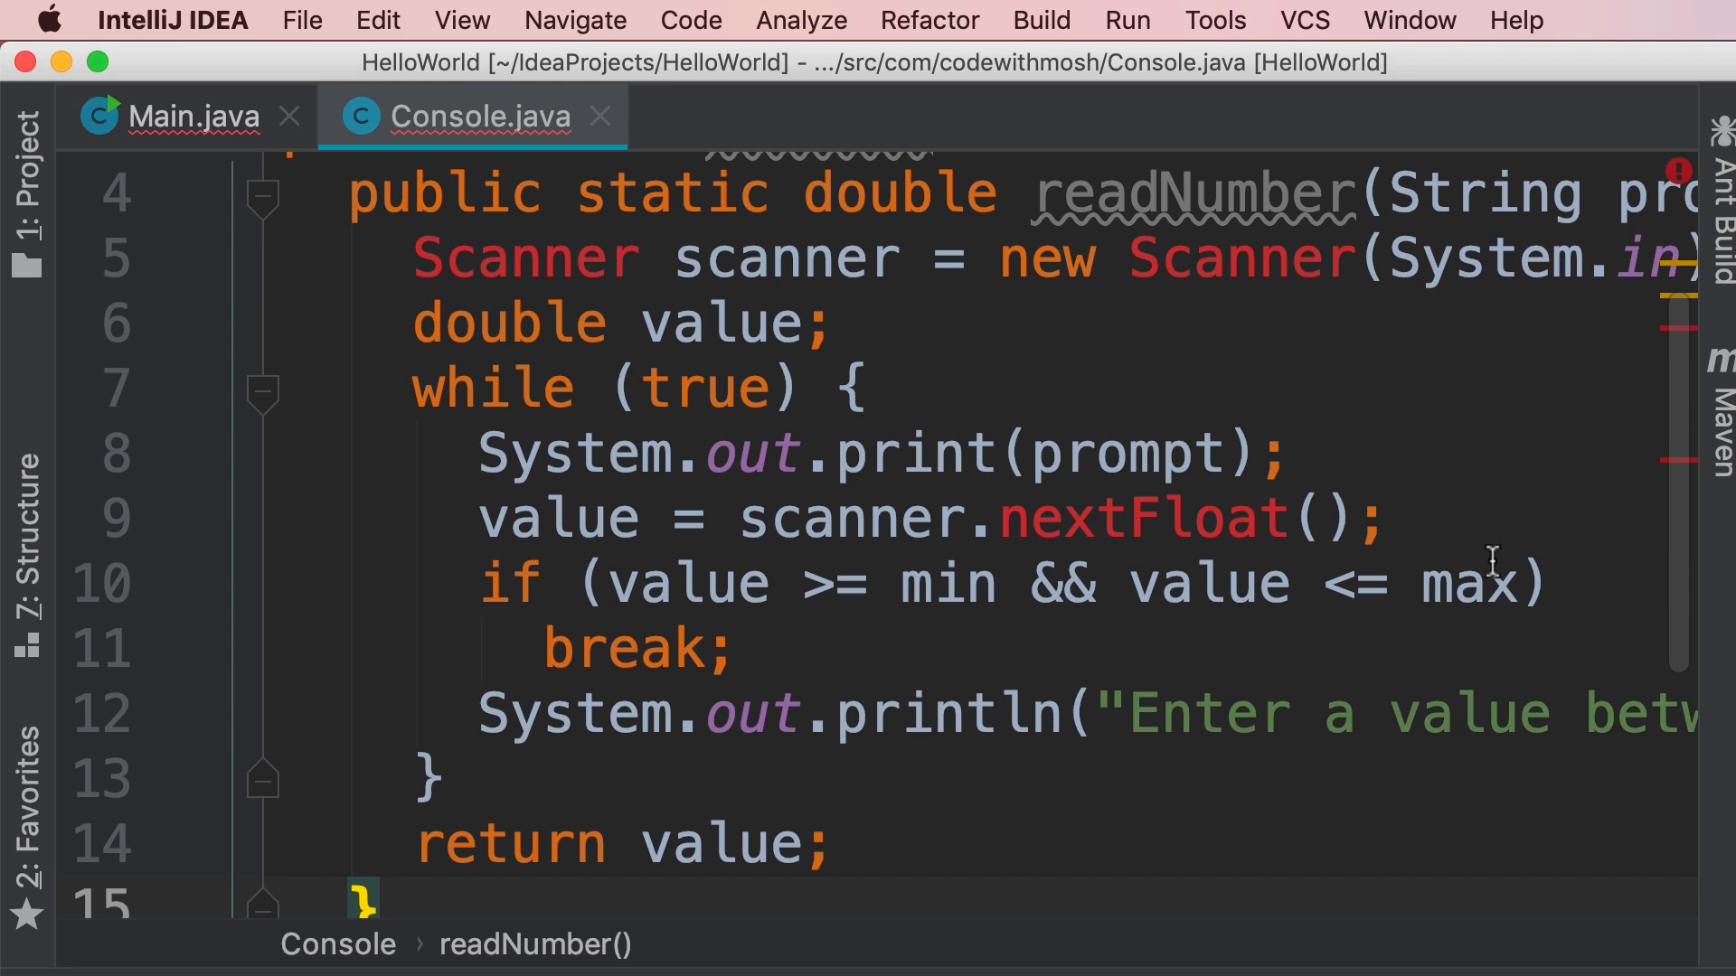
double_click(525, 256)
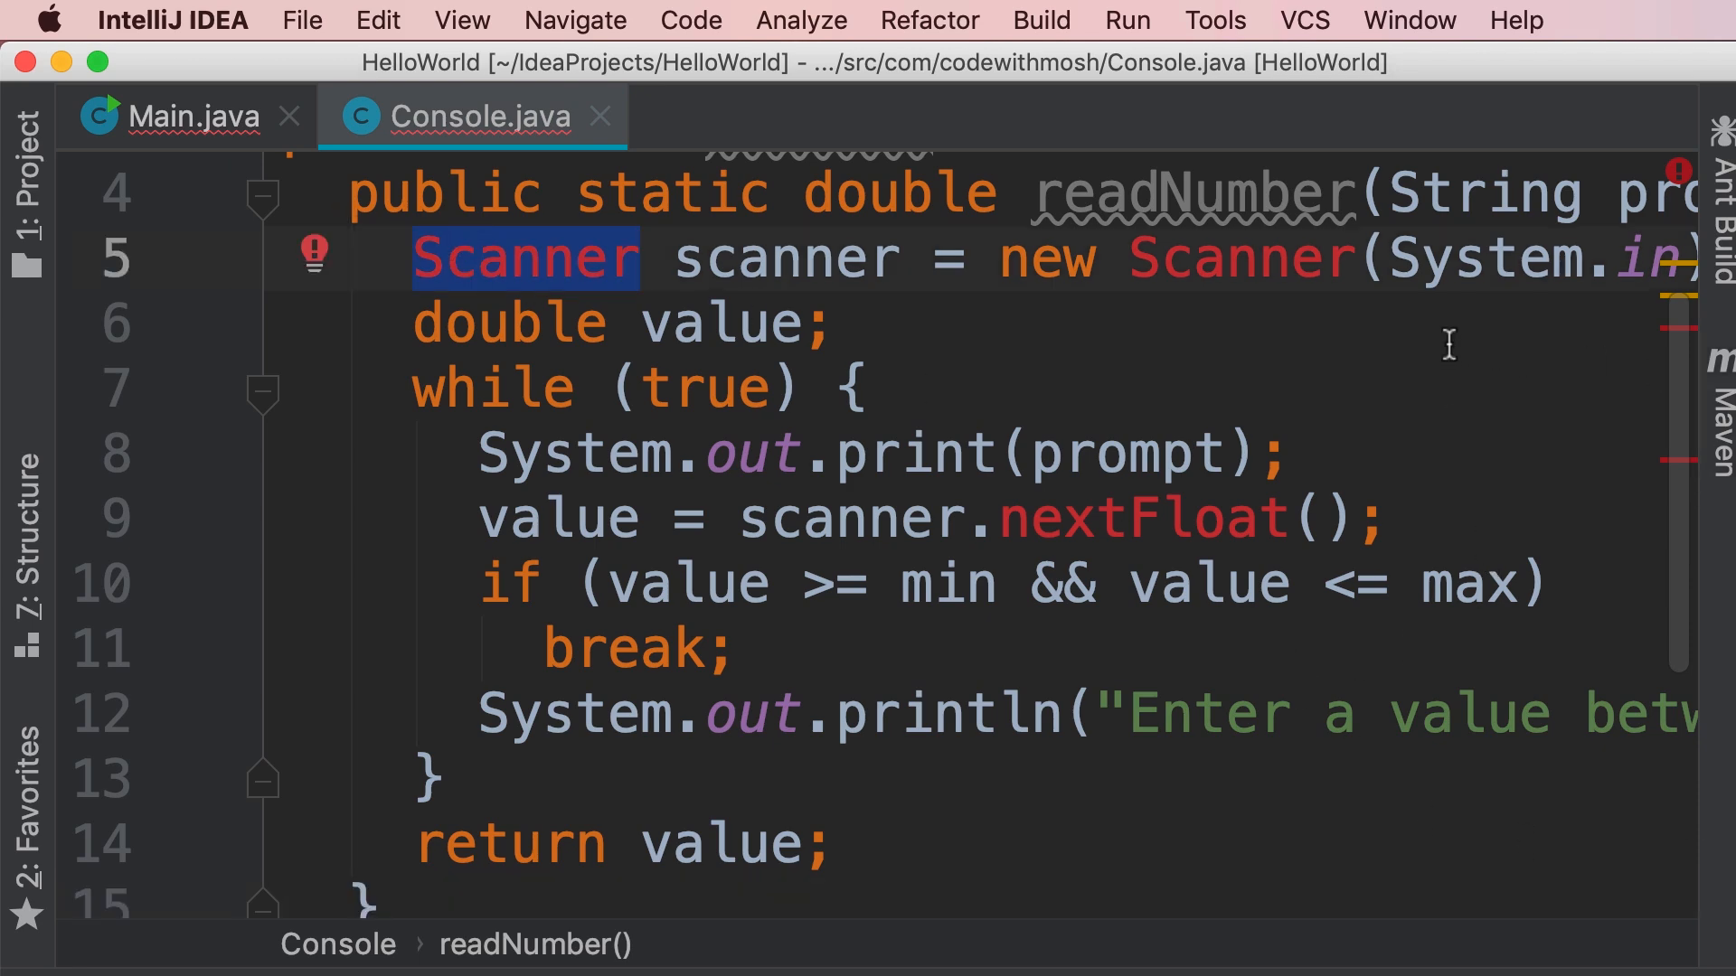
mouse_move(88, 155)
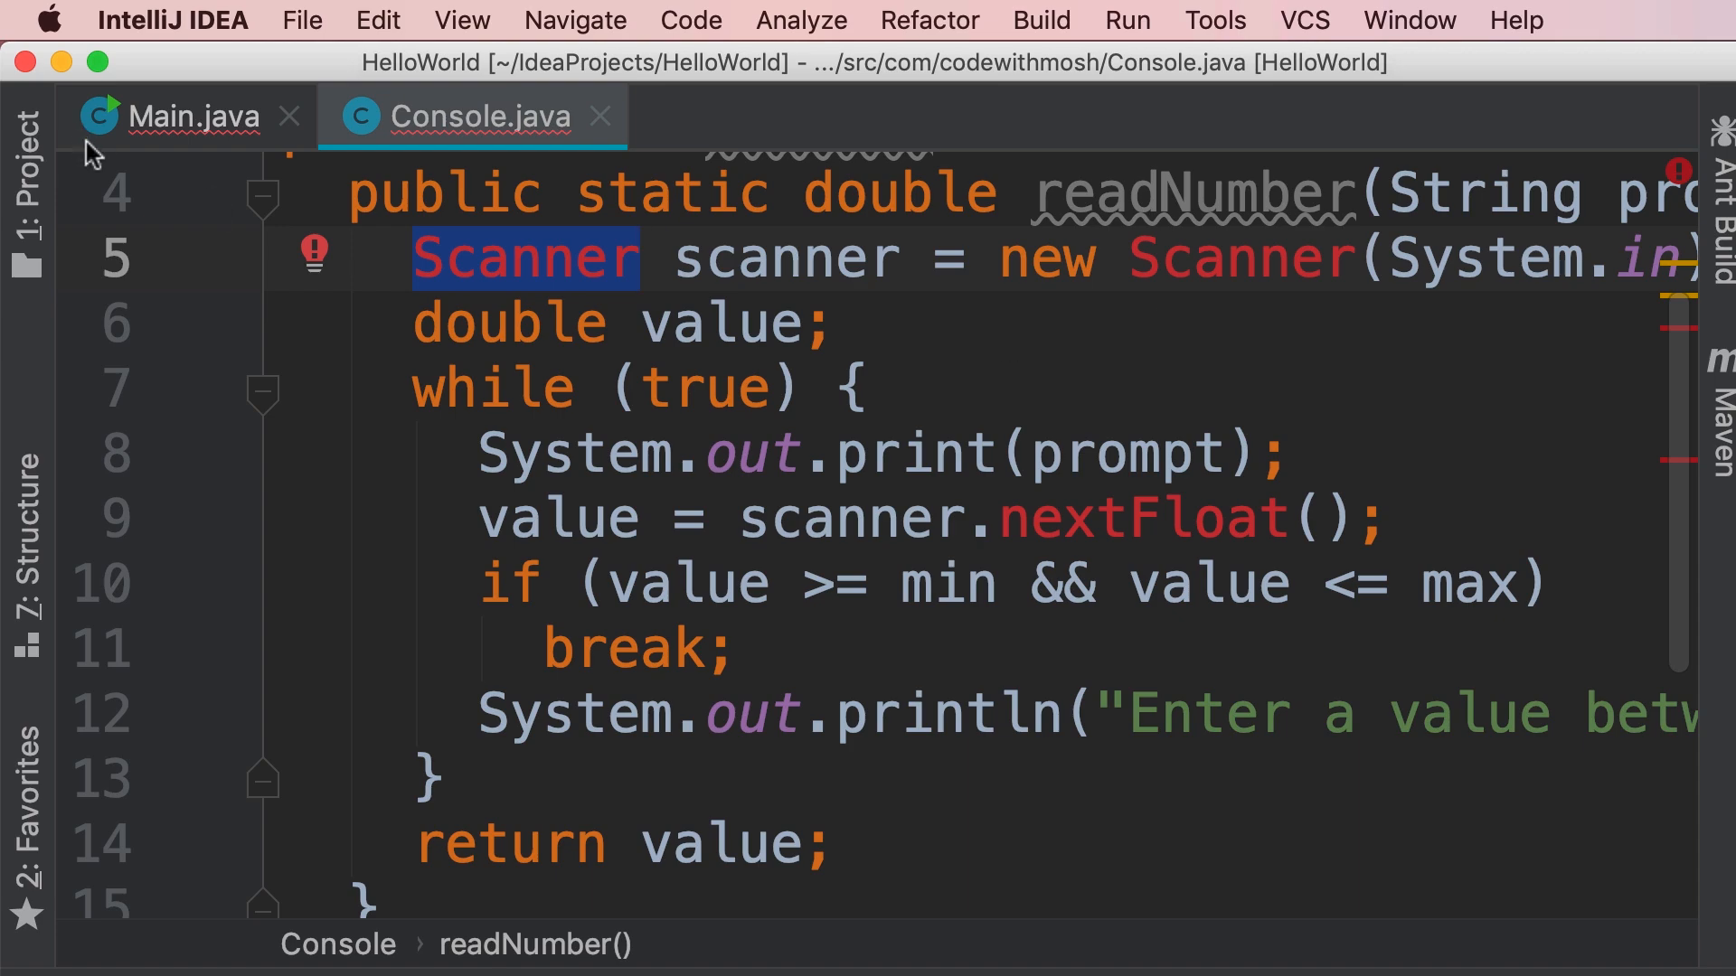
left_click(187, 115)
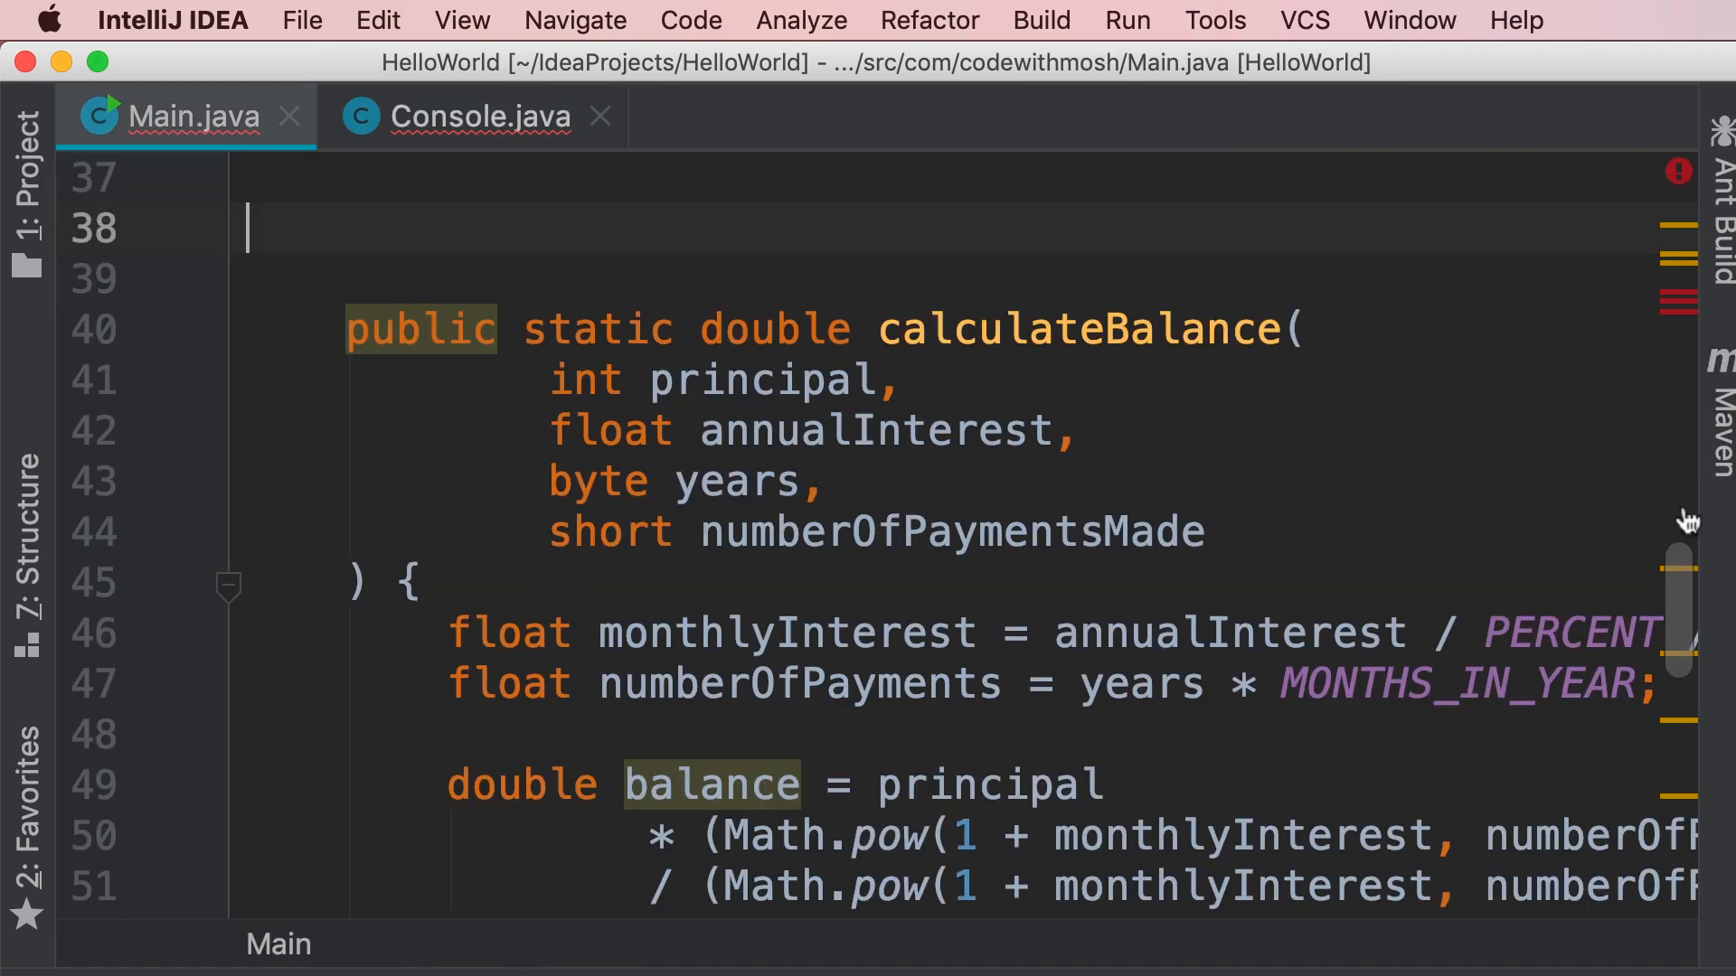
scroll("up", 3)
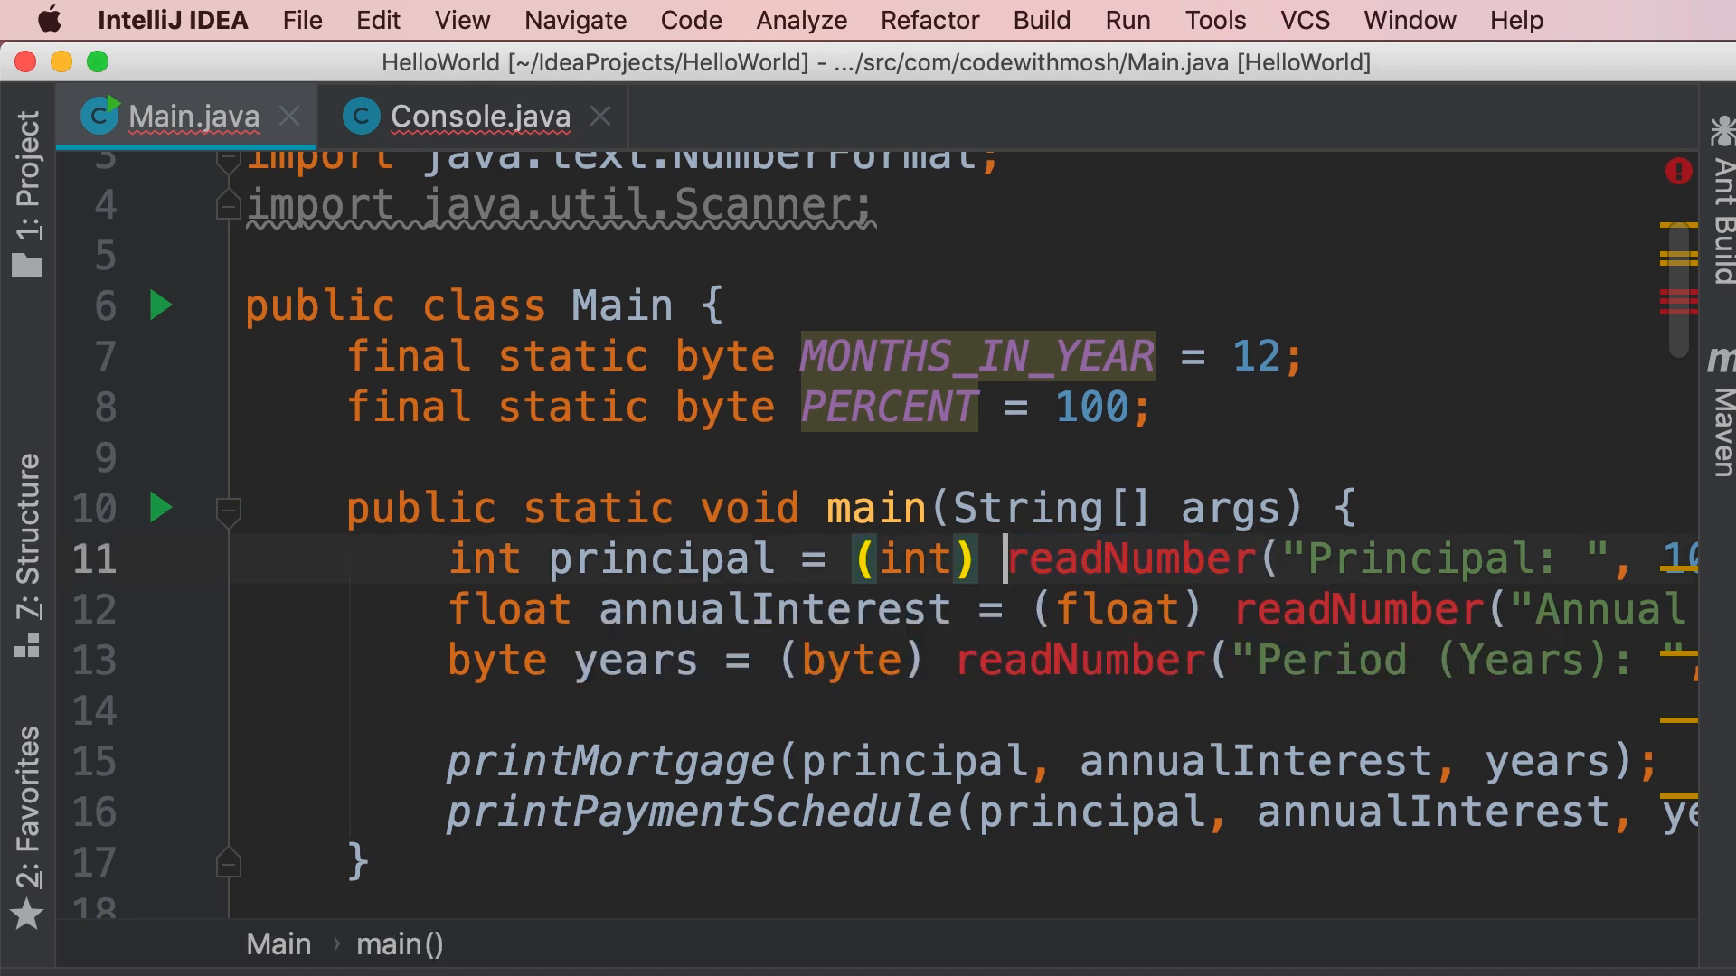
type("Console.")
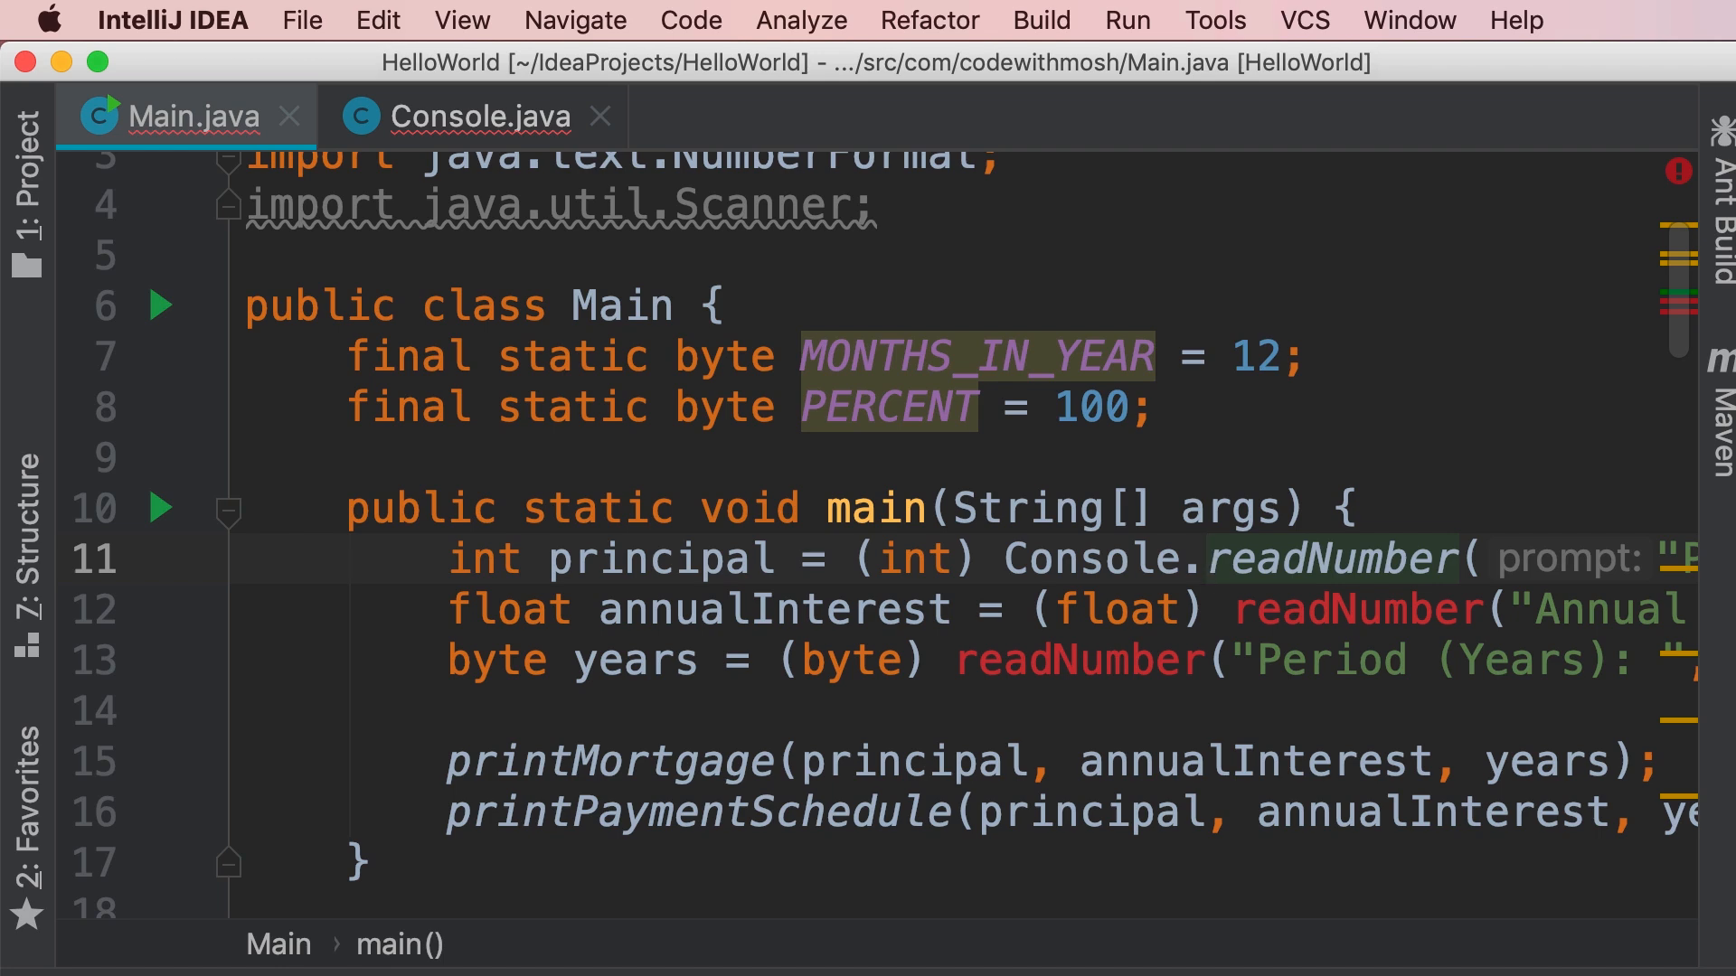
- Safe-delete the Console class from the project, leaving readNumber in Main
scroll("down", 3)
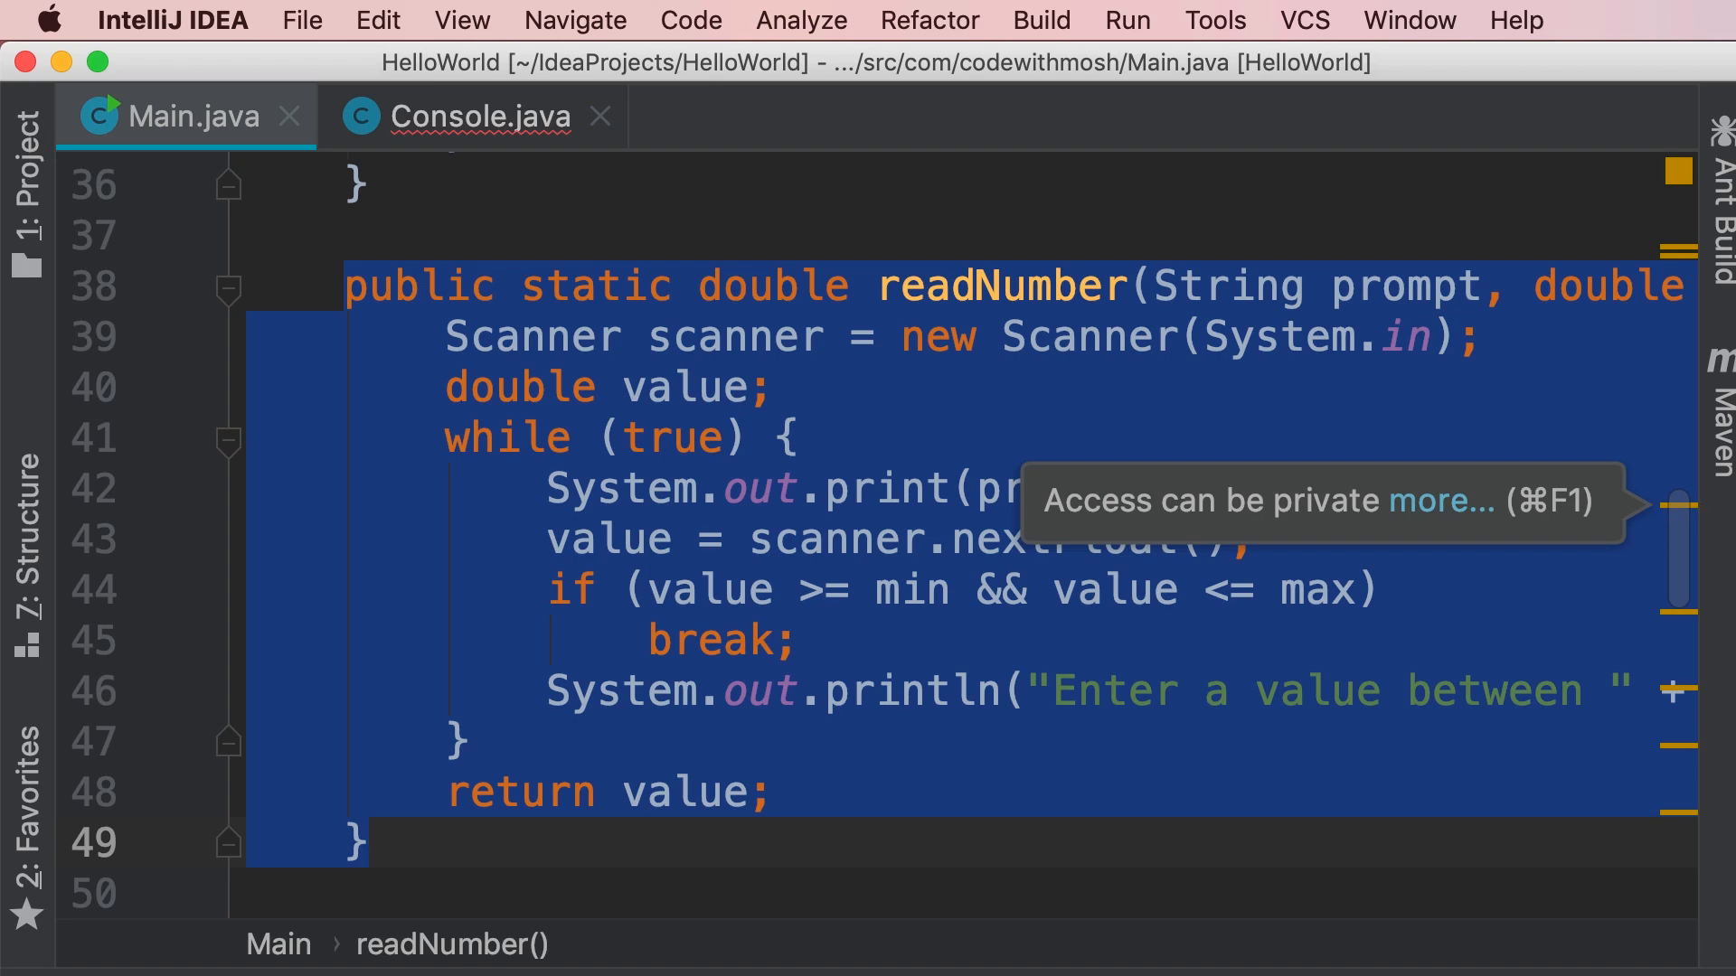
left_click(24, 155)
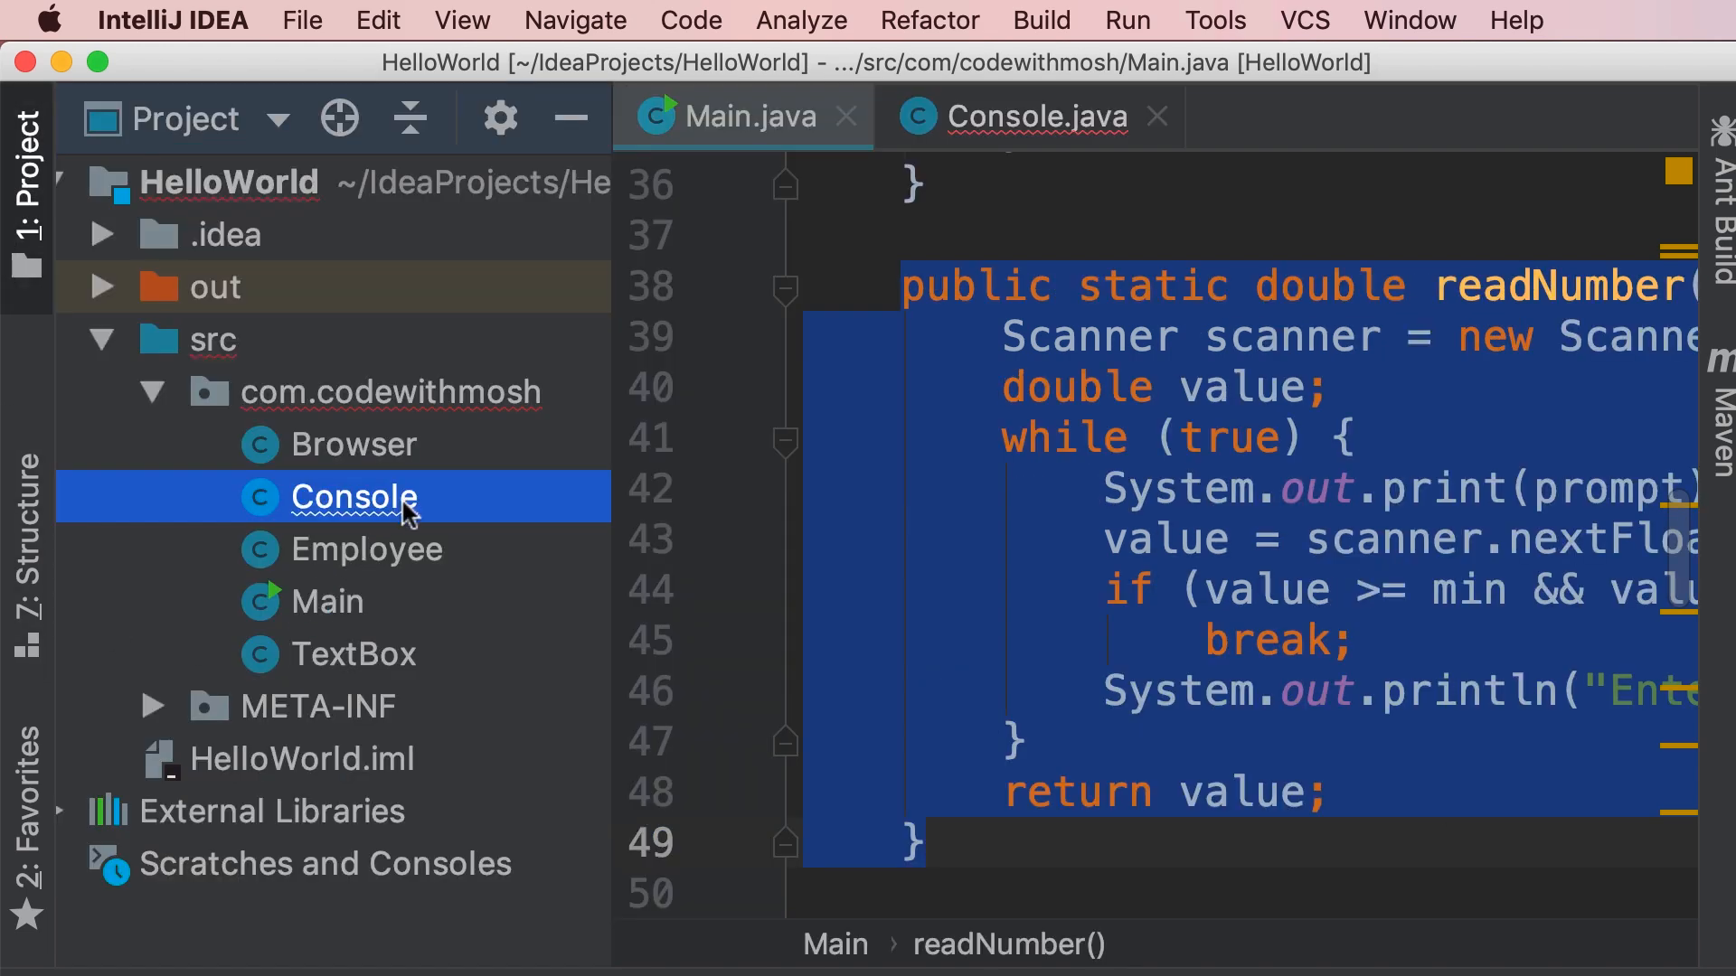
key("Delete")
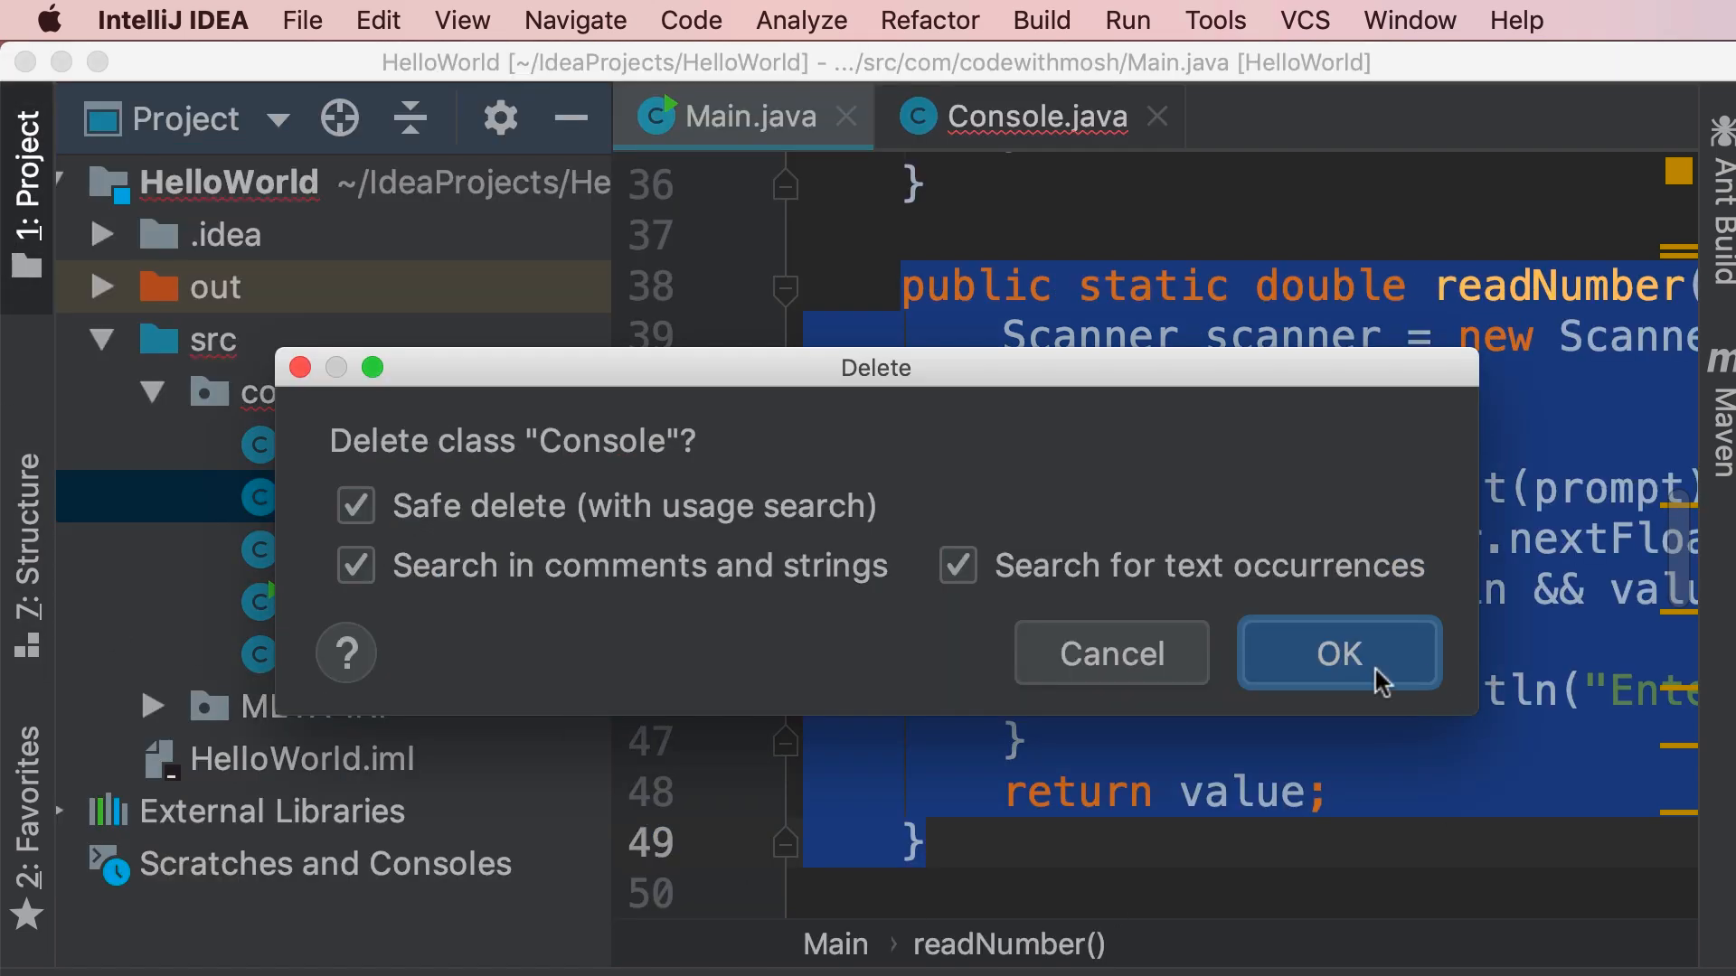
left_click(1337, 653)
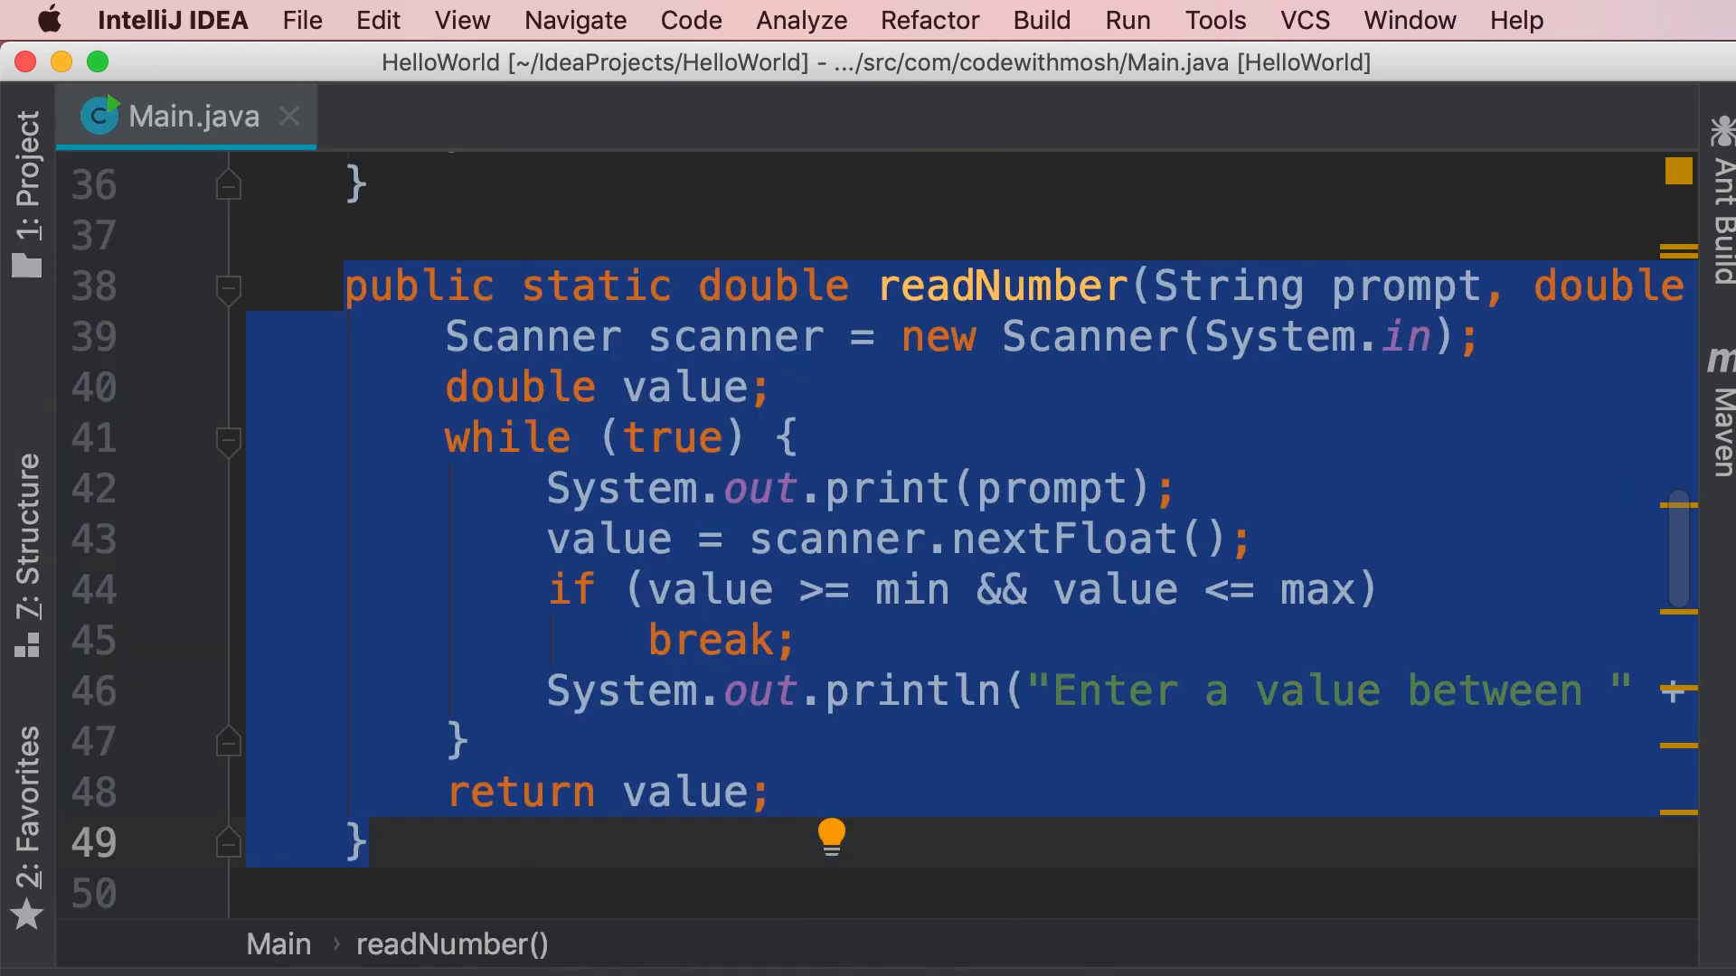
- Open Refactor This on readNumber and choose Move, showing the Move Members dialog
left_click(1024, 286)
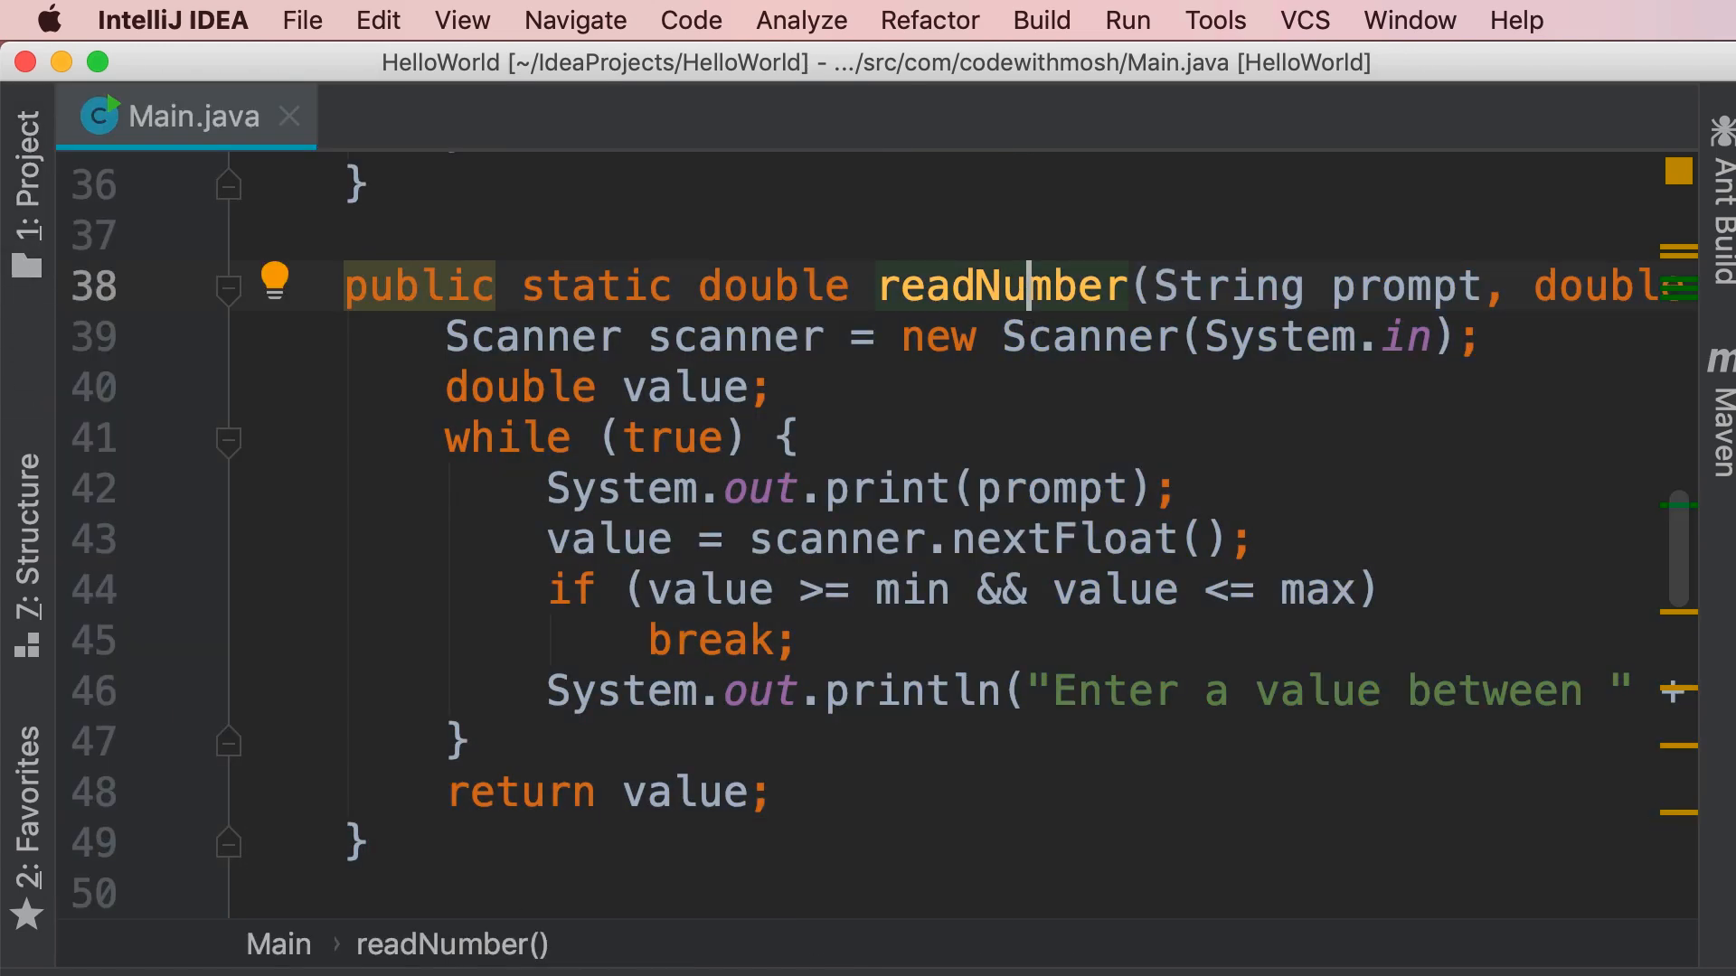
left_click(929, 20)
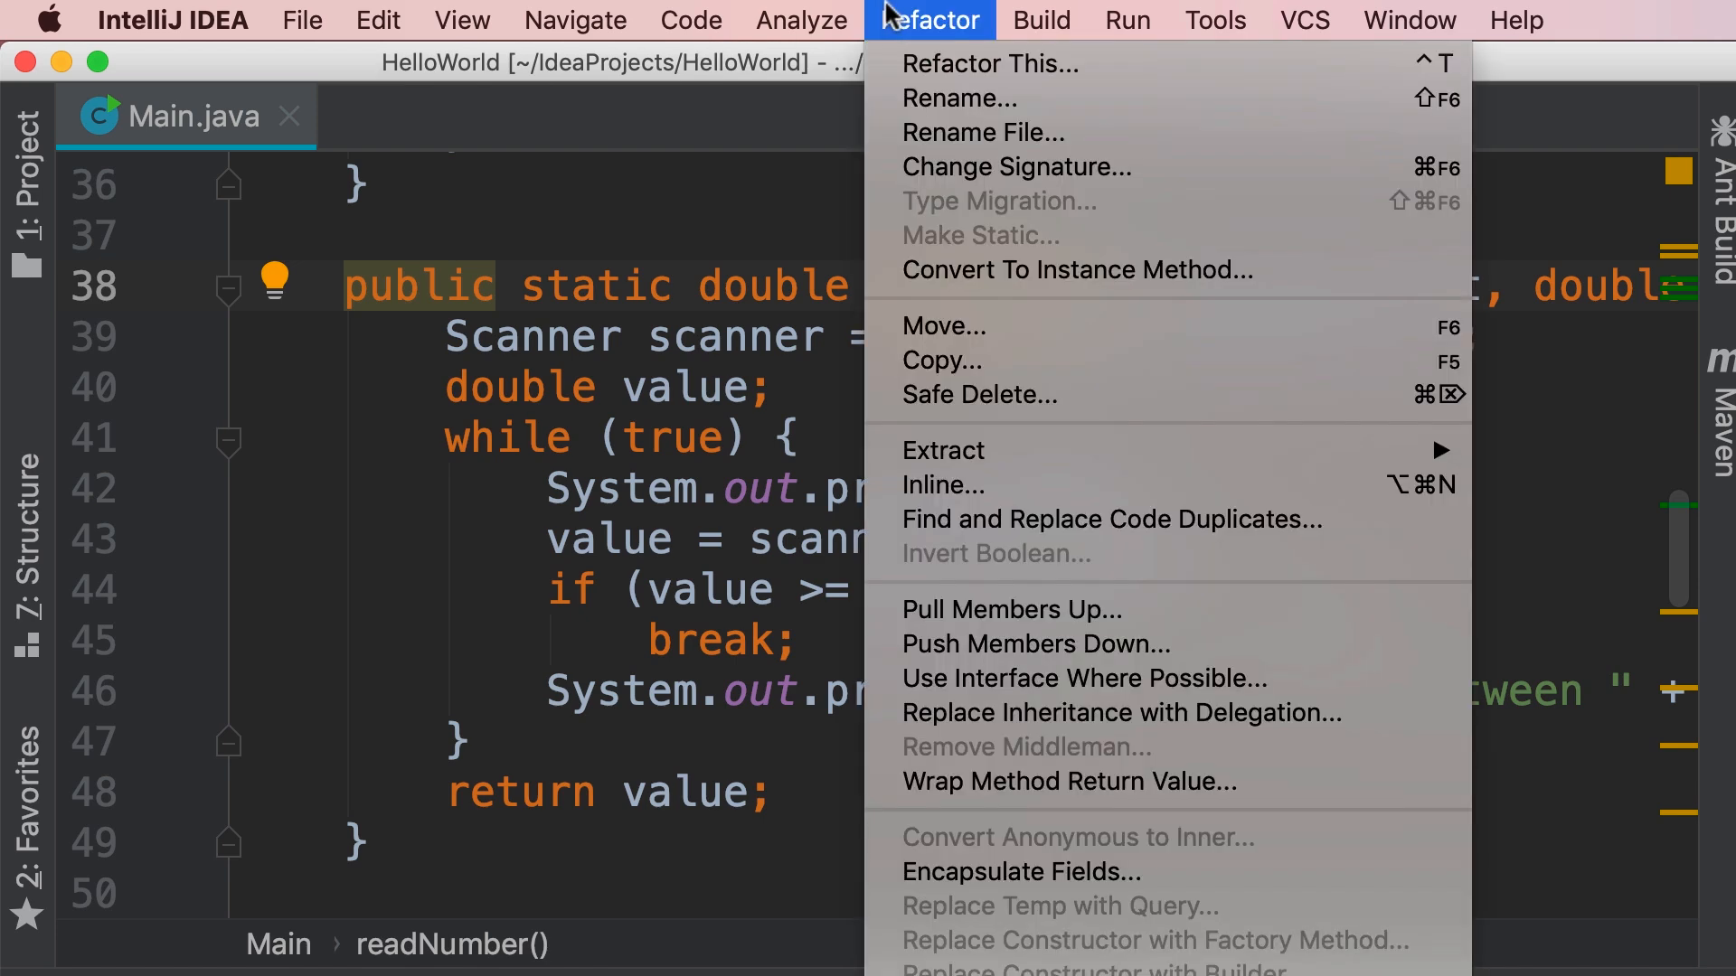
mouse_move(1123, 65)
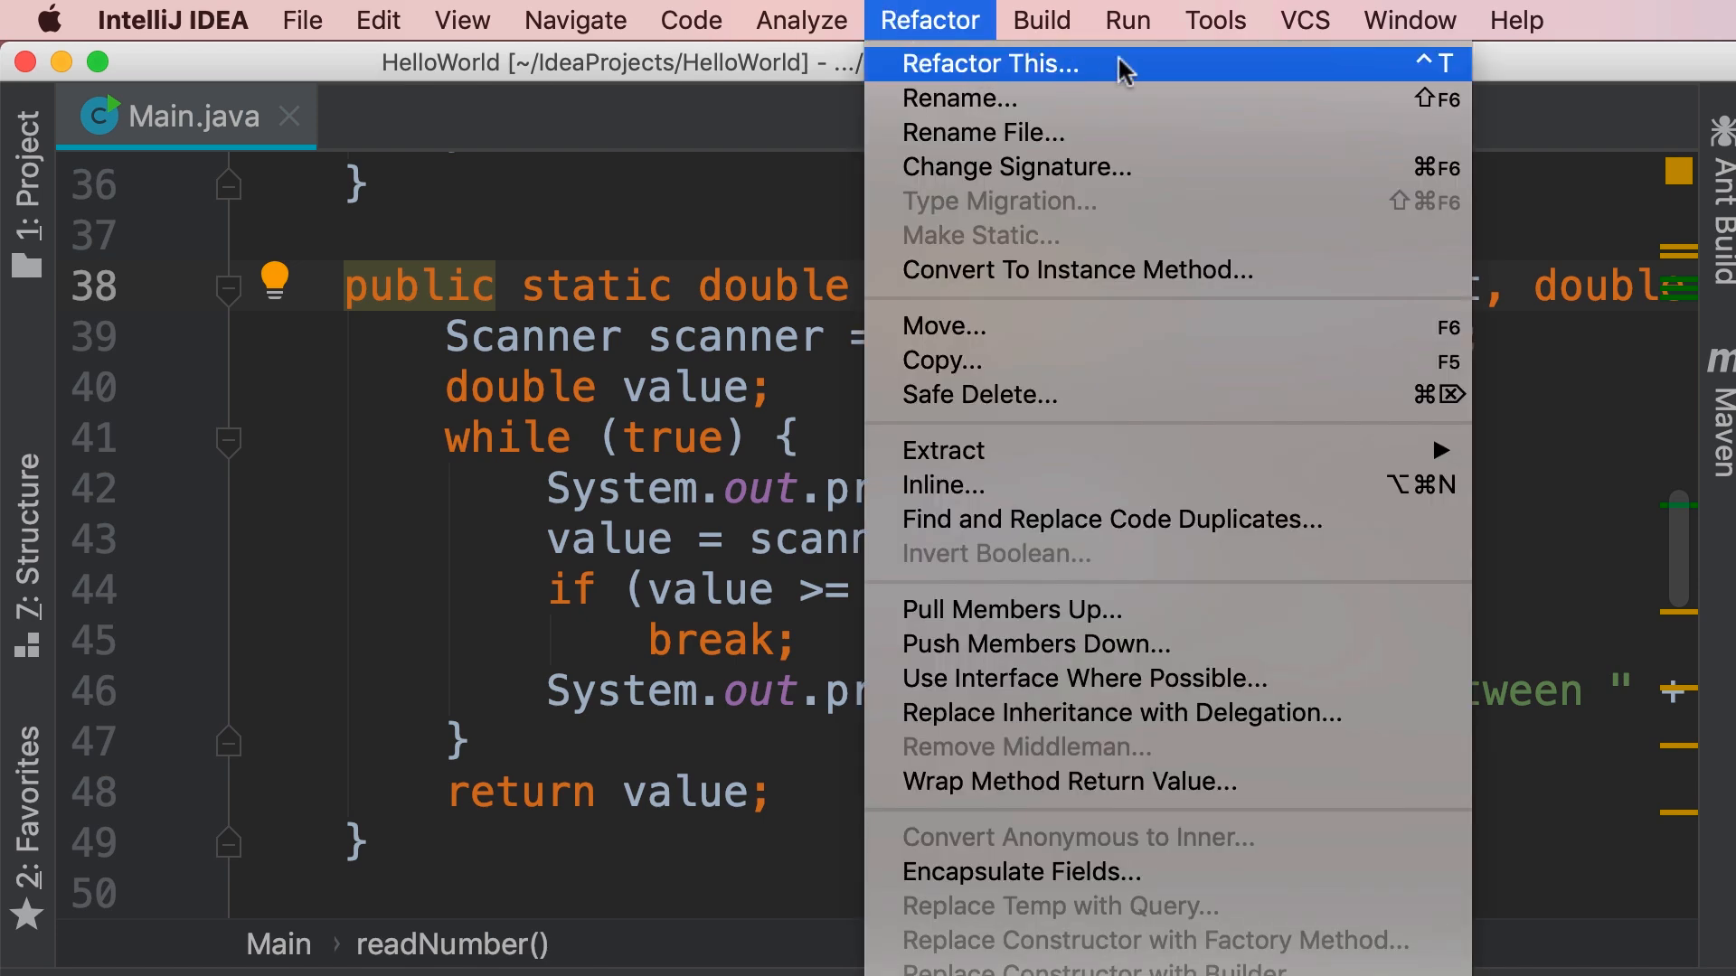
mouse_move(1421, 87)
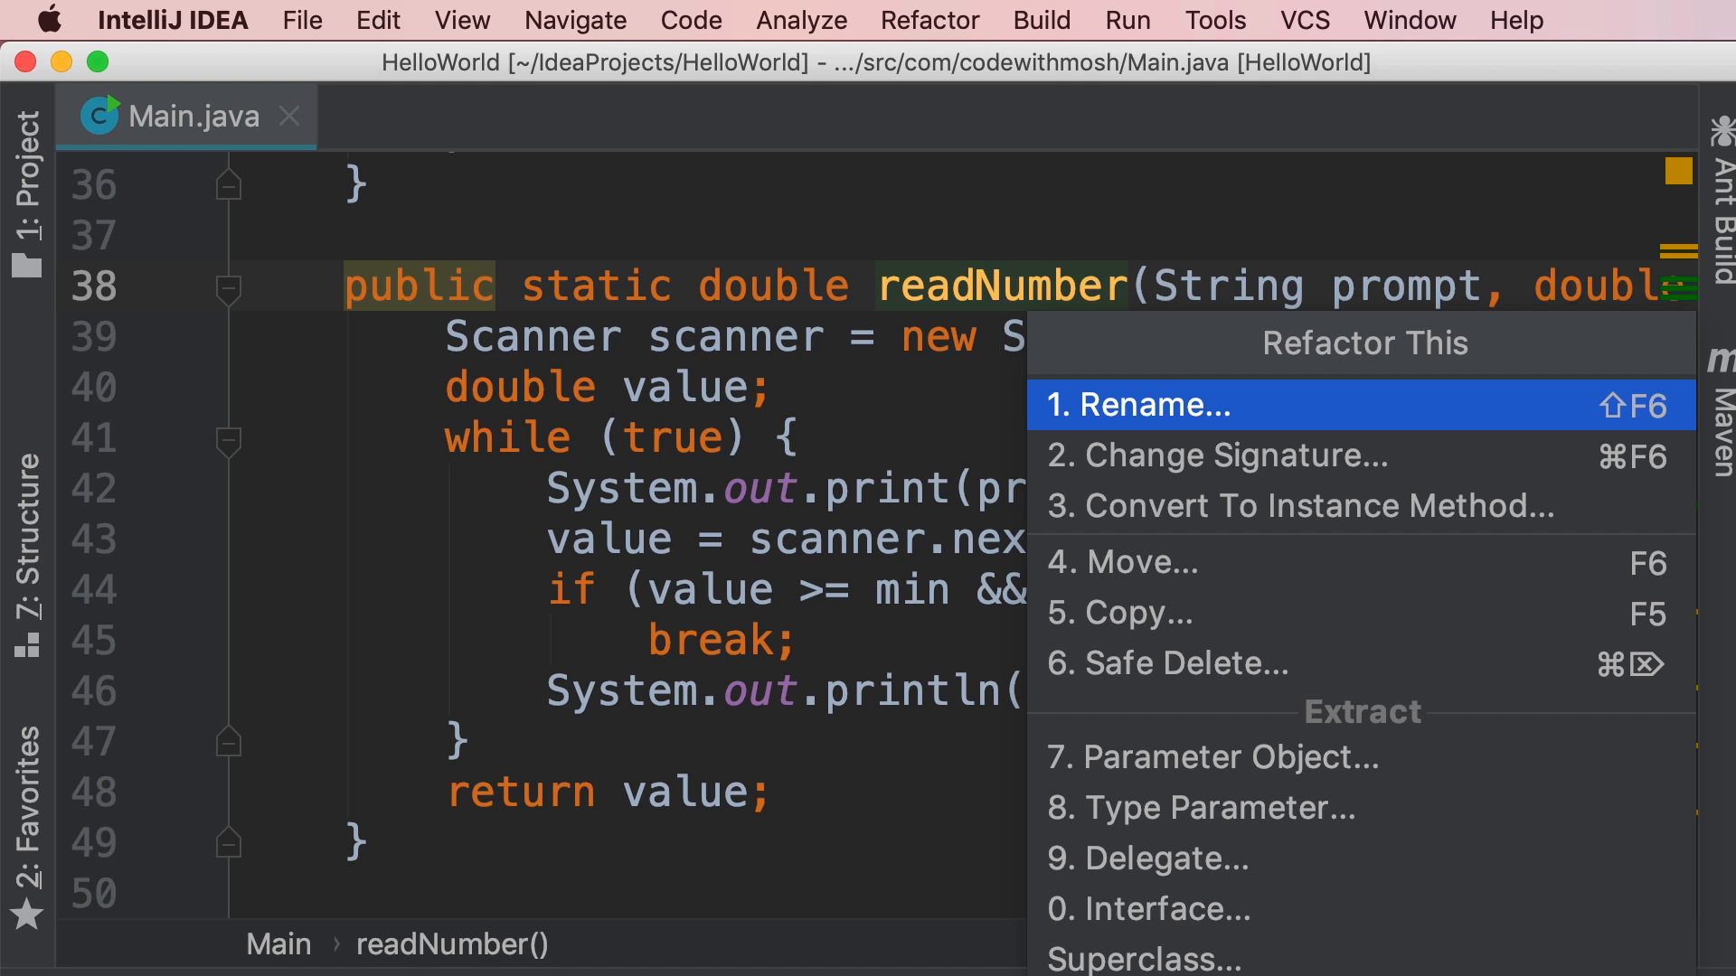
left_click(1121, 562)
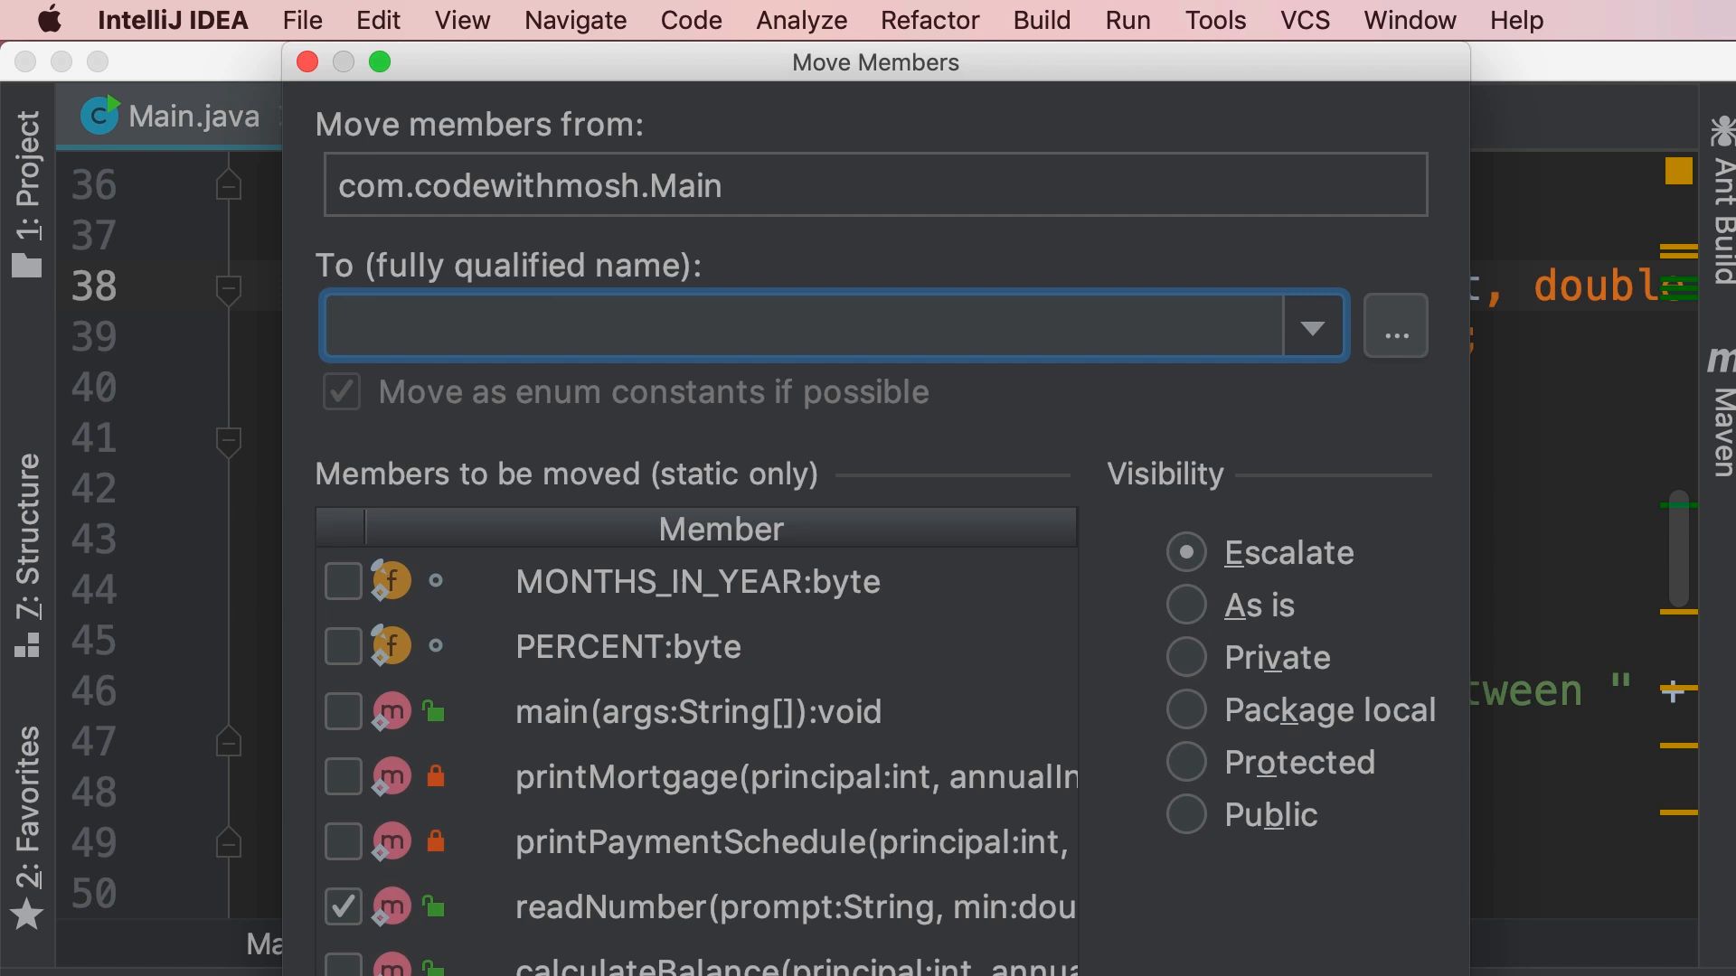
mouse_move(512, 293)
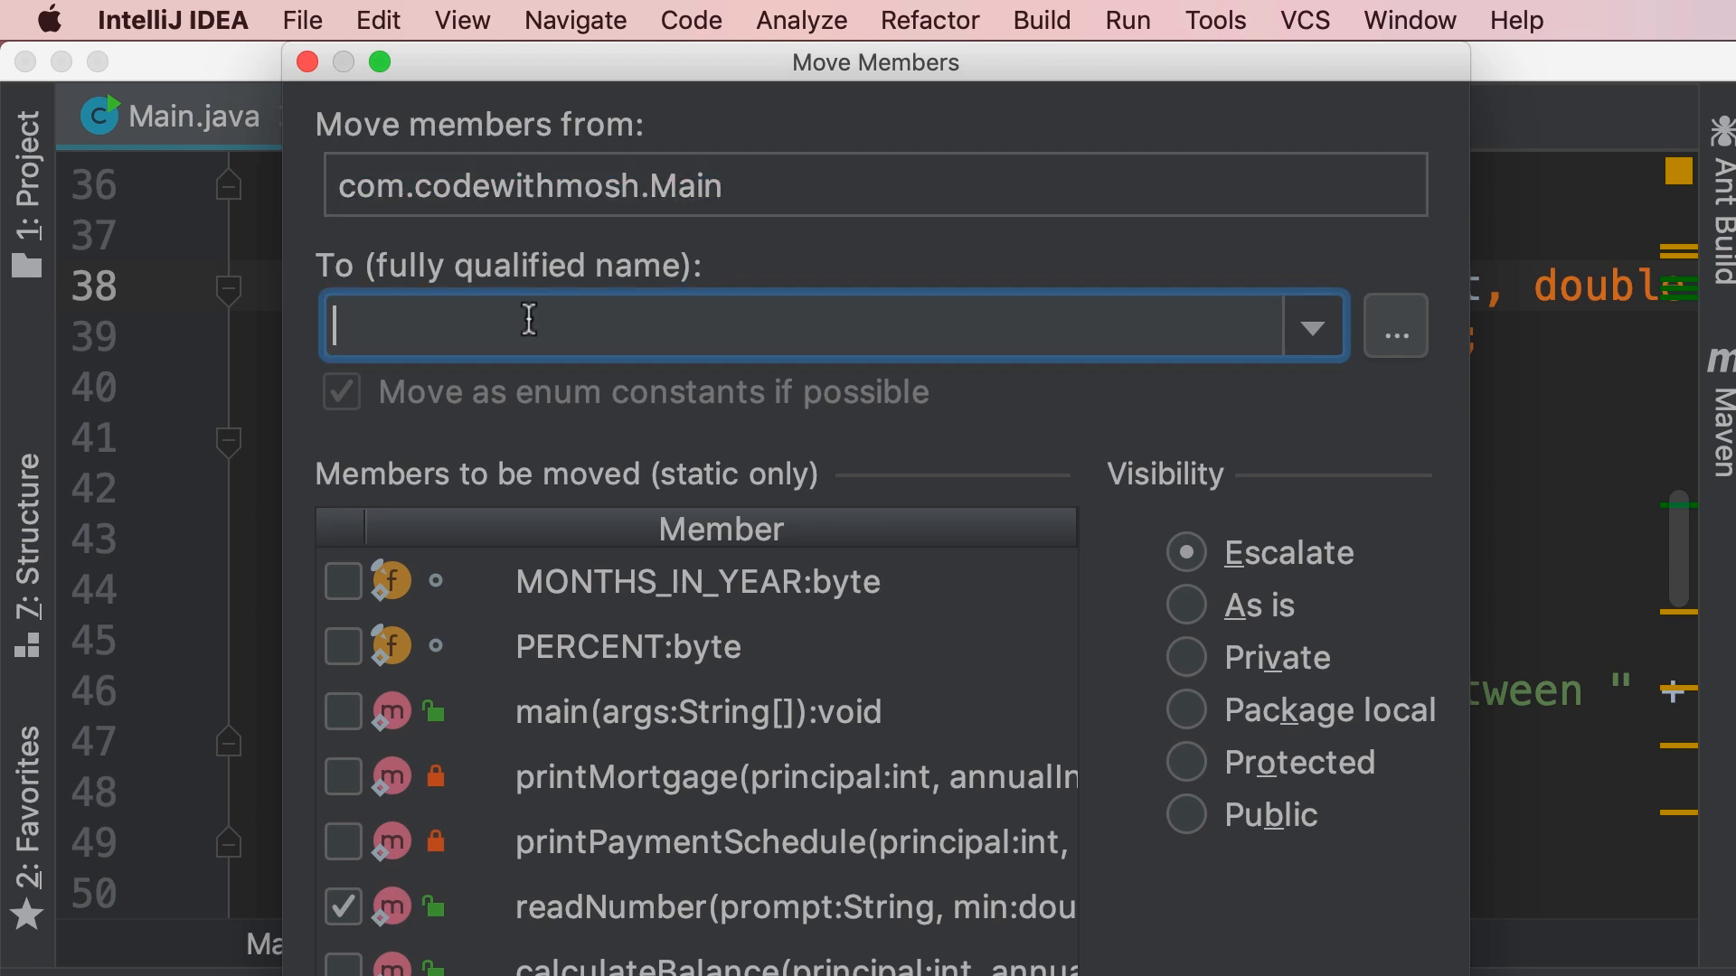
- Move readNumber to com.codewithmosh.Console with Public visibility, creating the missing class
type("com")
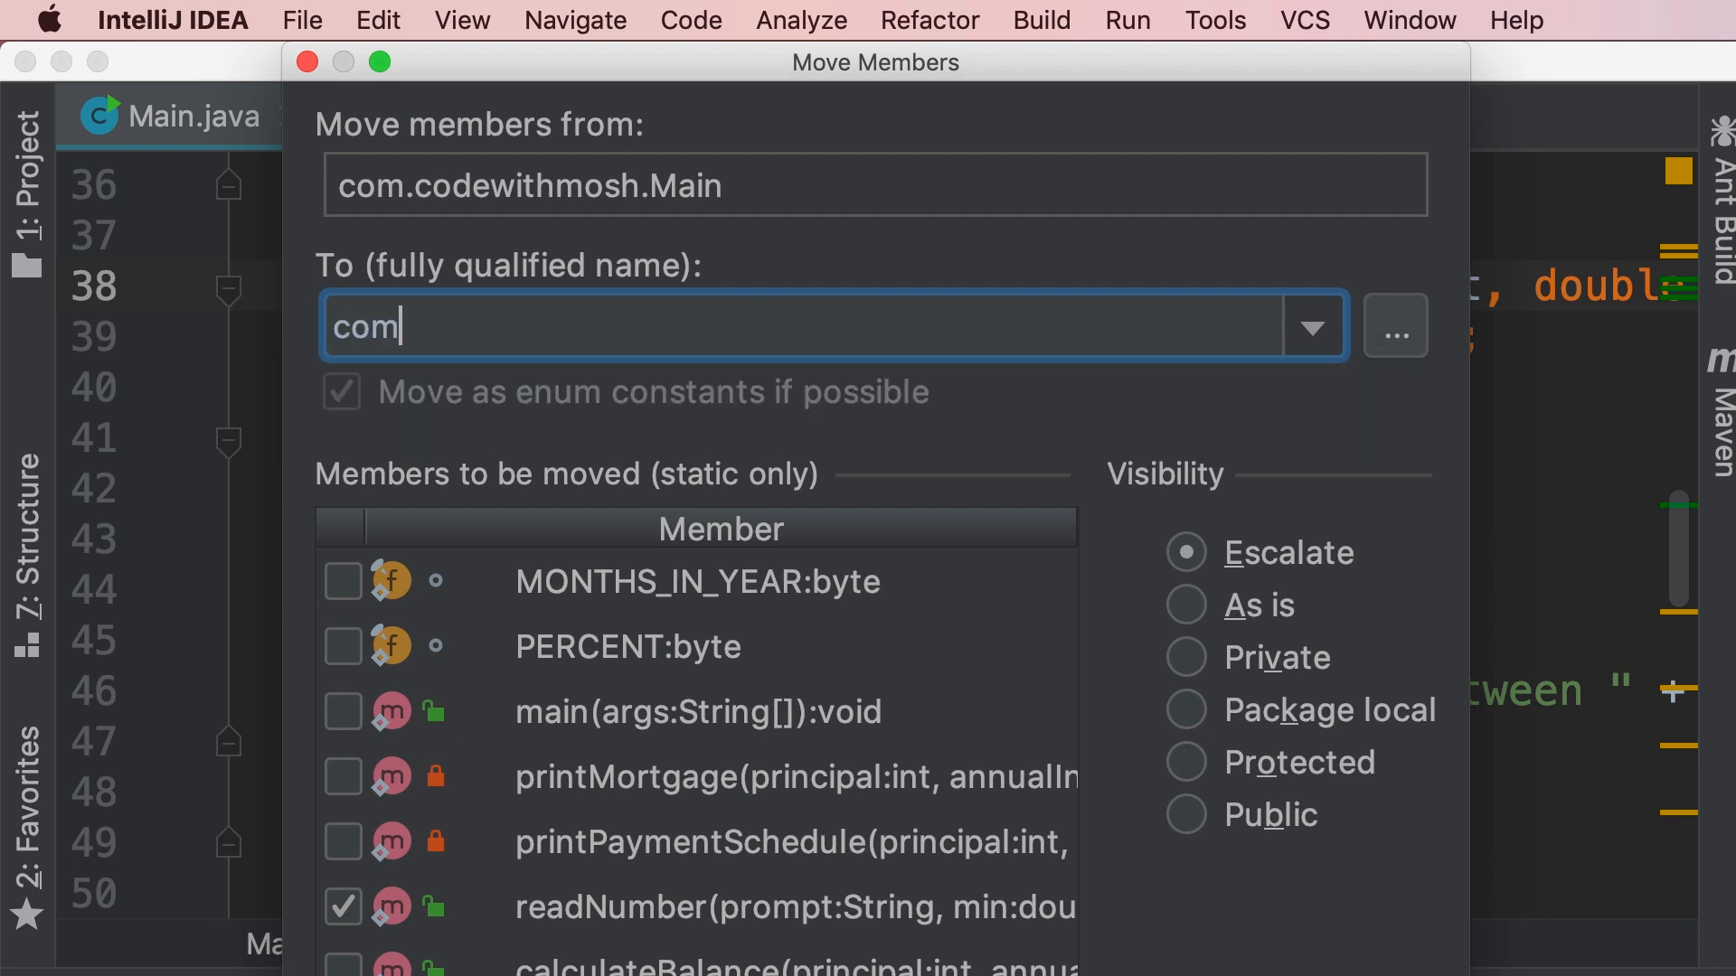
type(".codewithmosh.")
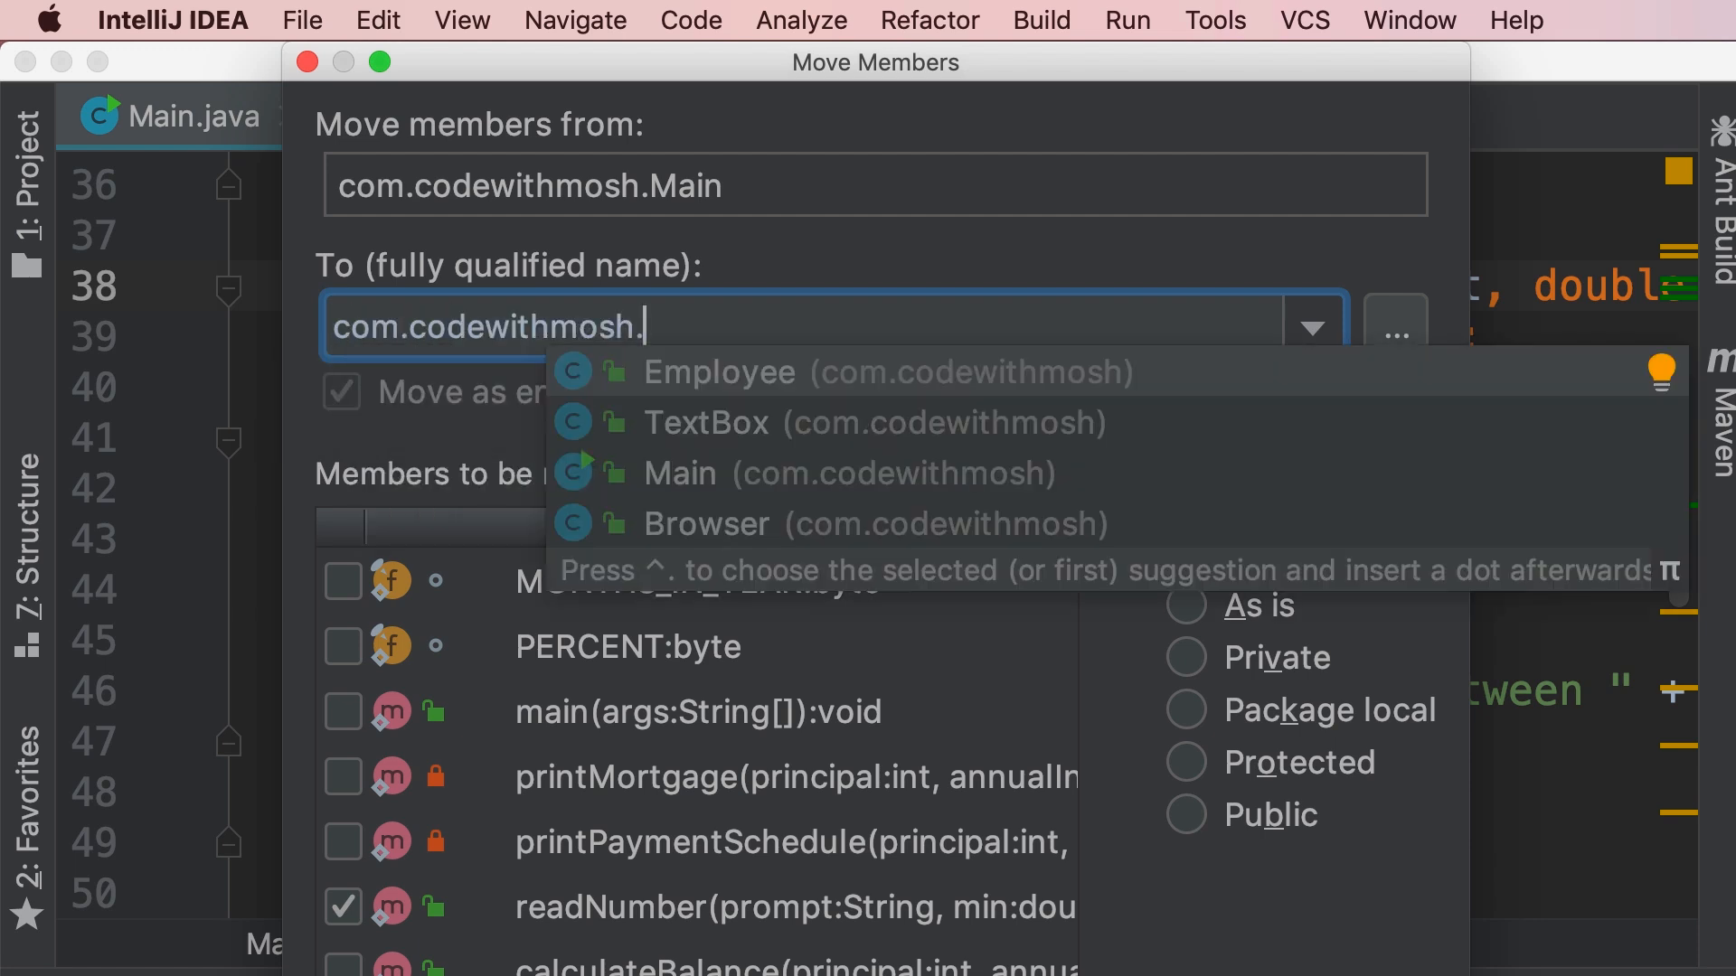
type("Console")
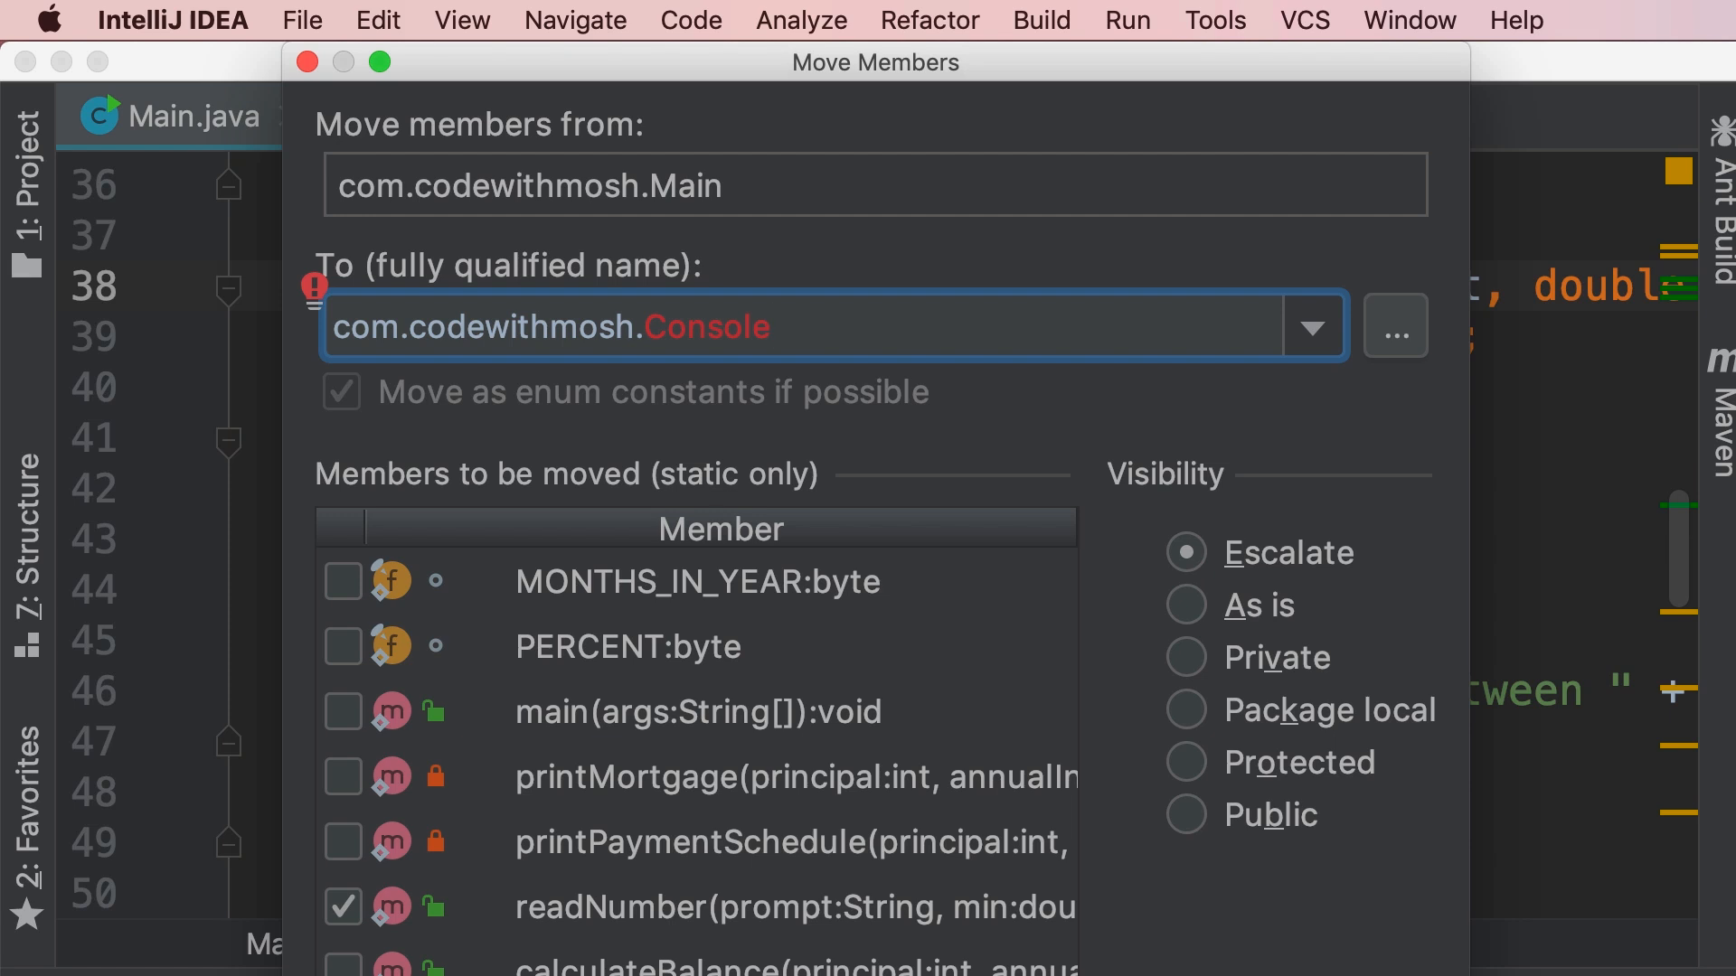
mouse_move(1337, 861)
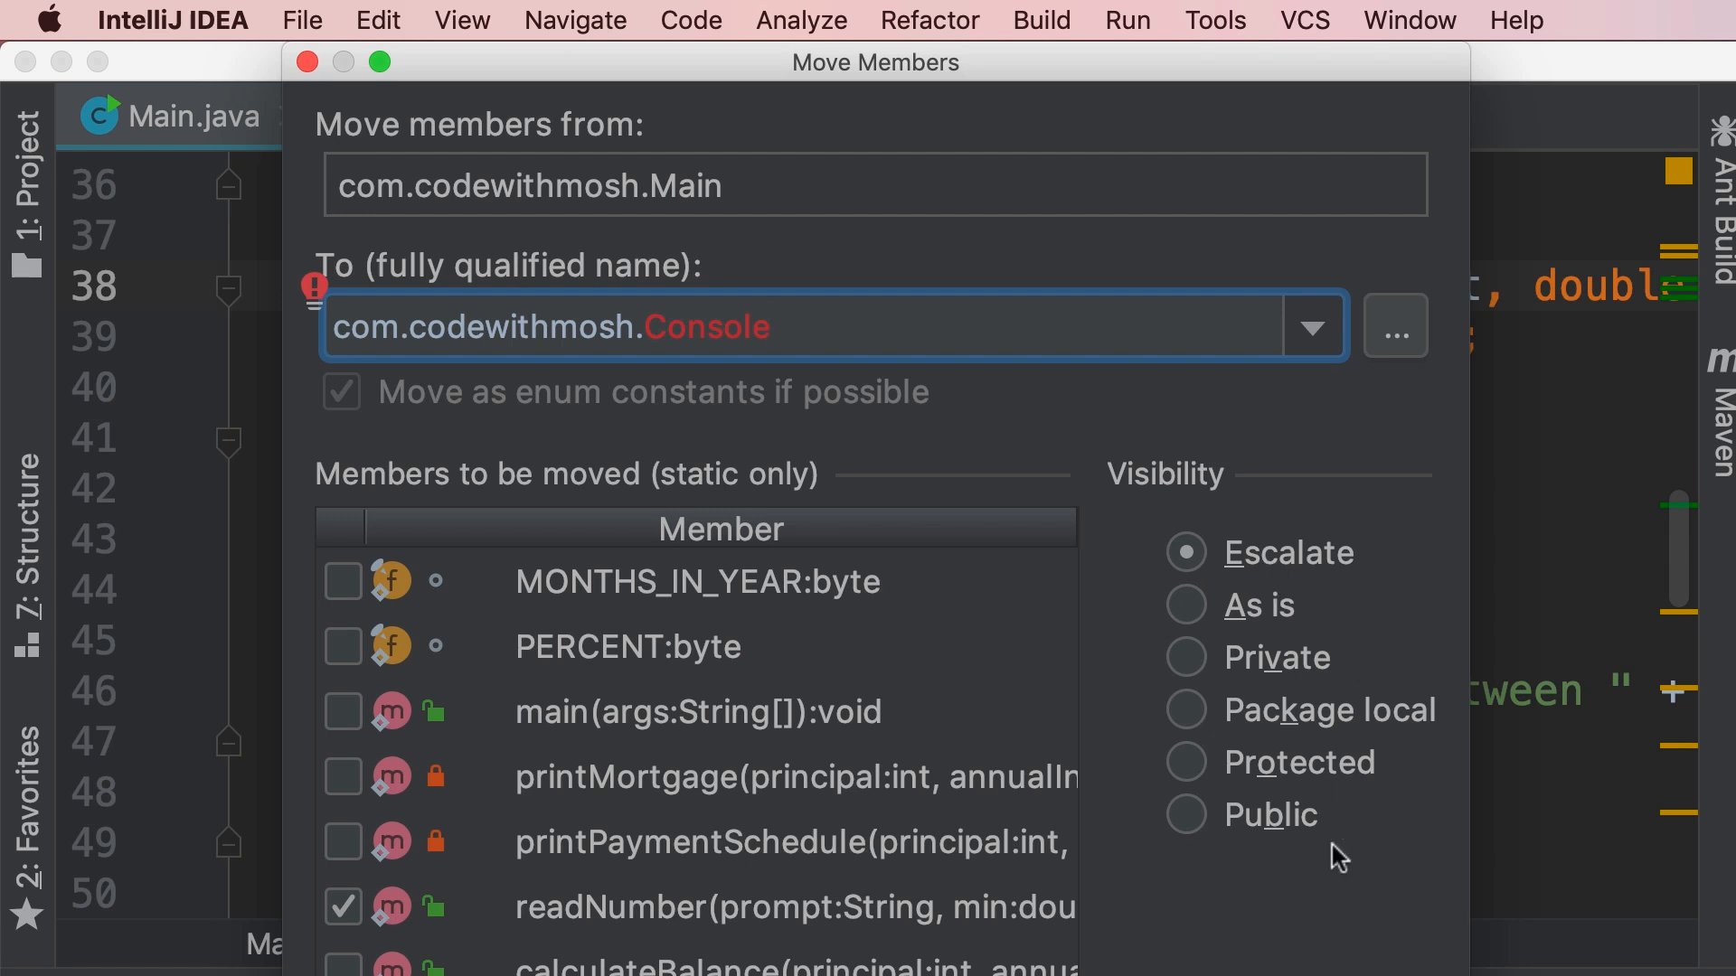
mouse_move(1266, 896)
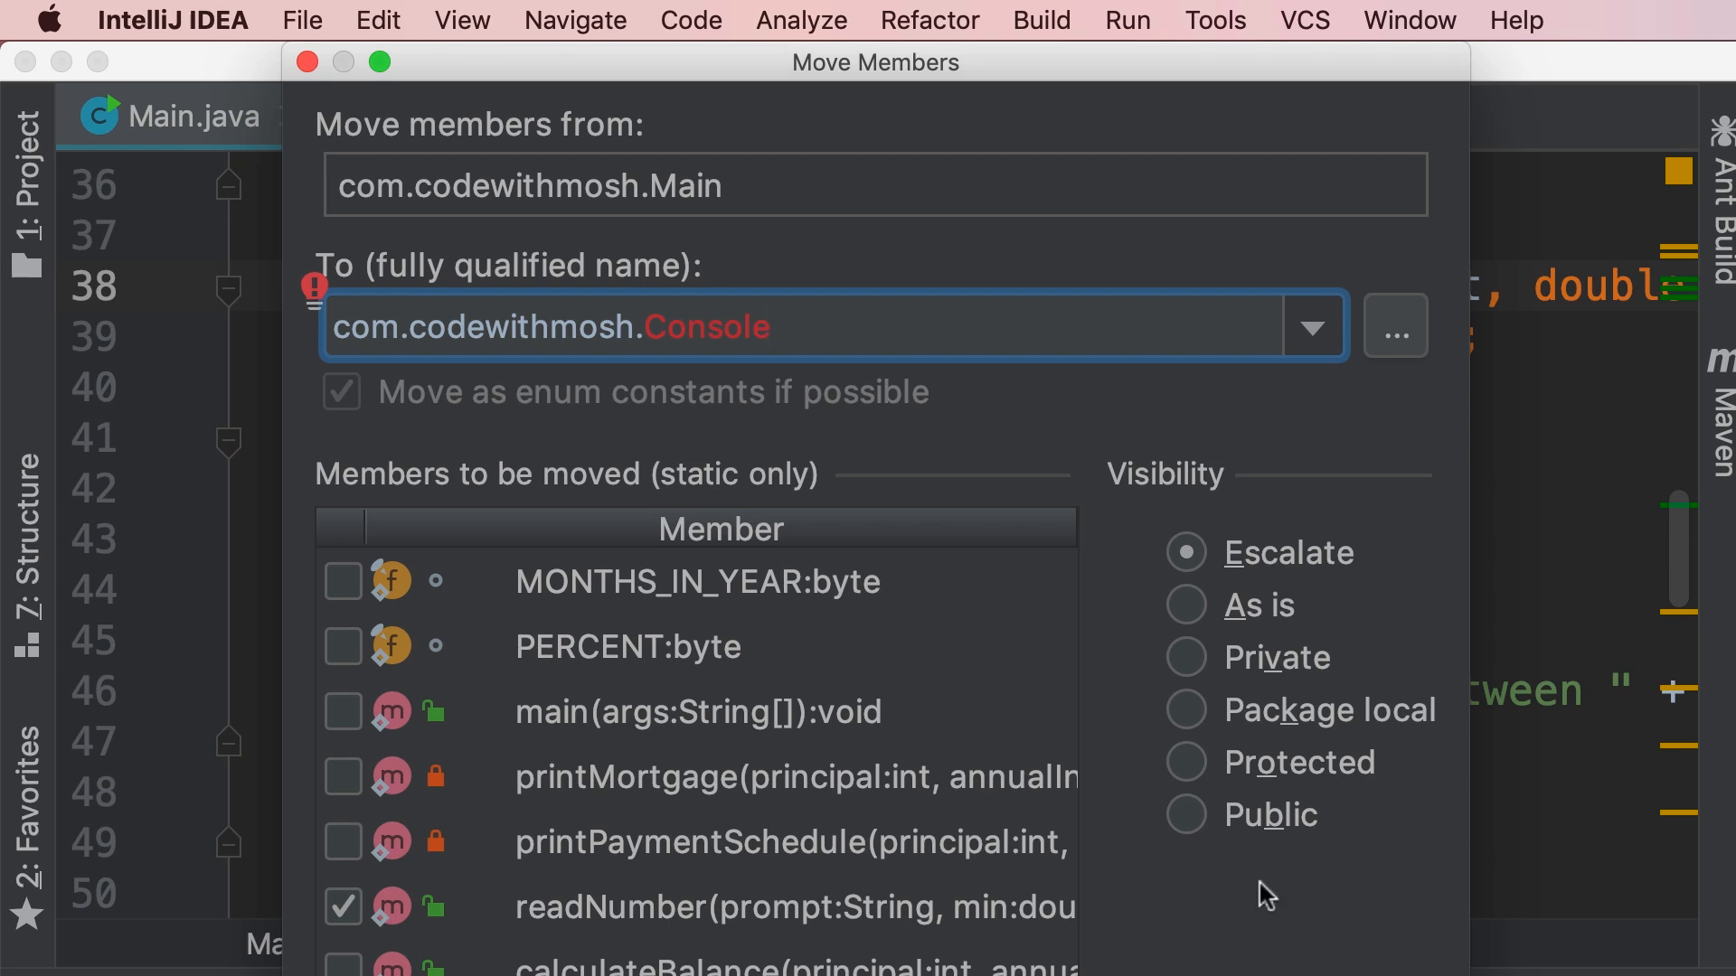
mouse_move(1181, 846)
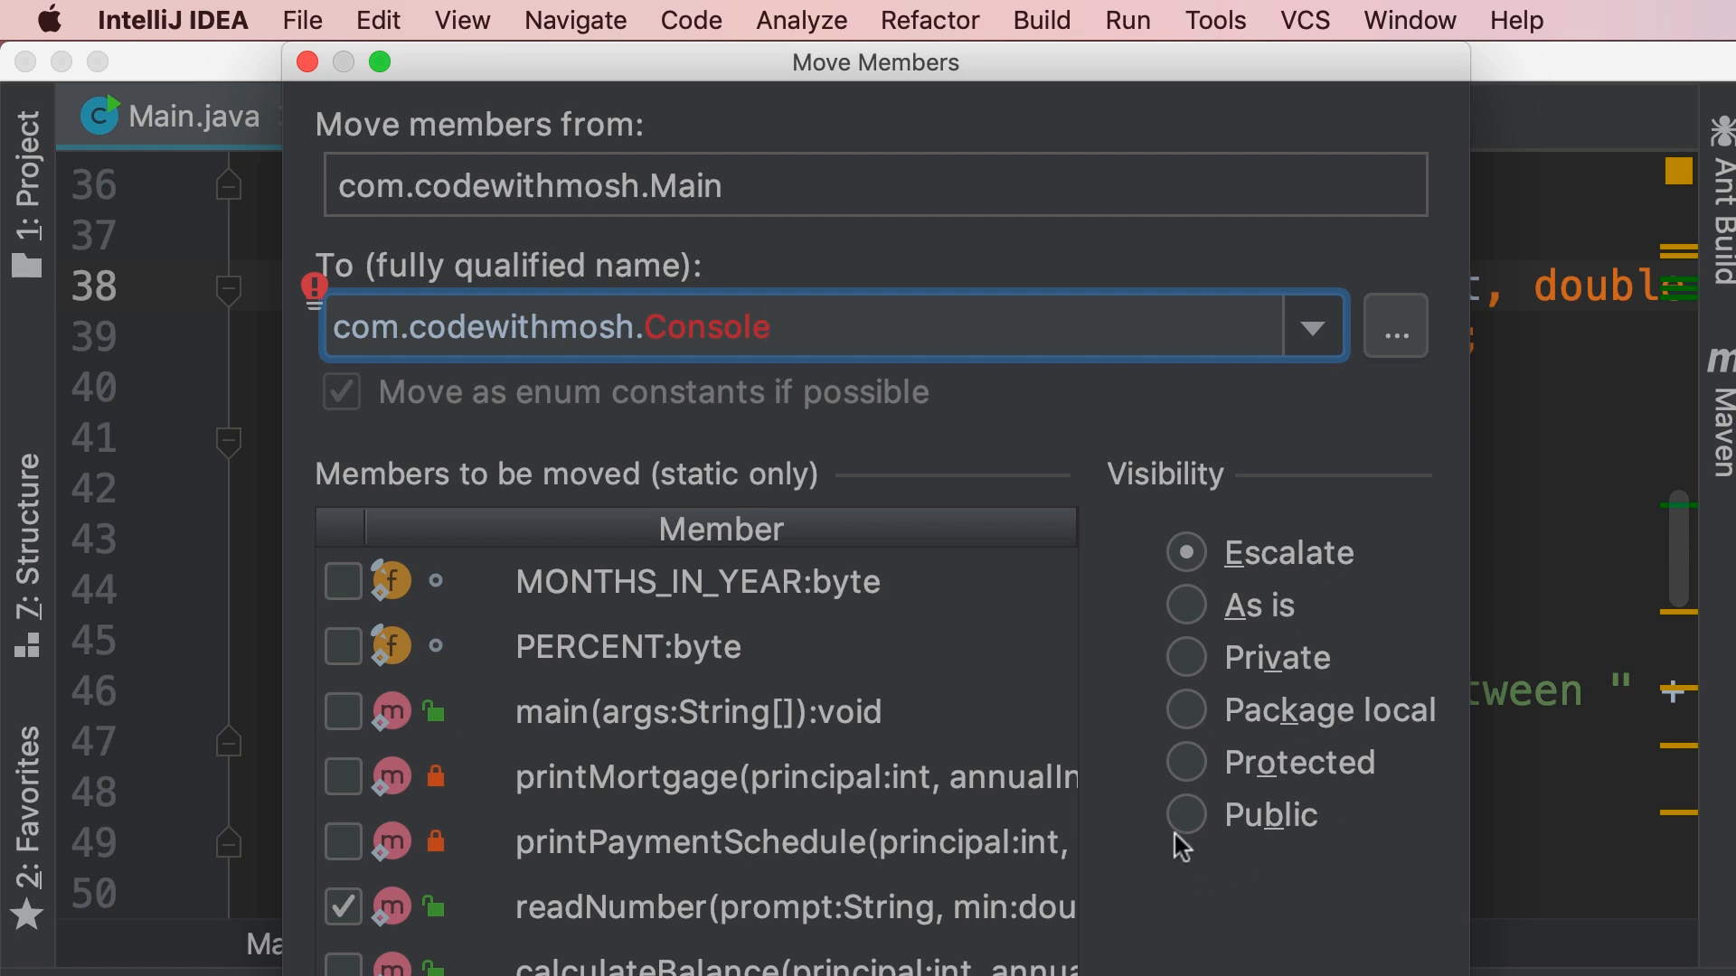
left_click(1183, 815)
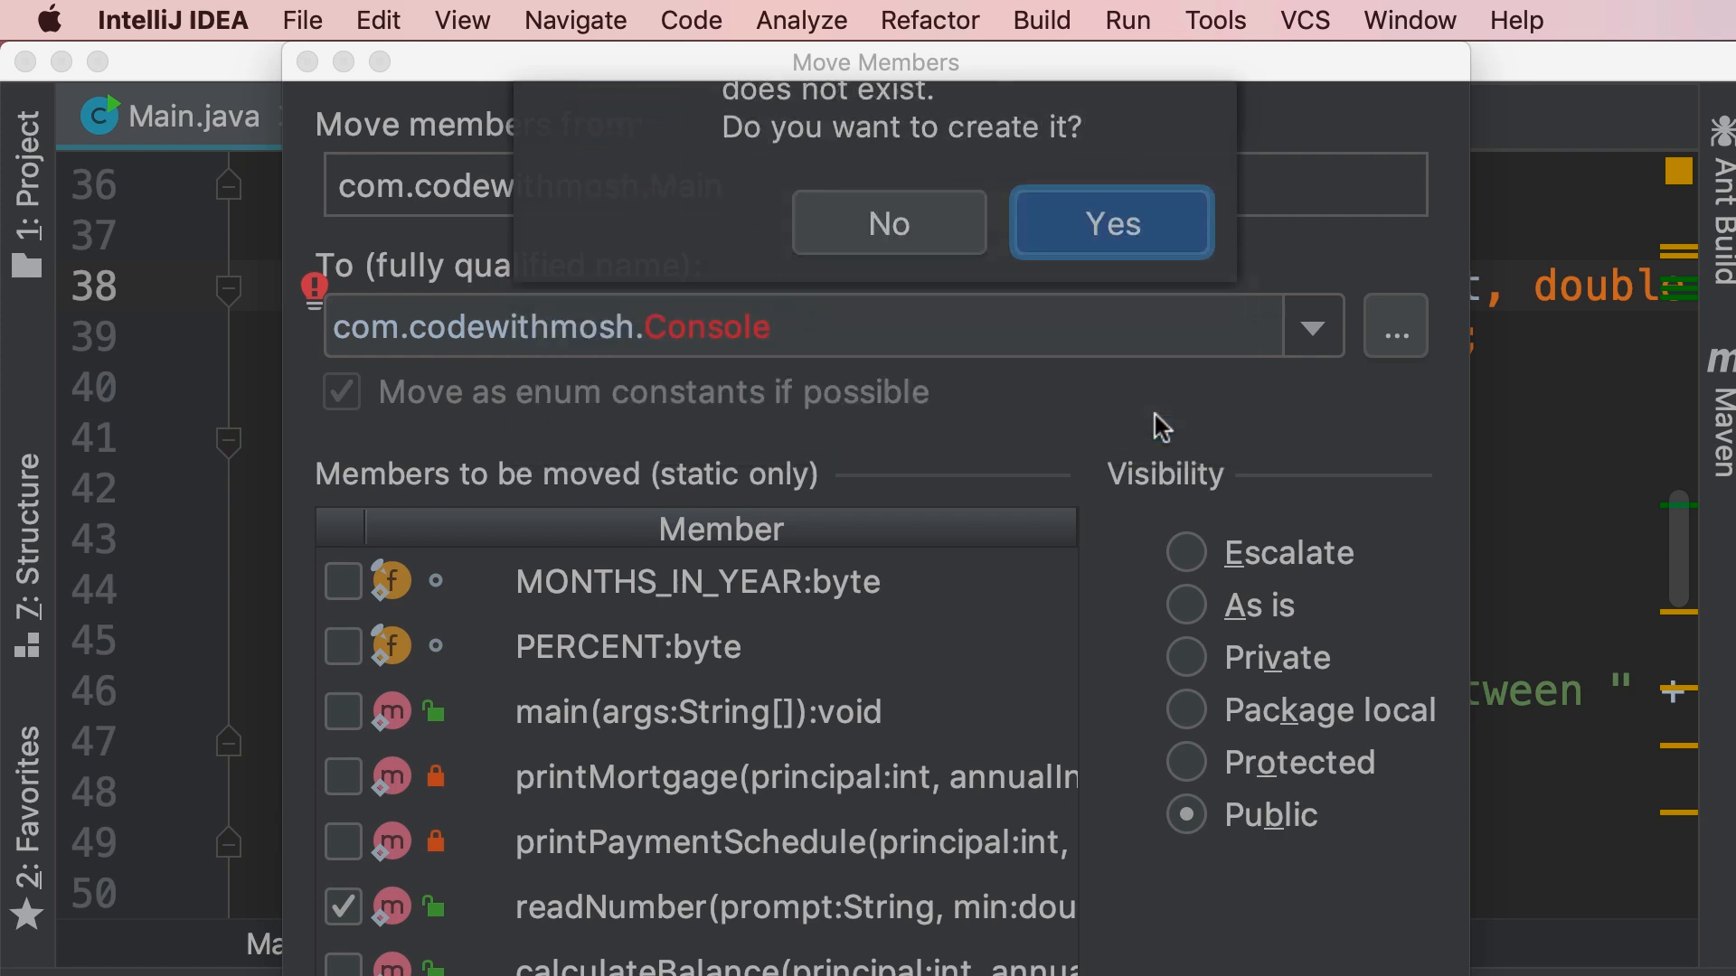
left_click(1110, 223)
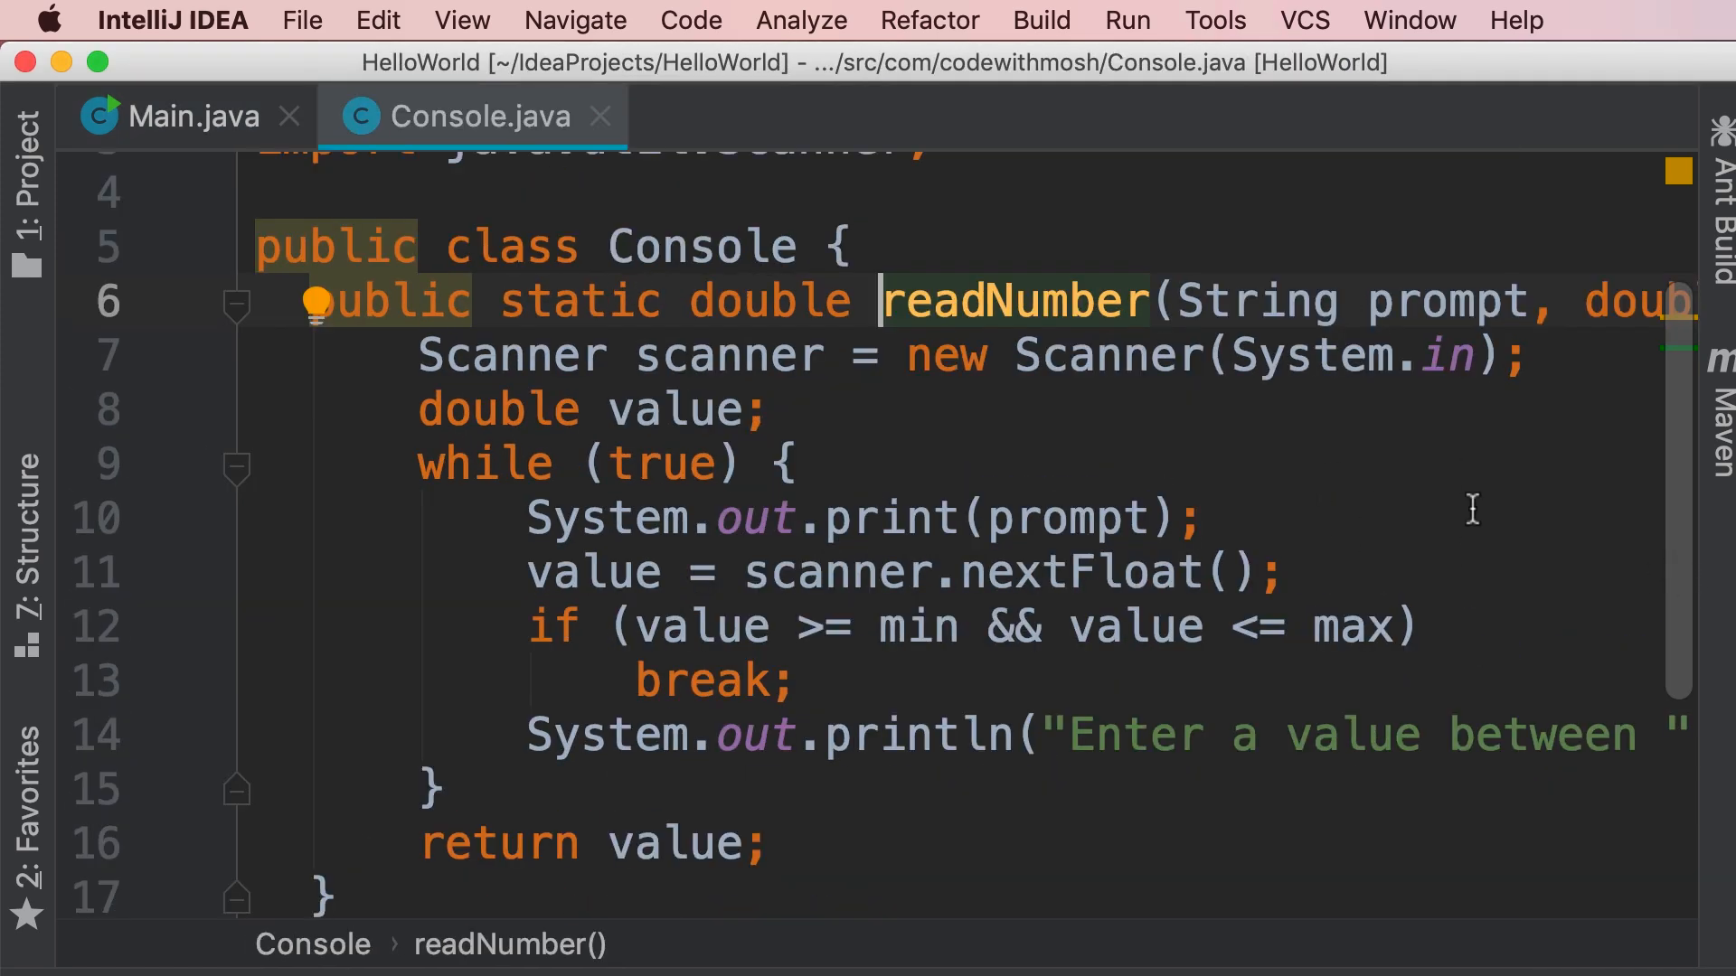
mouse_move(1378, 474)
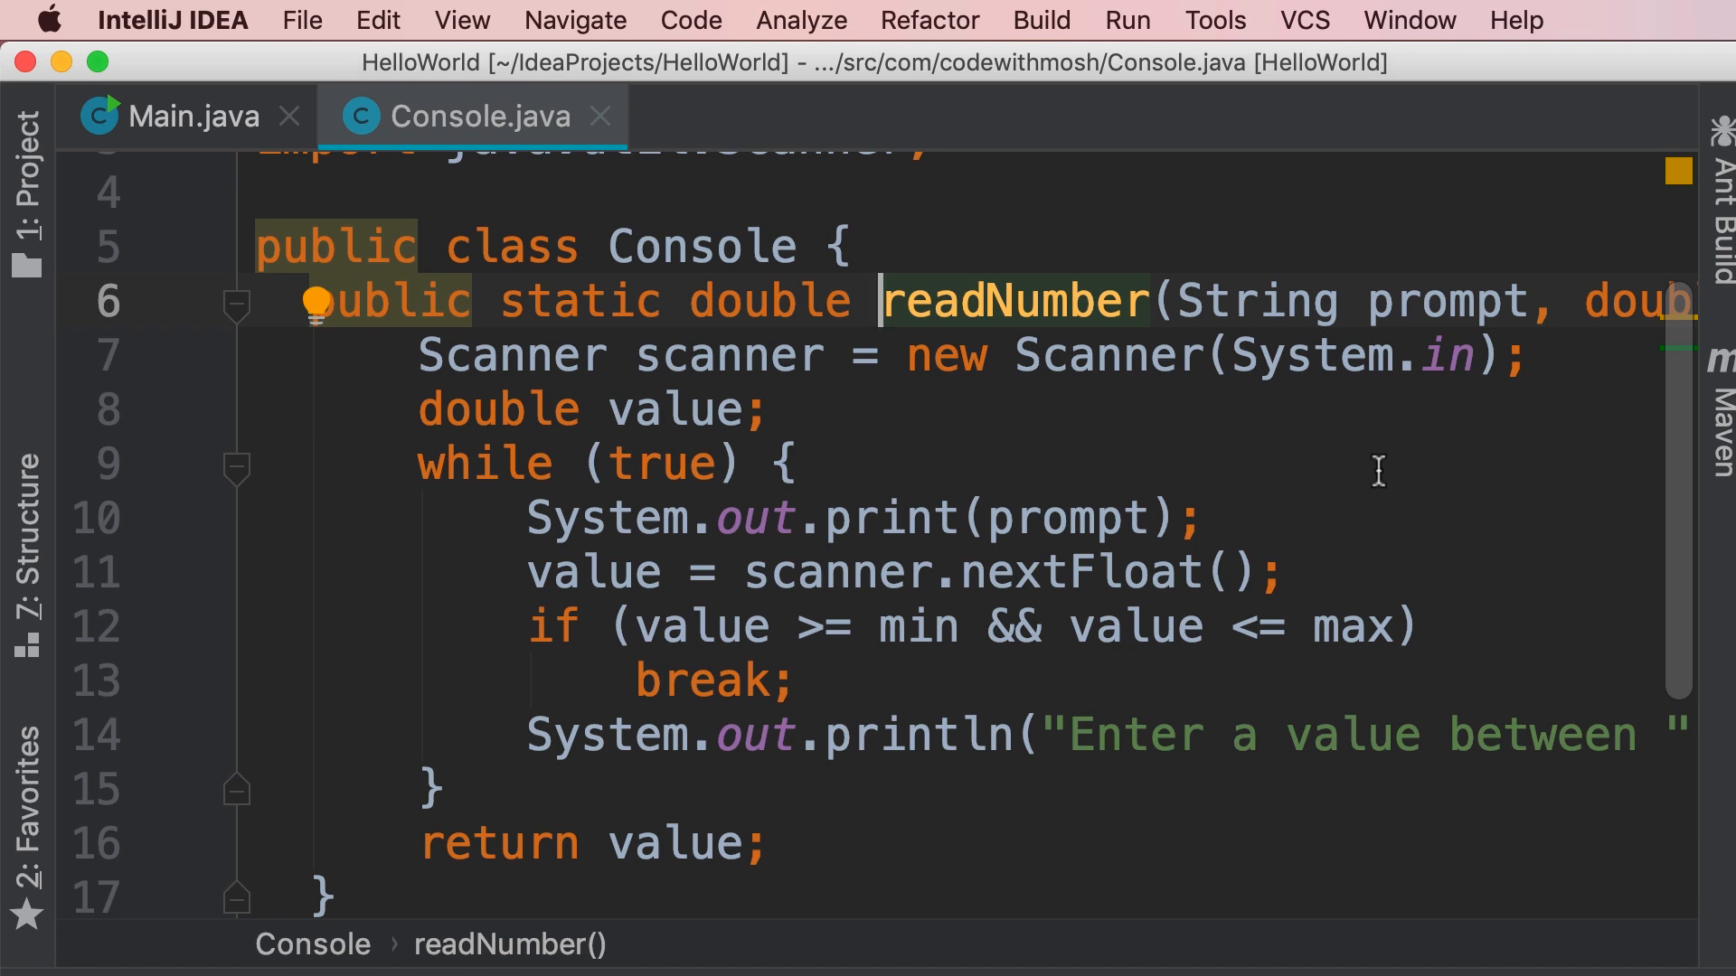
mouse_move(1074, 407)
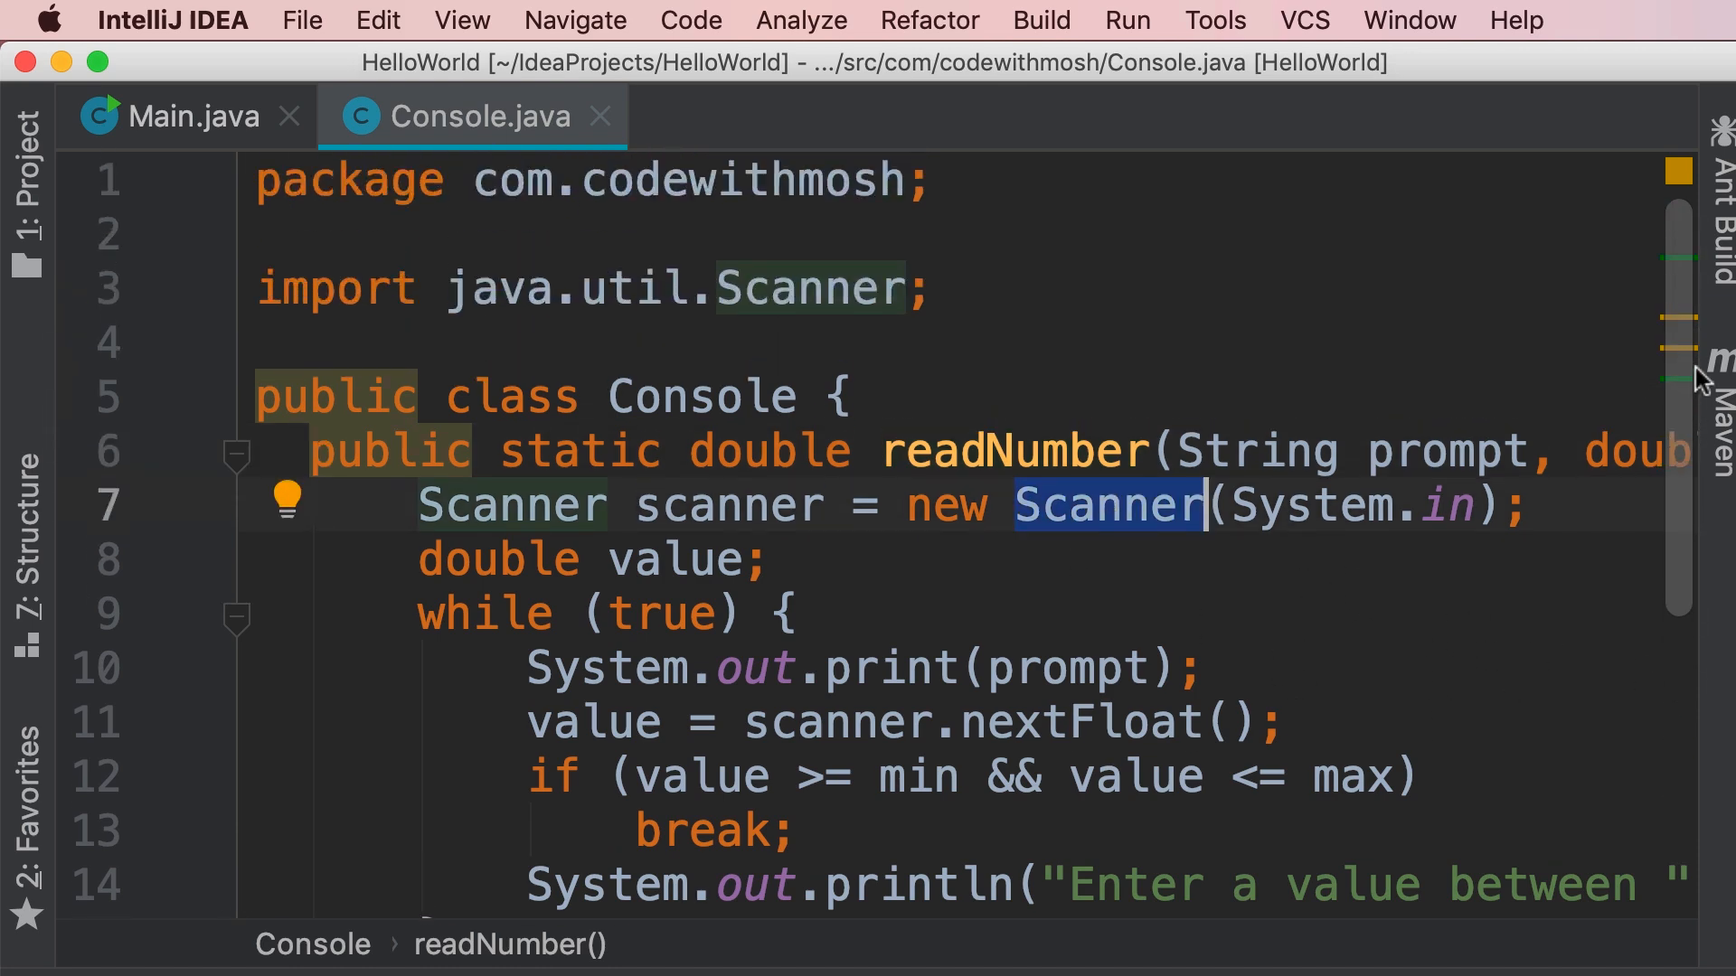
mouse_move(940, 327)
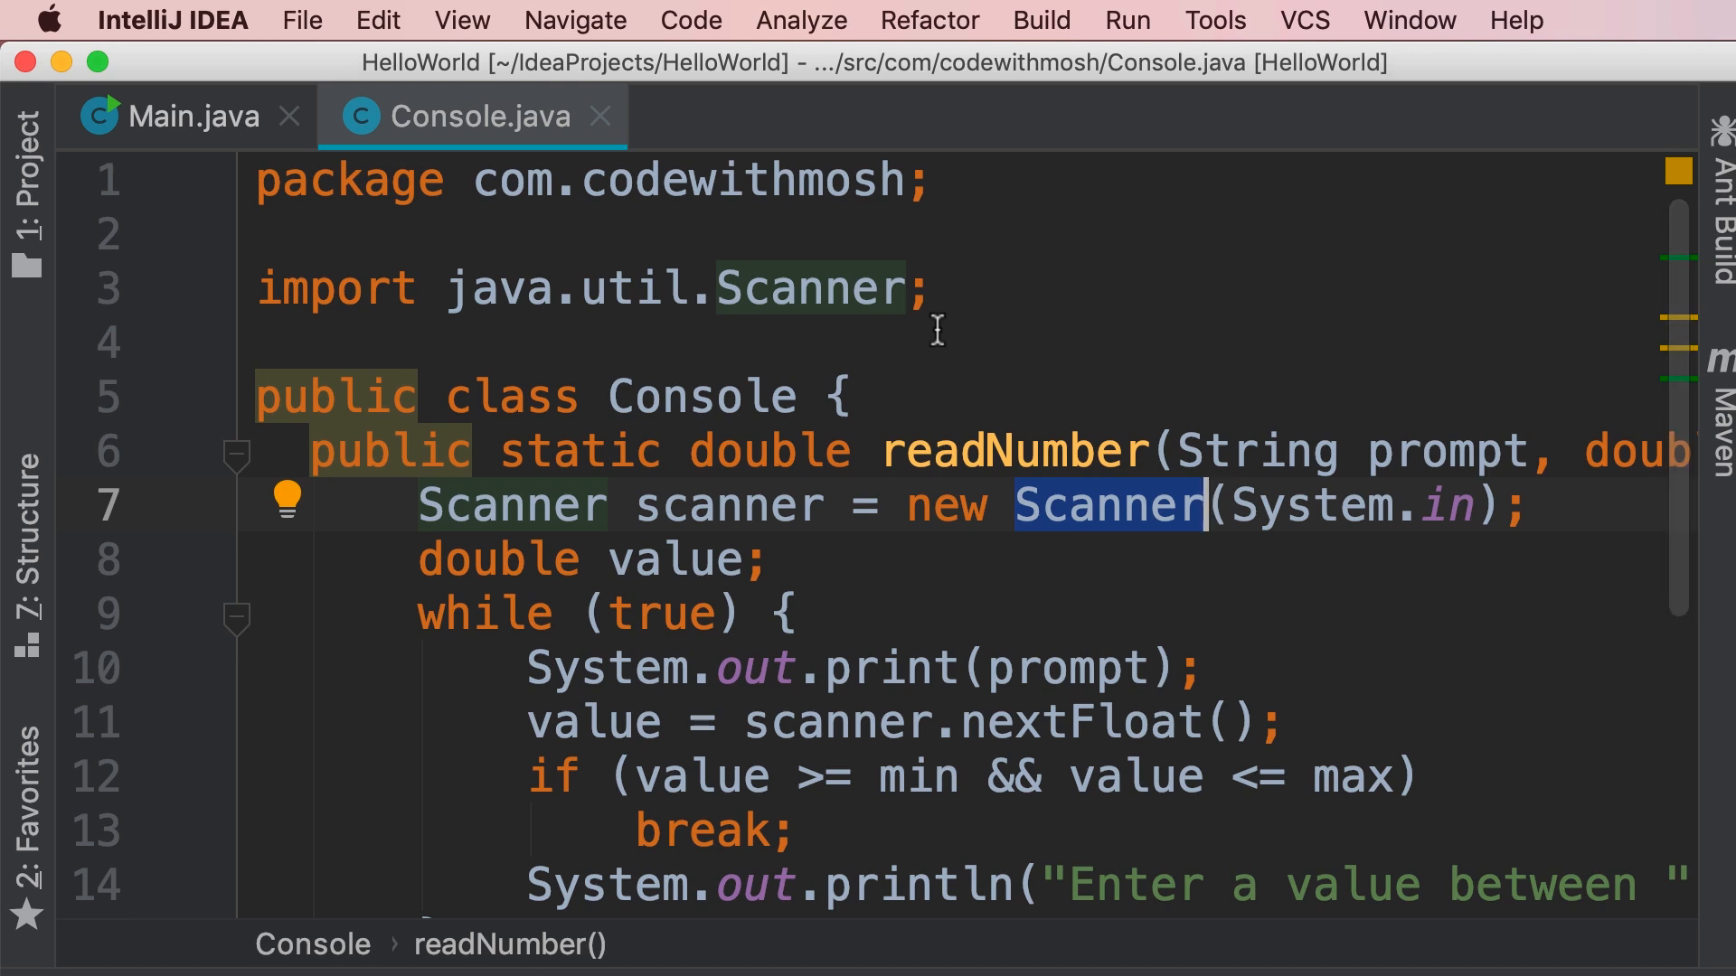
- Review Main's main method to confirm all three calls use Console.readNumber
left_click(193, 115)
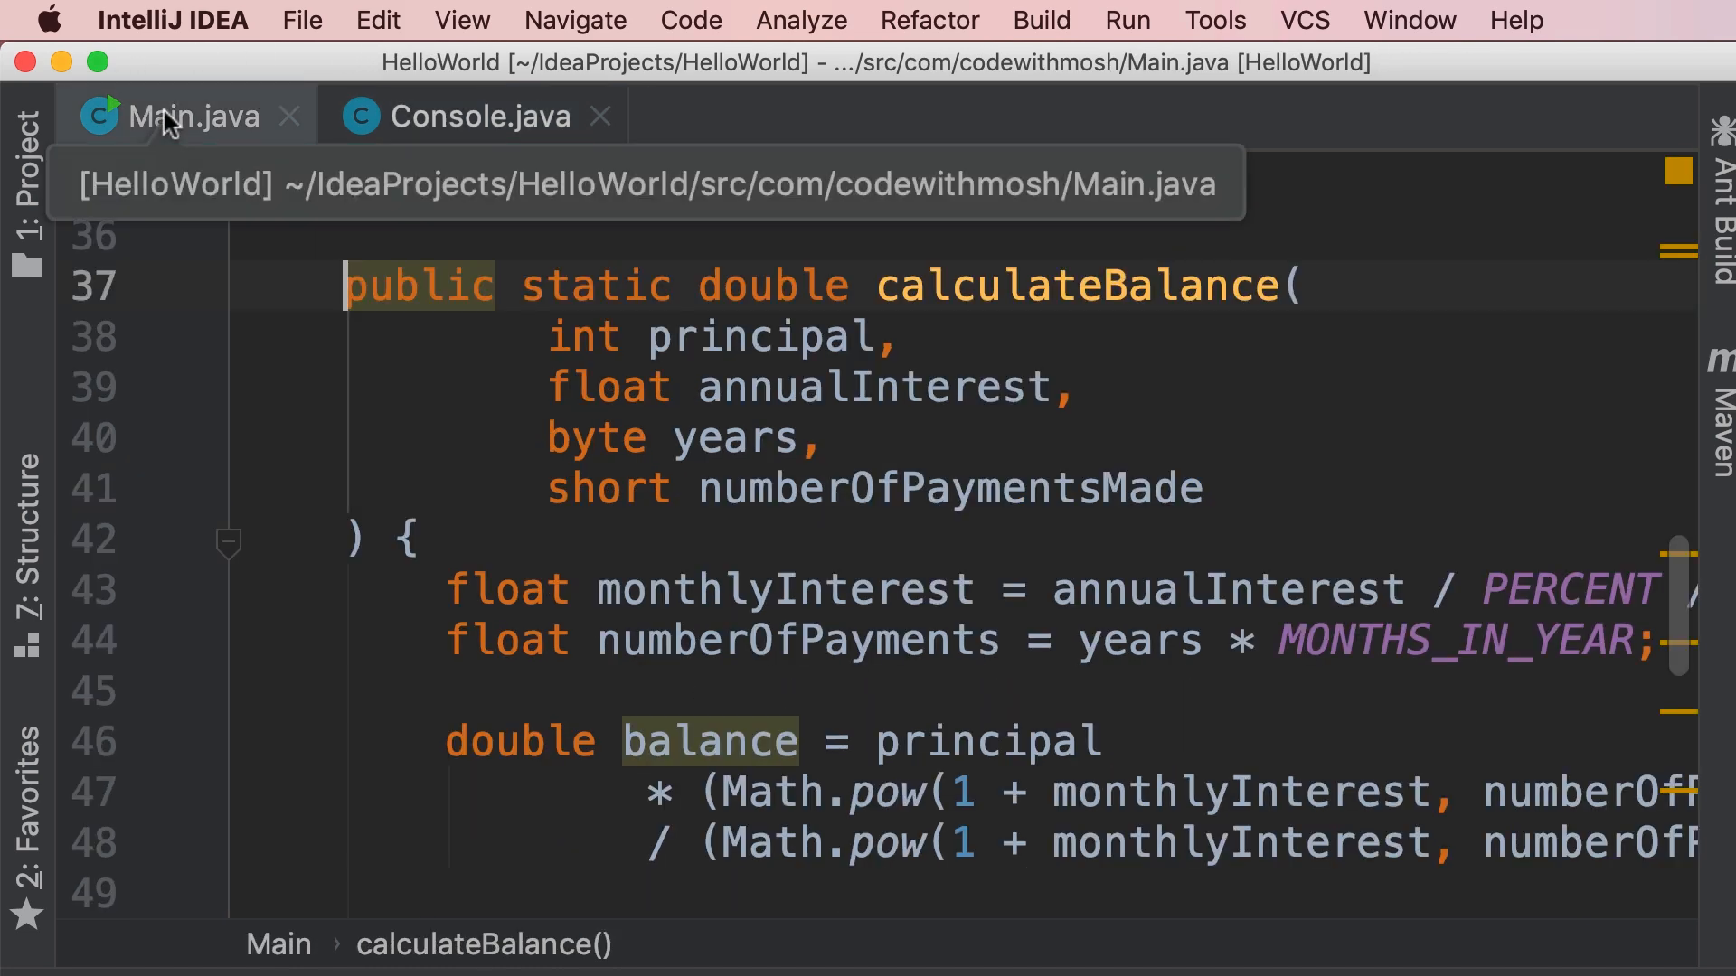
scroll("up", 3)
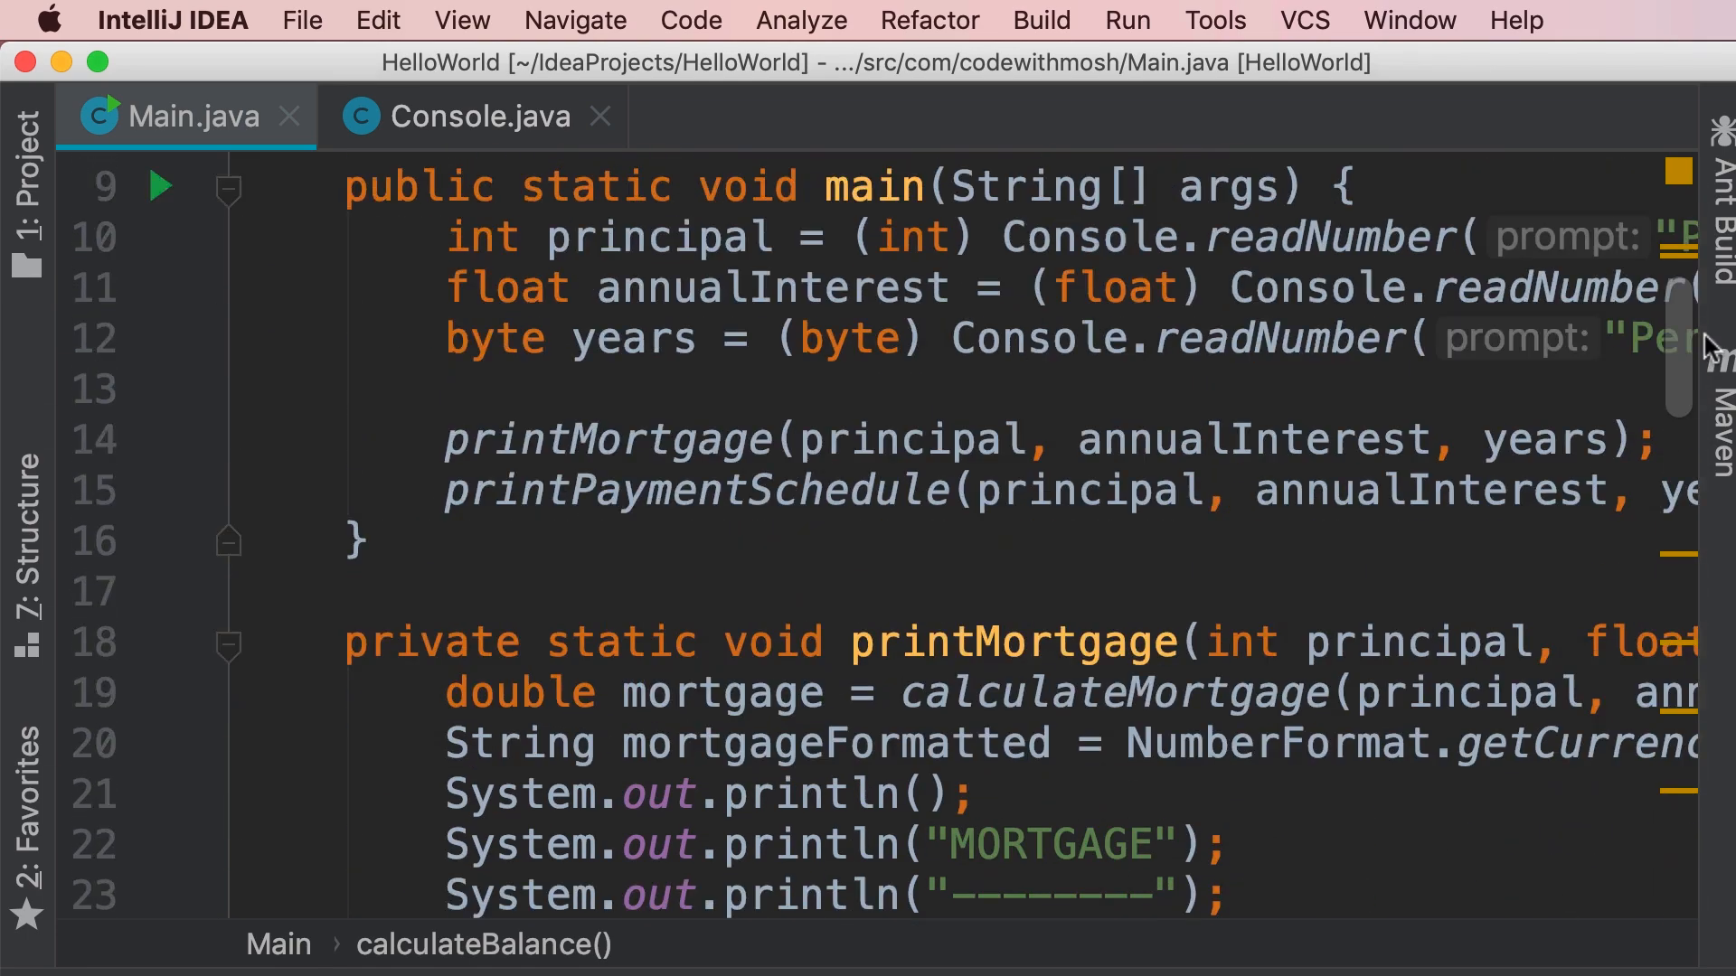
scroll("up", 3)
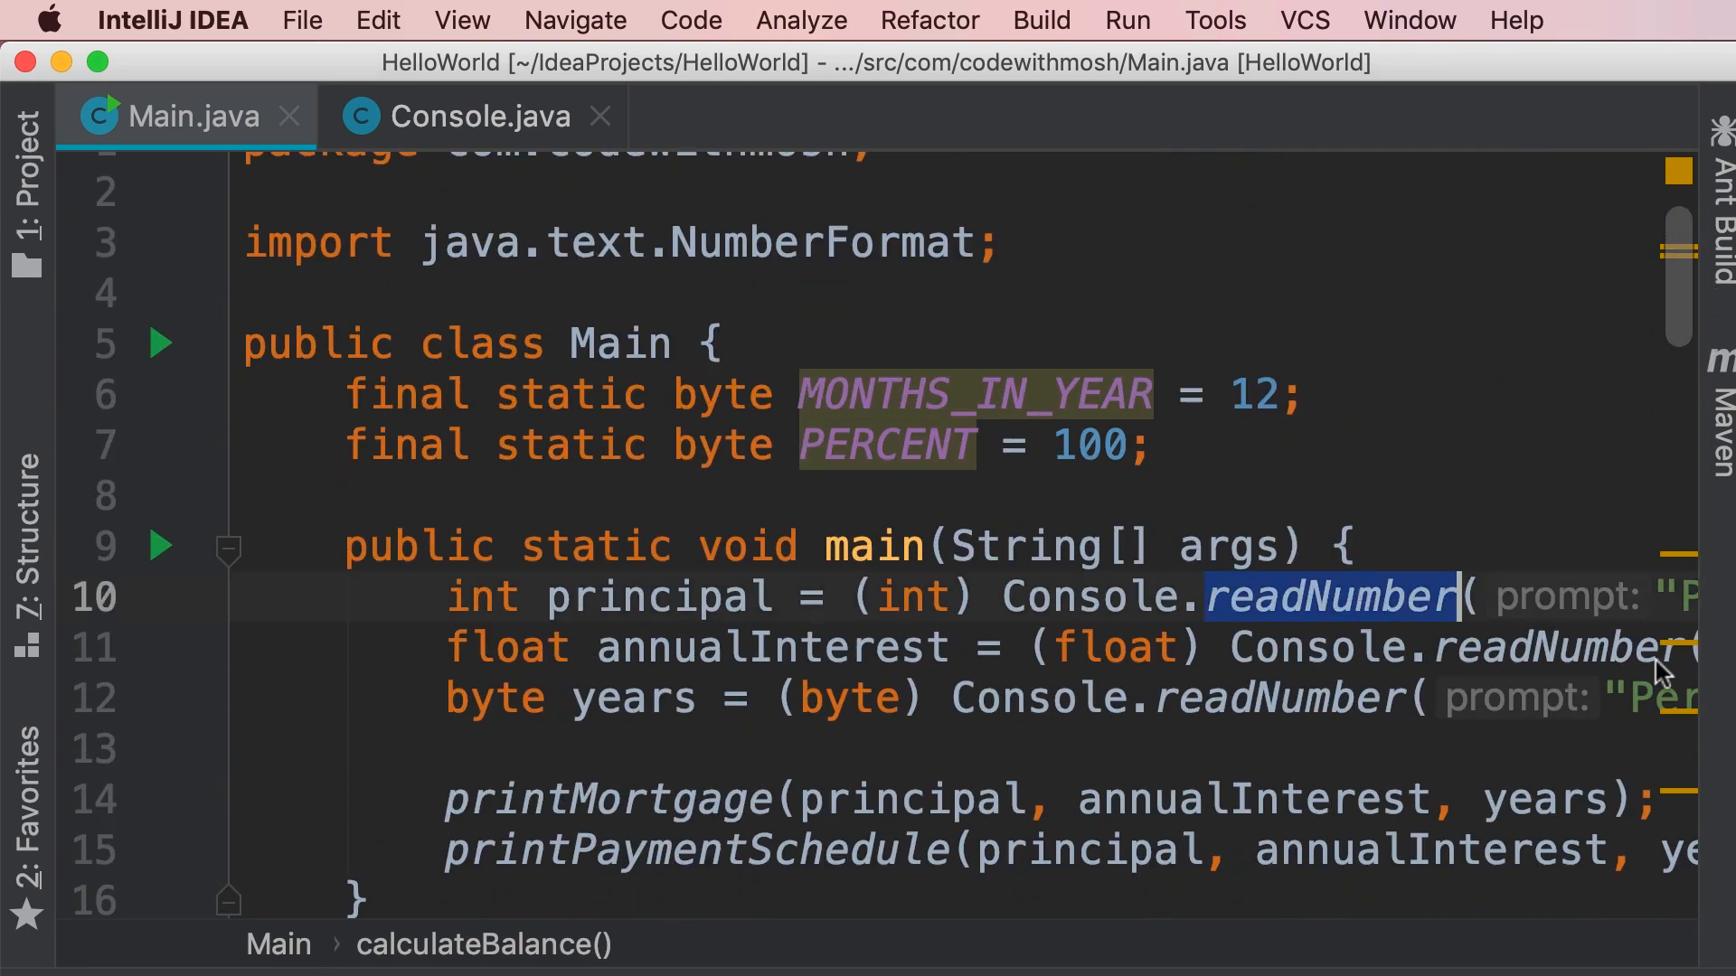